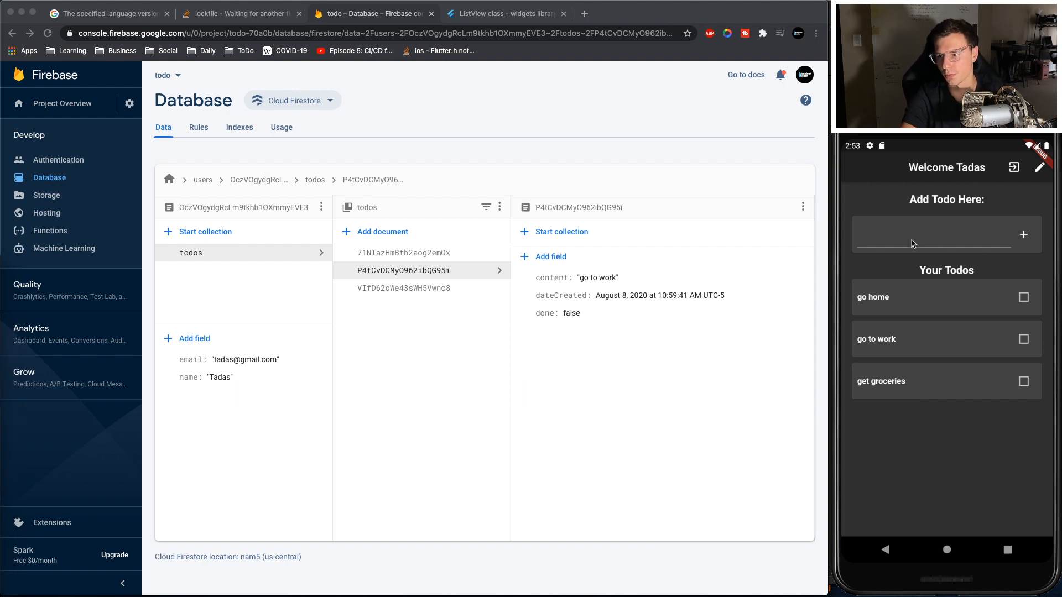
Step: Enter 'add a todo' in the app's todo field and mark the go to work todo done
left_click(935, 234)
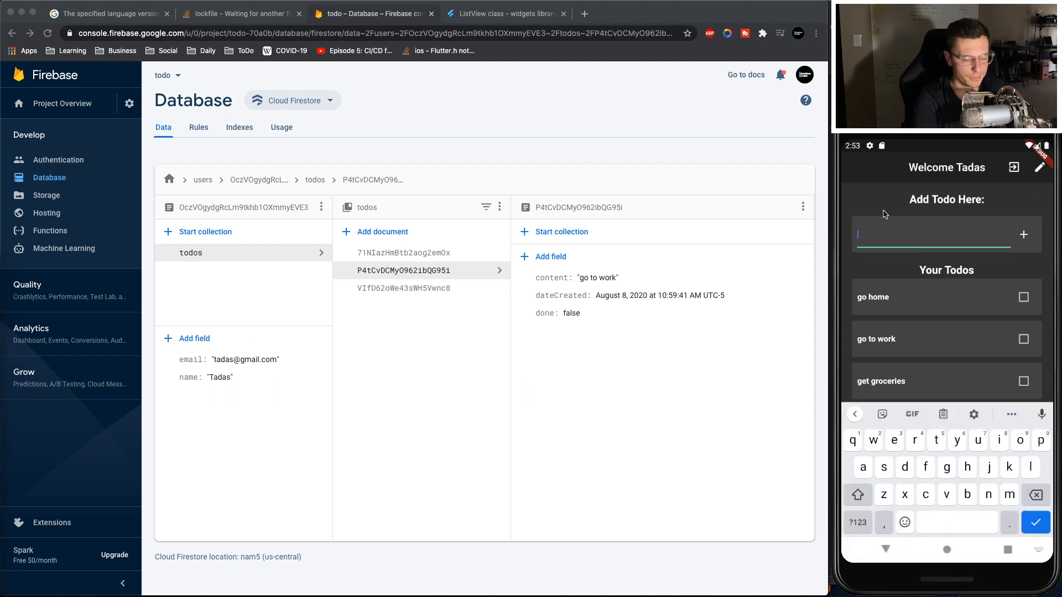
type("add a todo")
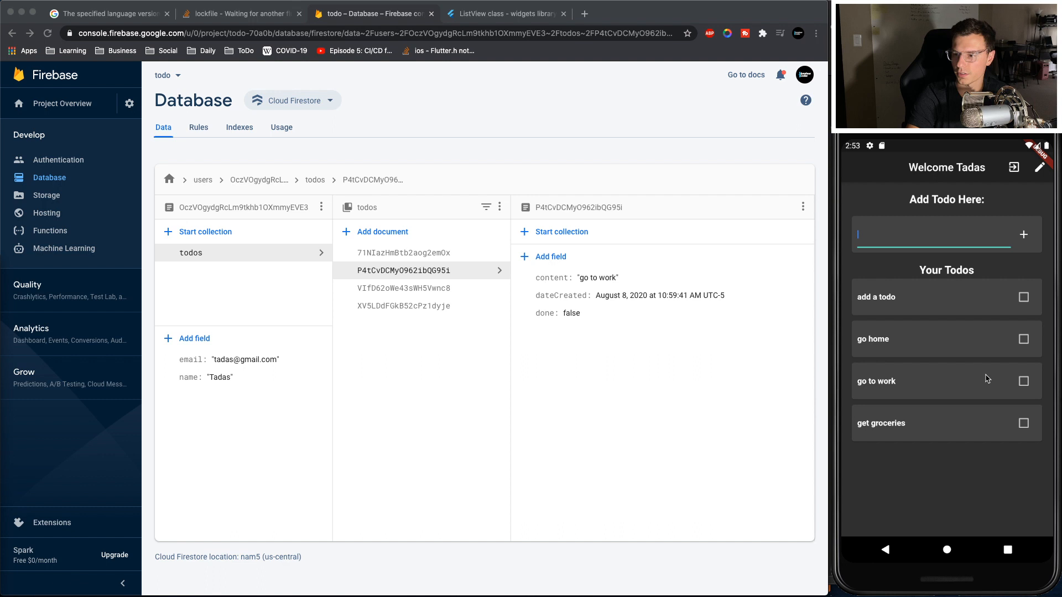
left_click(1023, 381)
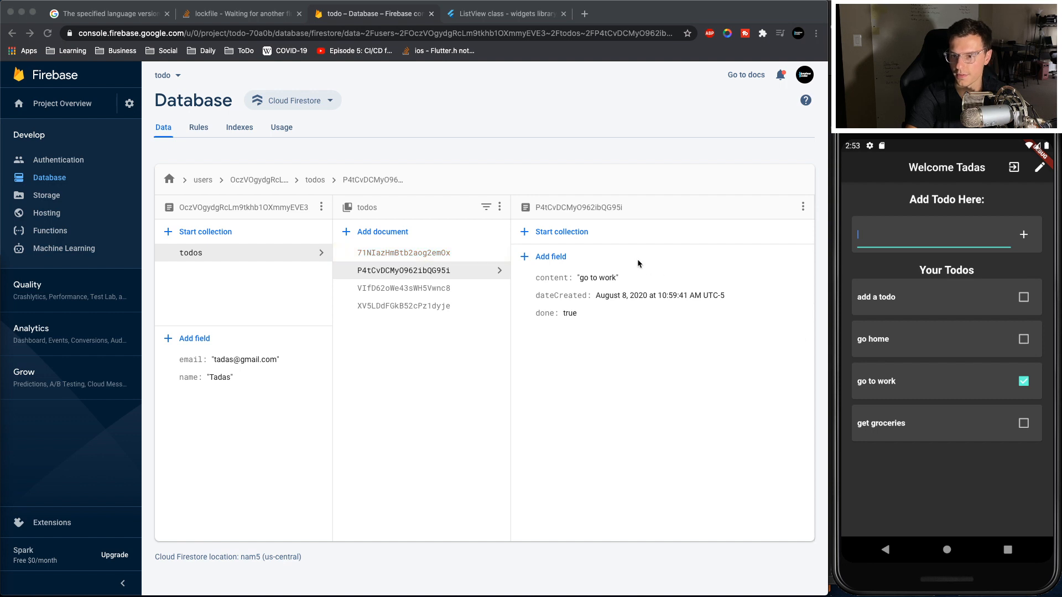
Step: Change go to work's content to 'go to work please' and delete the go home document
left_click(576, 276)
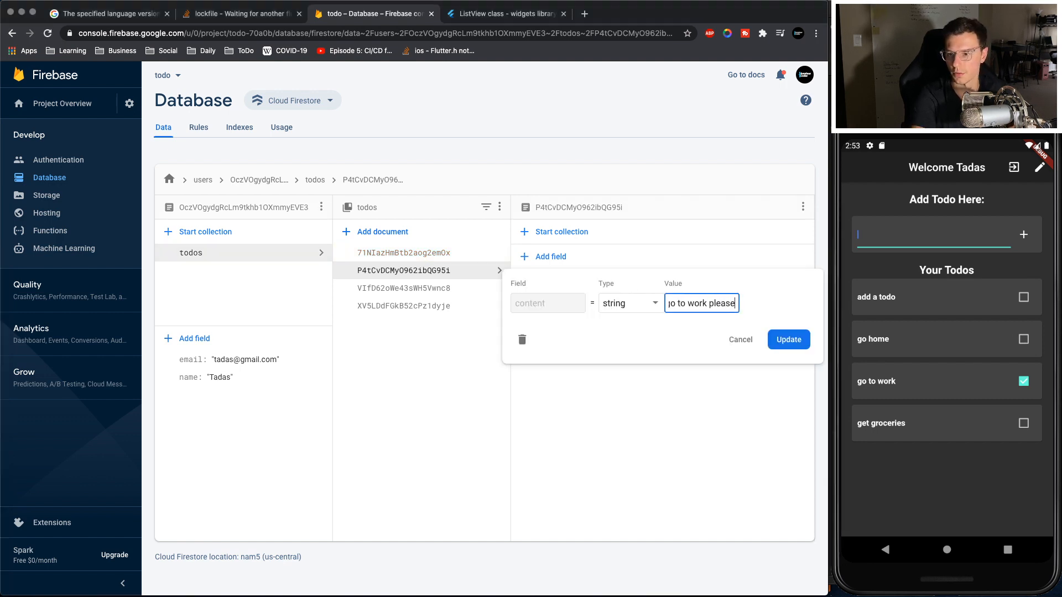
left_click(787, 339)
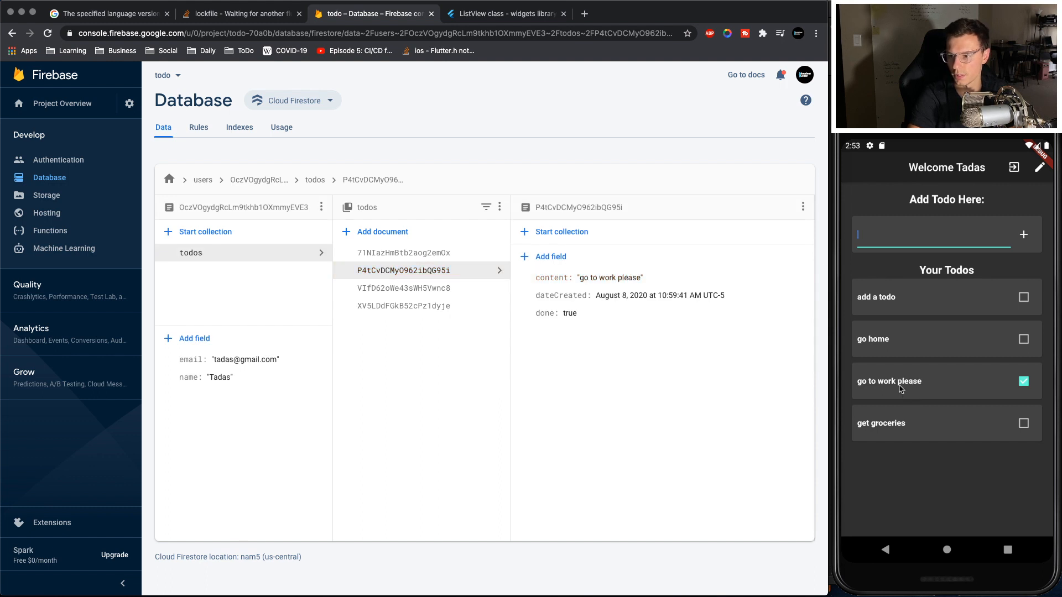
mouse_move(505, 271)
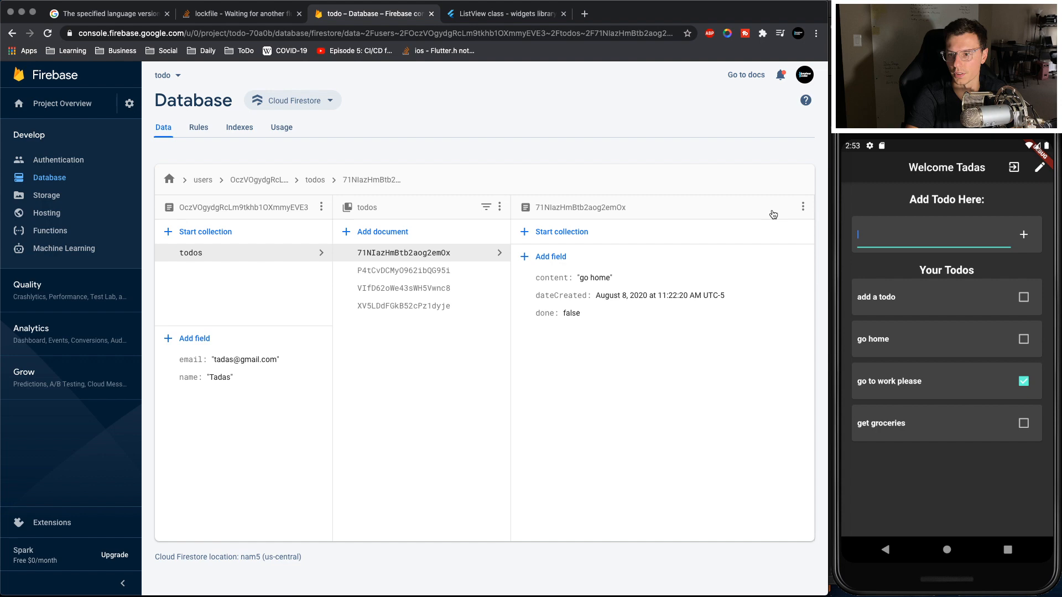
left_click(803, 207)
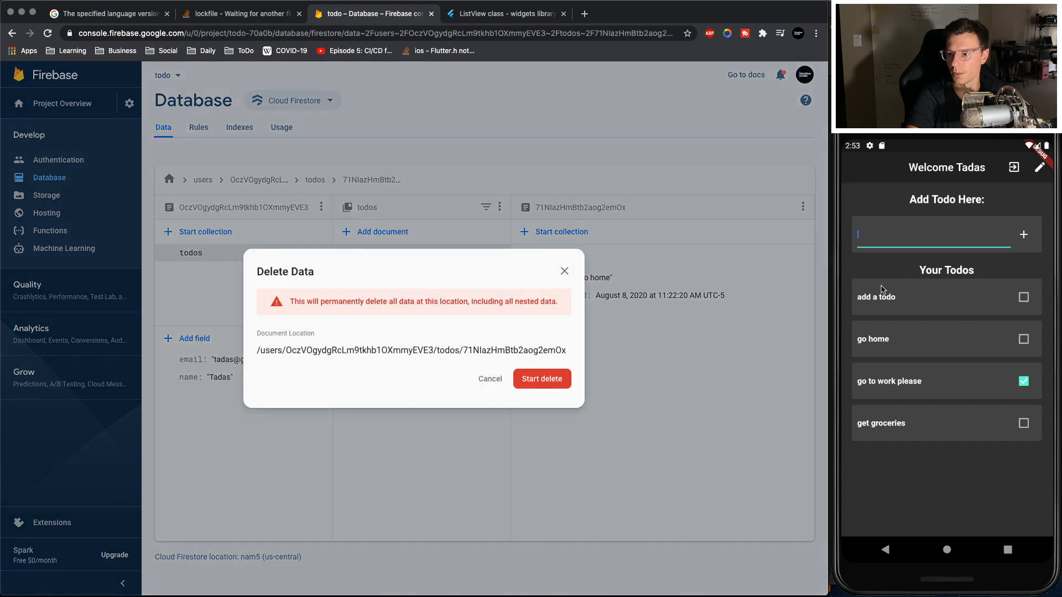
left_click(541, 378)
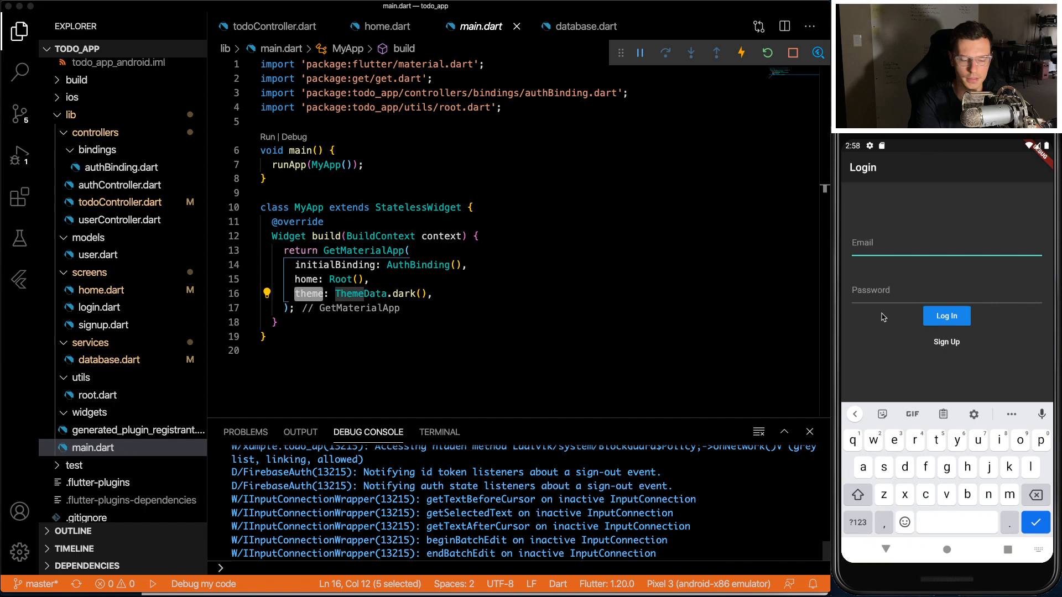
Step: Enter the tadas email on the login screen and move on to the password field
type("tadas")
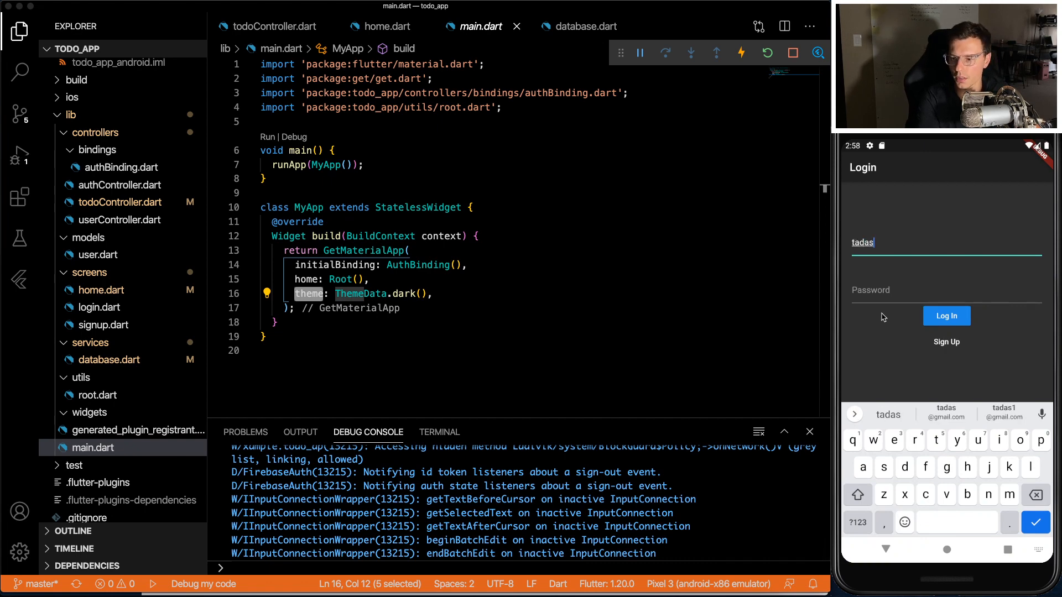
left_click(946, 316)
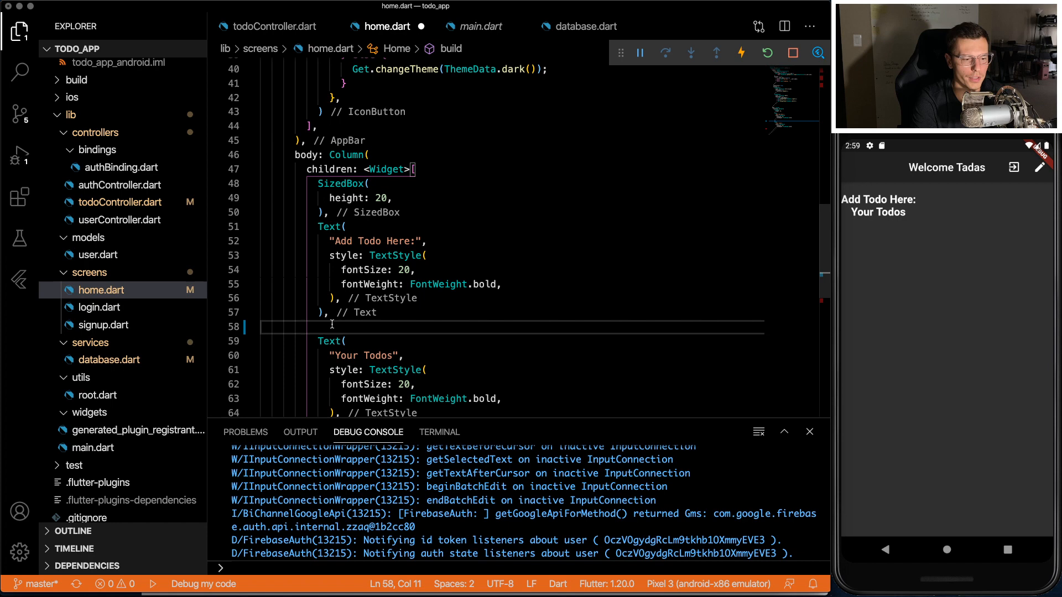
Step: Write a Card with 20 margin holding a Row of a TextFormField and an add IconButton
type("Card(")
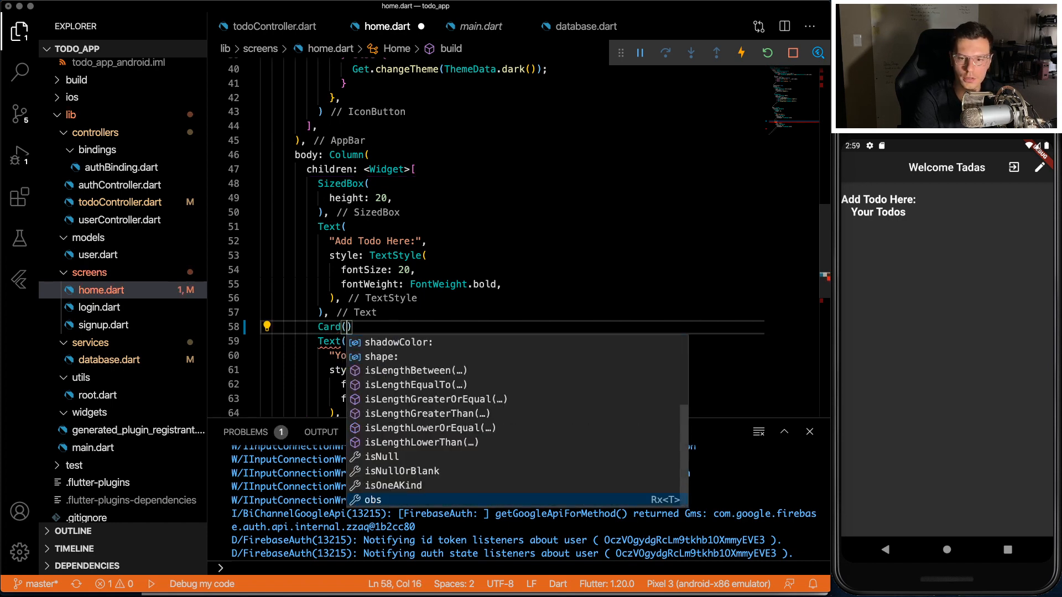
type("margin: EdgeInsets.all(20),child:")
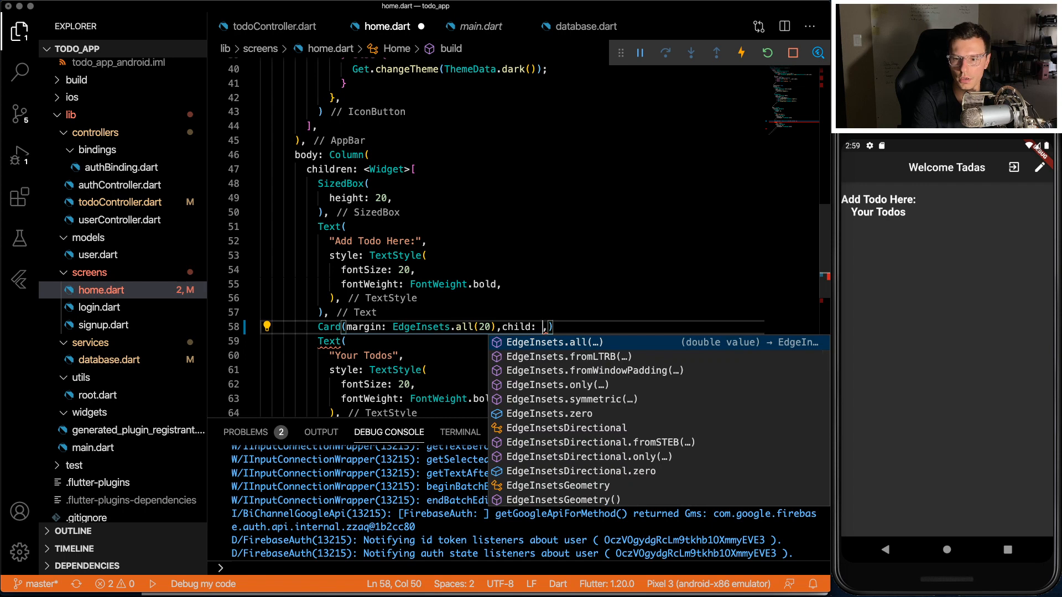
type("Row(children: [")
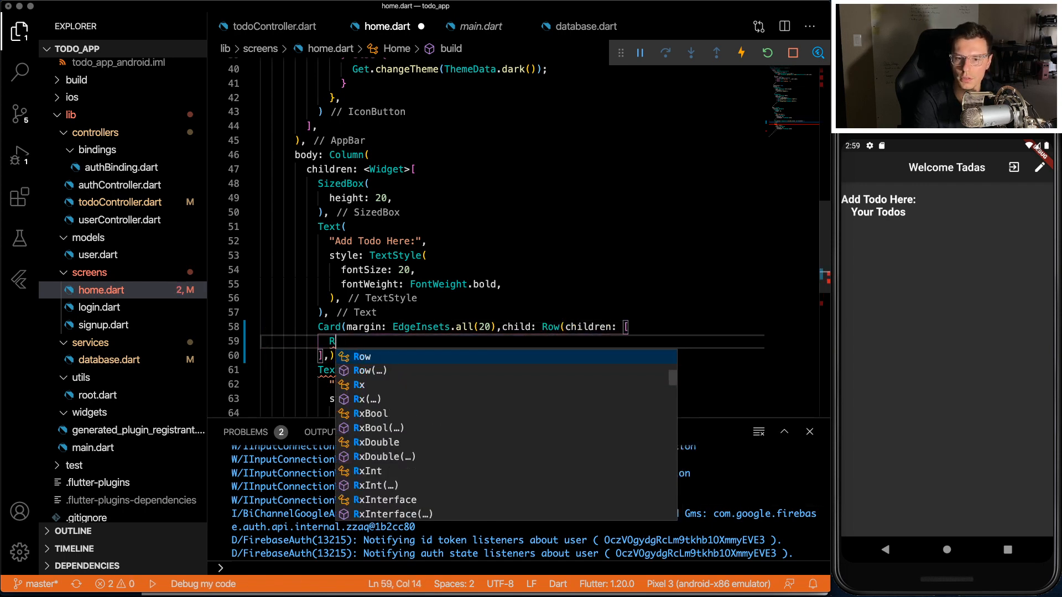
type("TextFormField(")
type("controller: _todoController,")
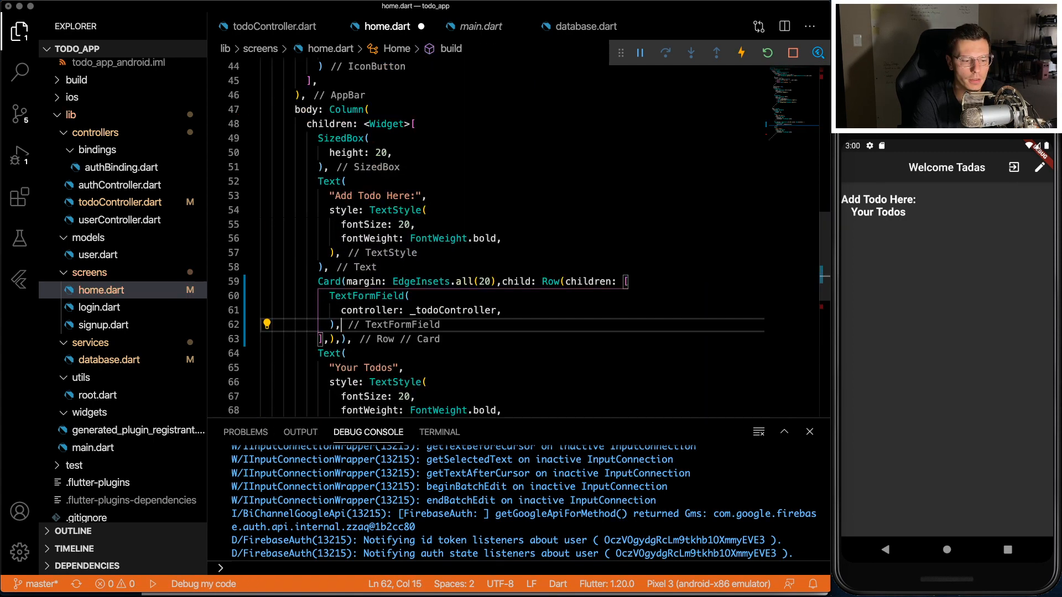
type("T")
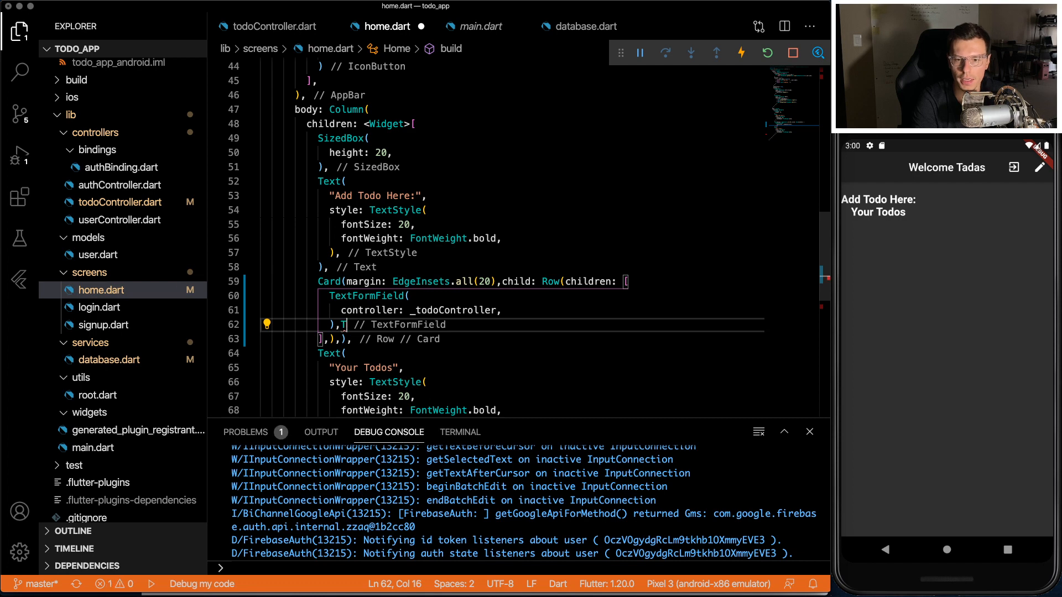
type("IconButton(icon: Icon(Icons.add),on")
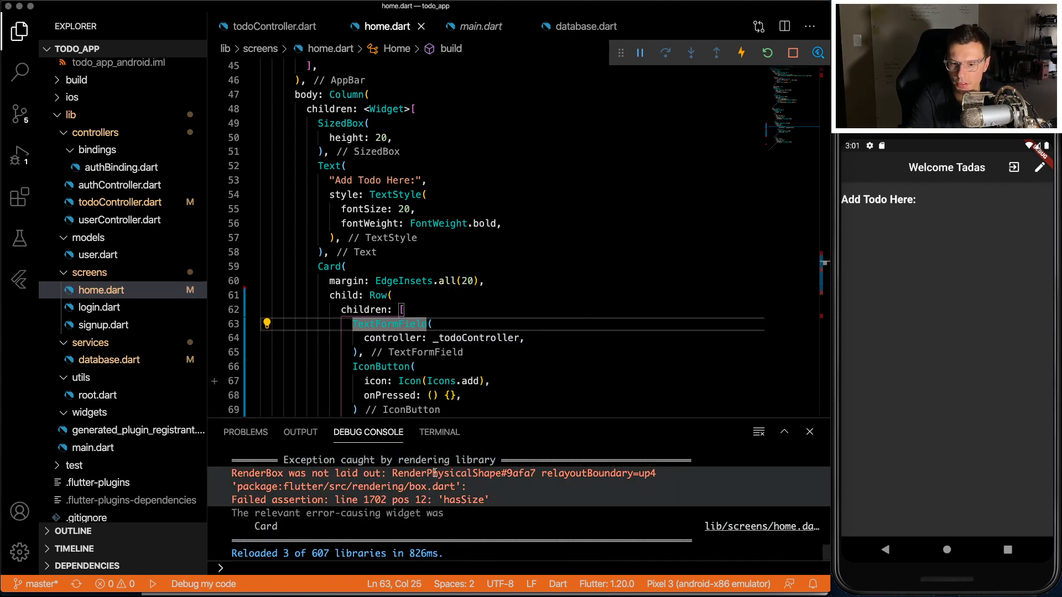
Step: Wrap the TextFormField in Expanded via the Row's refactoring options
left_click(266, 324)
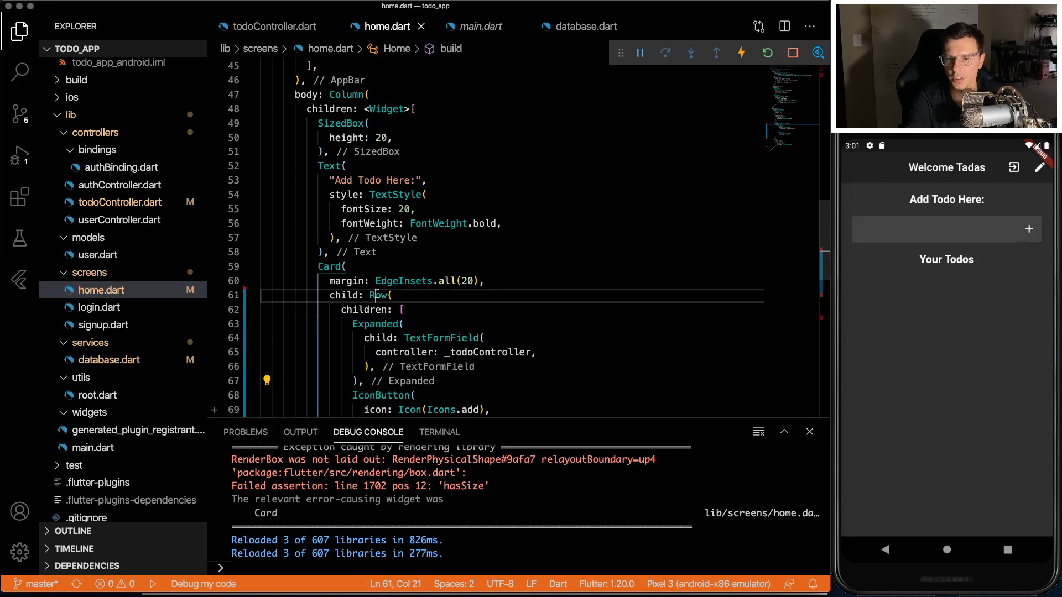
left_click(266, 294)
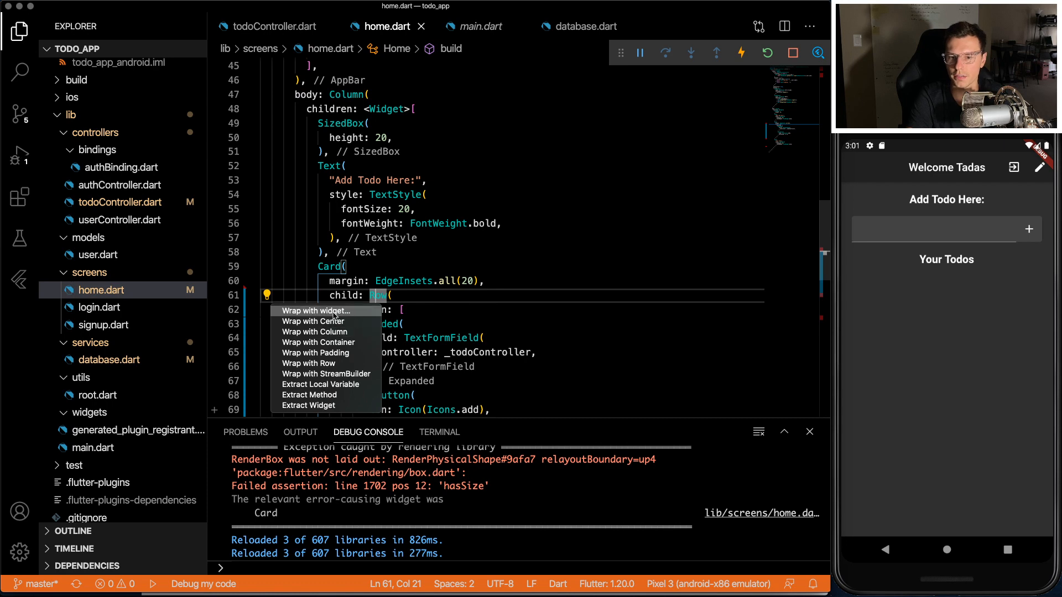
left_click(315, 352)
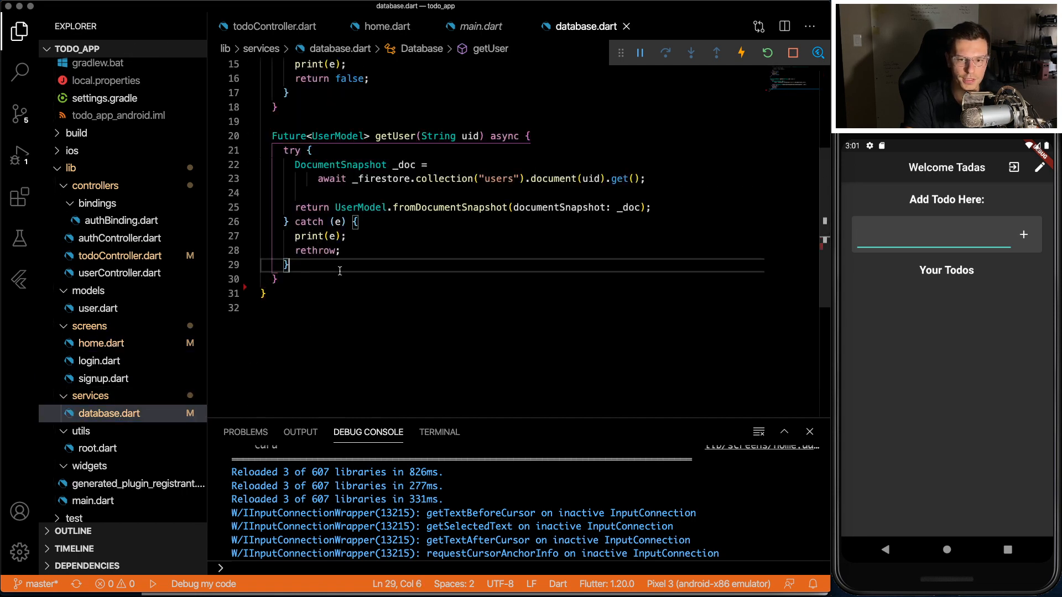
Step: Declare Future<void> addTodo(String content, String uid) async with an awaited call
type("Future<void> addTodo")
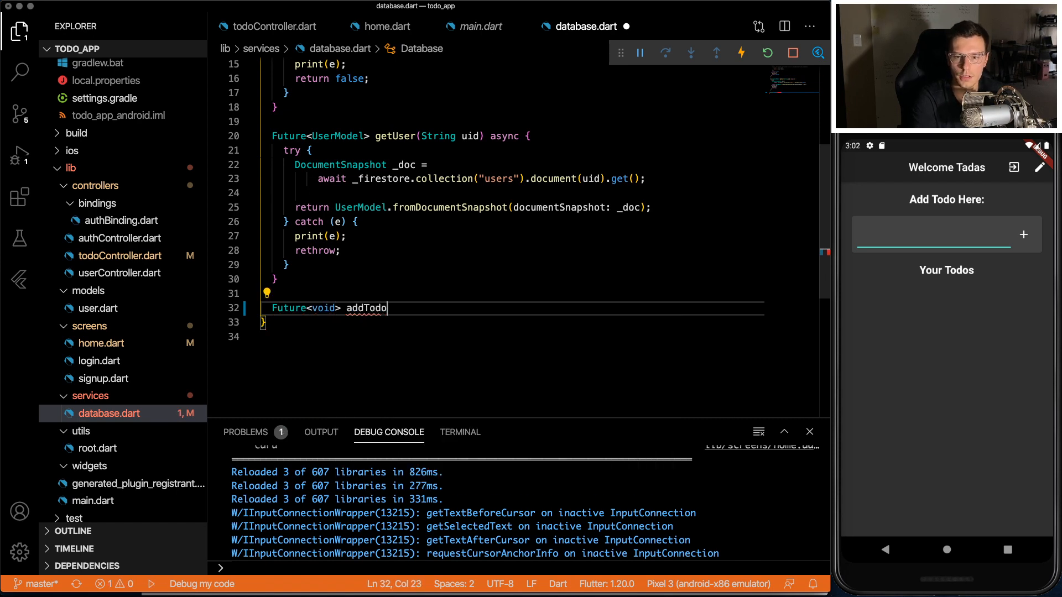
type("(String content")
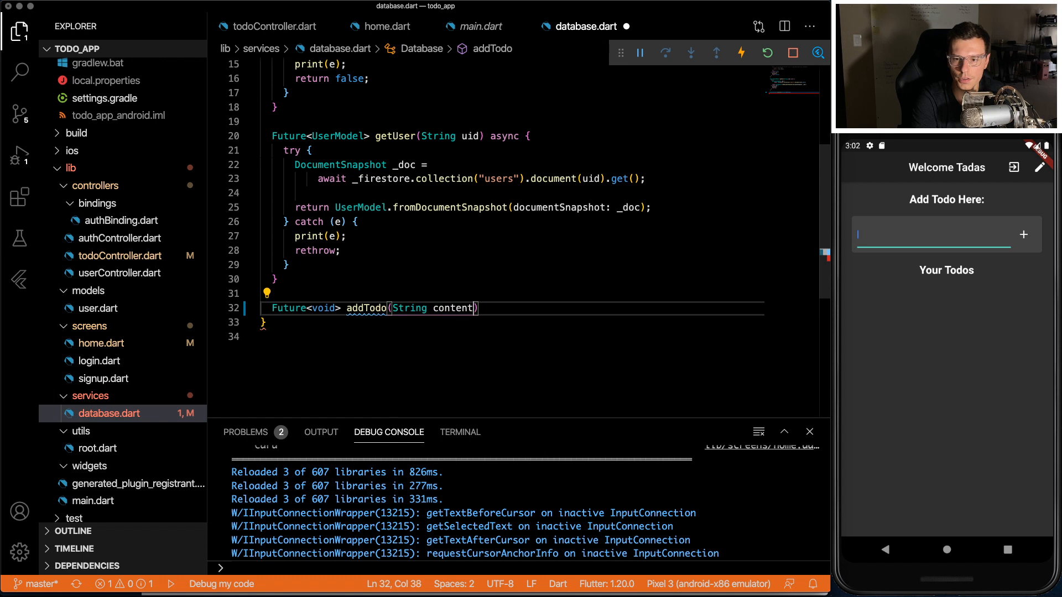
type(", String uid")
type("try{}catch")
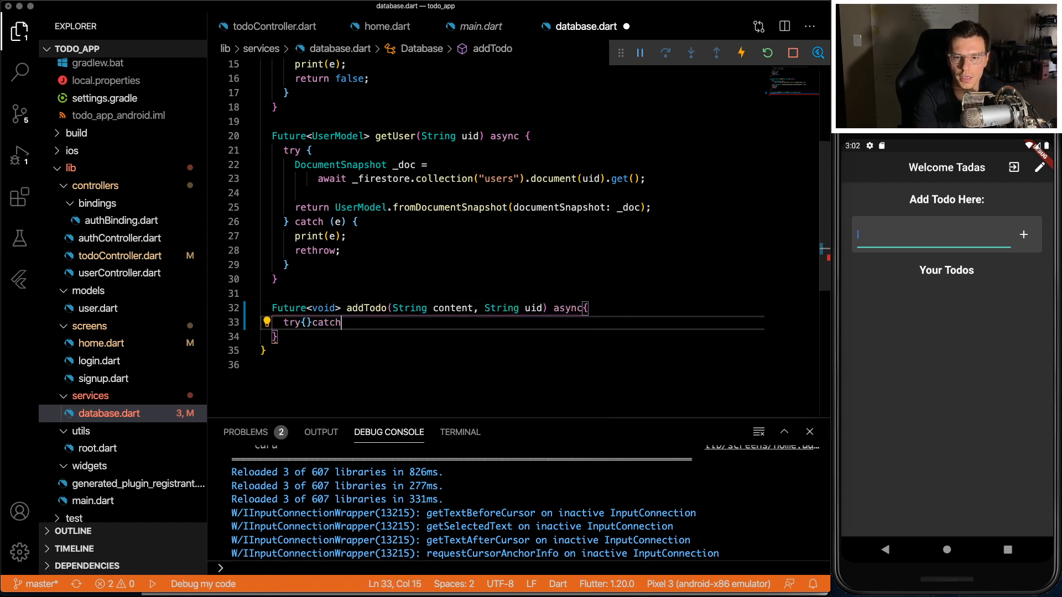
type("await _firestore.collection(\"path")
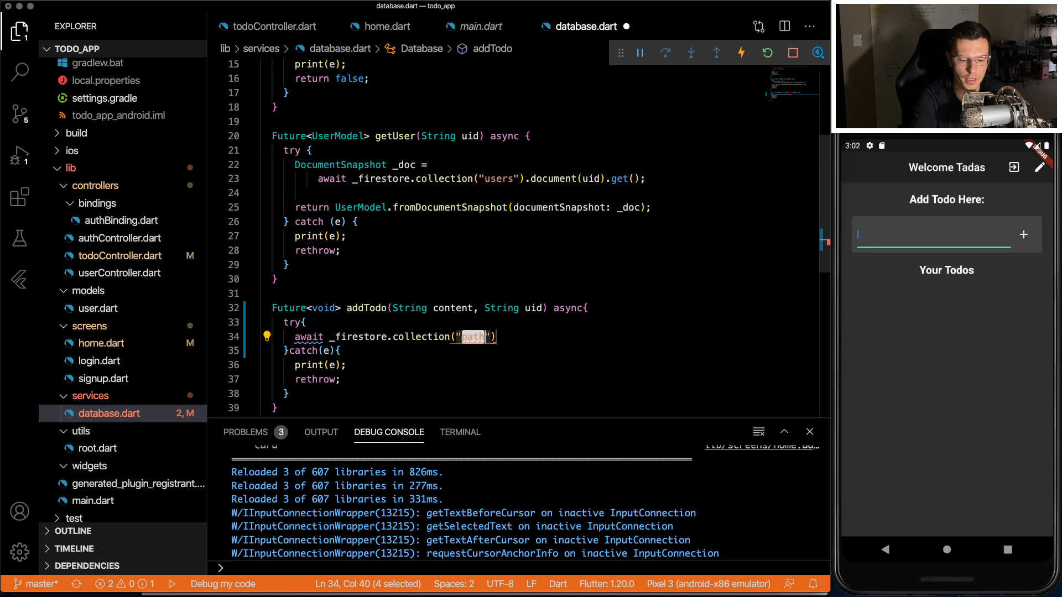
Step: Add the todo to users/uid/todos with content, dateCreated and done false
type("users\").d")
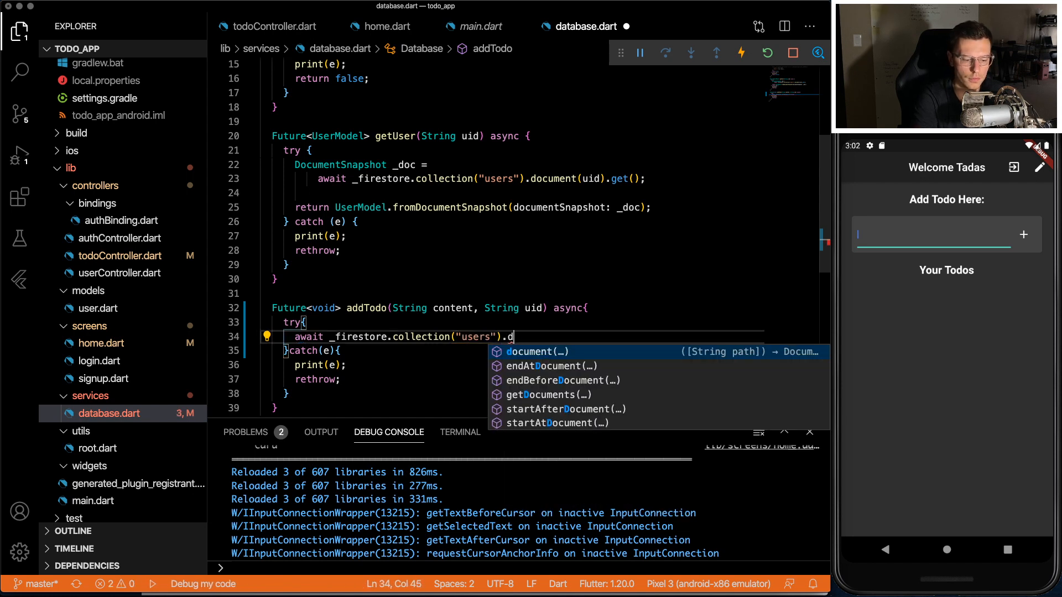
key("Tab")
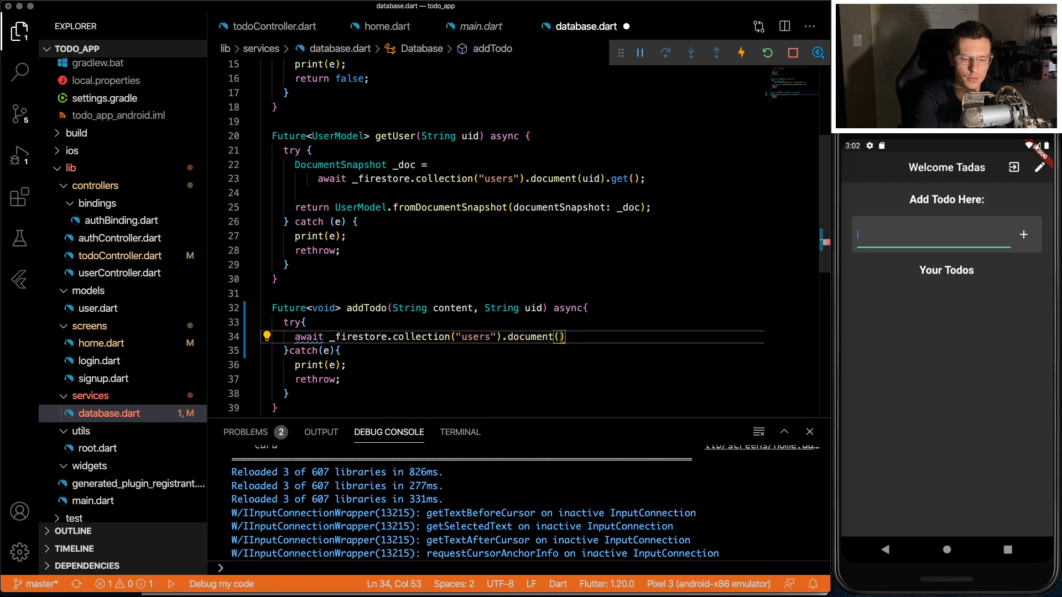
type("uid).co")
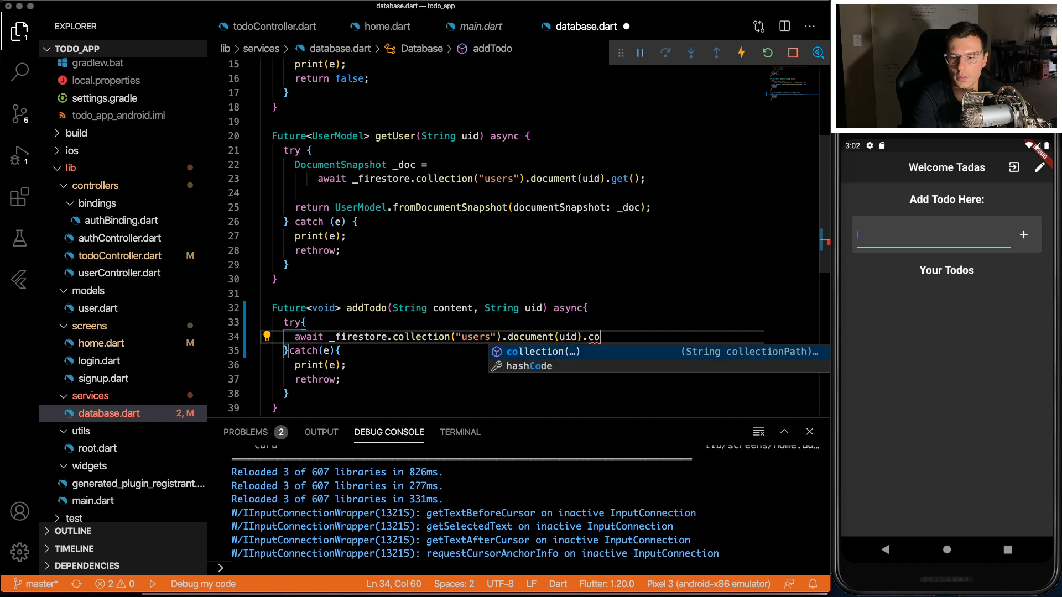
type("llection(\"todos\").add({")
type("'done' :")
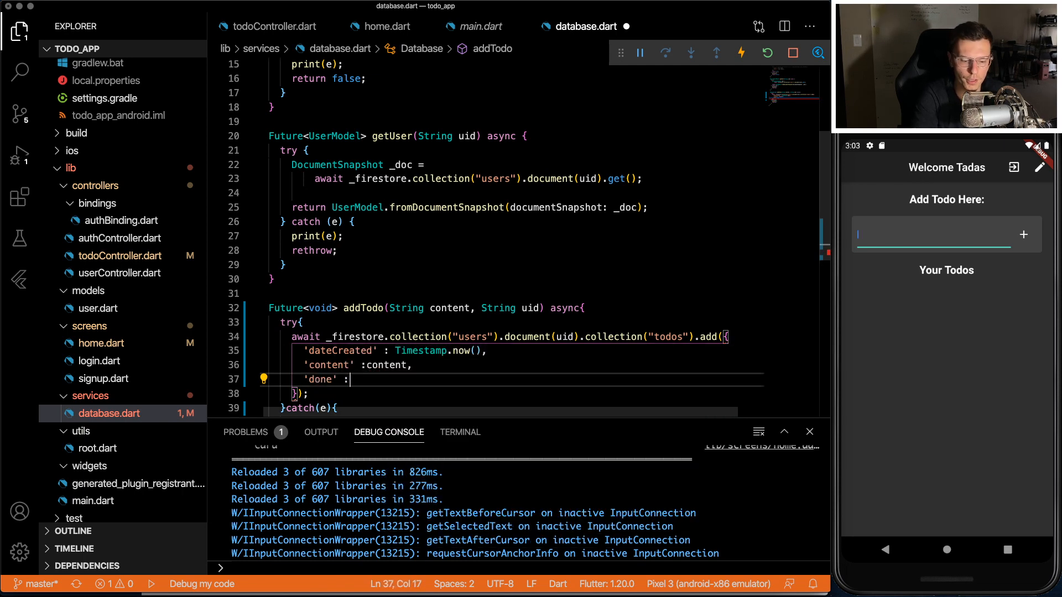
type("false")
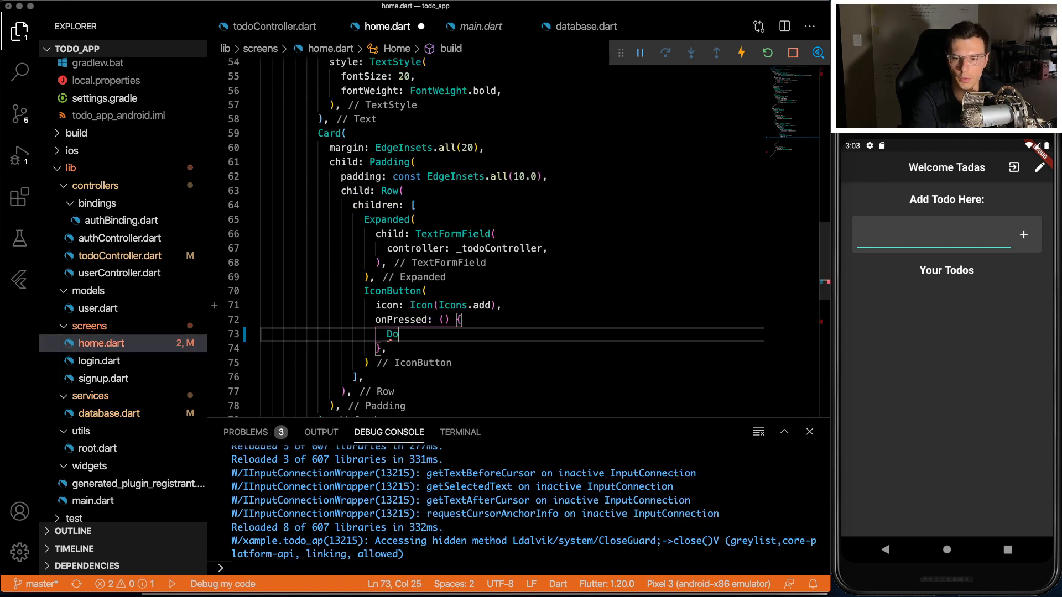
Step: Call Database().addTodo(_todoController.text, uid) in the add button's onPressed
type("Database()/")
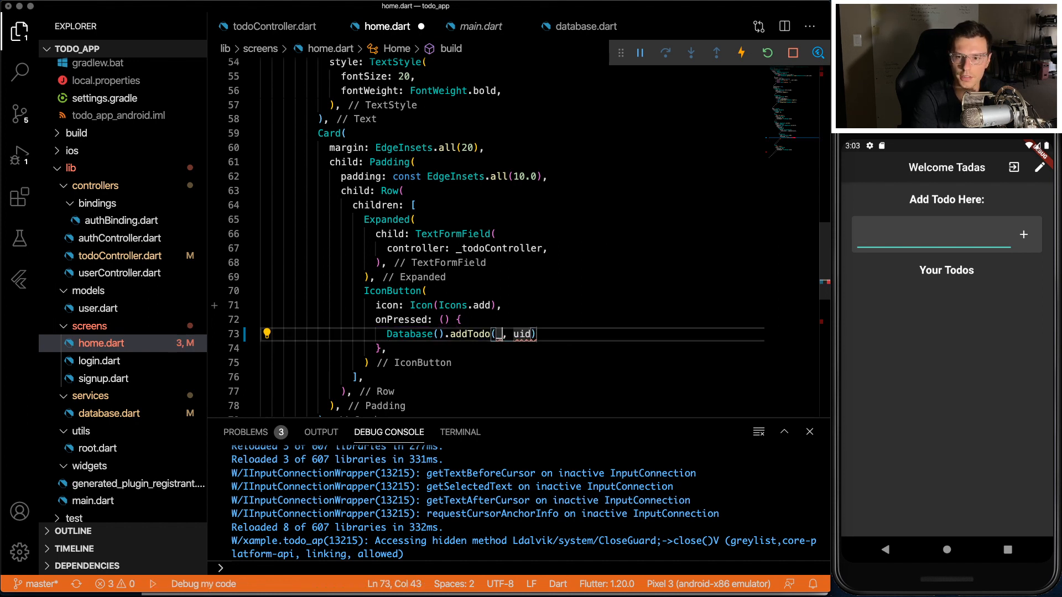
type("todoController")
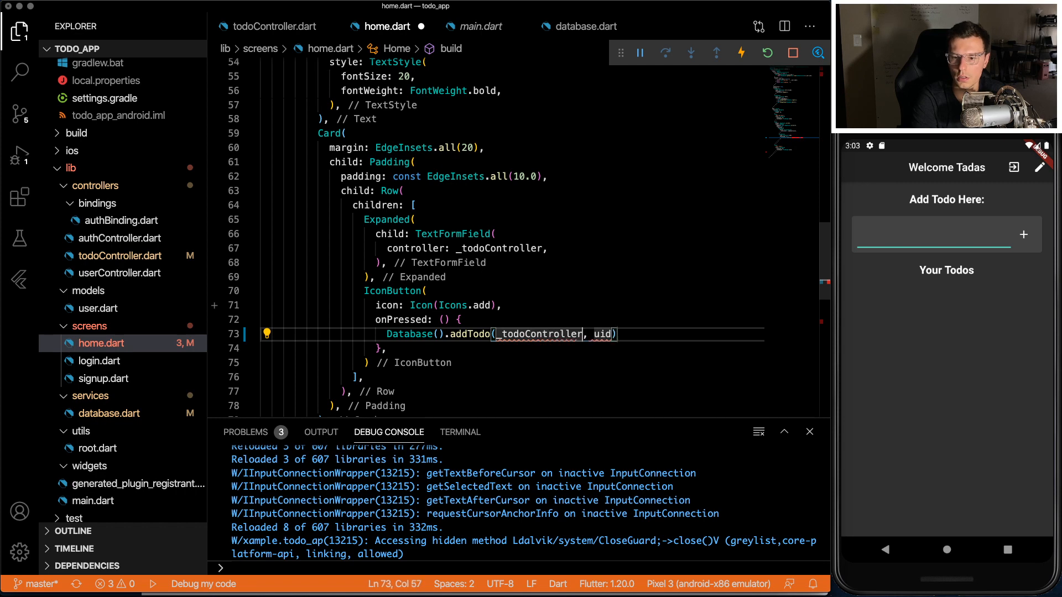
type(".text")
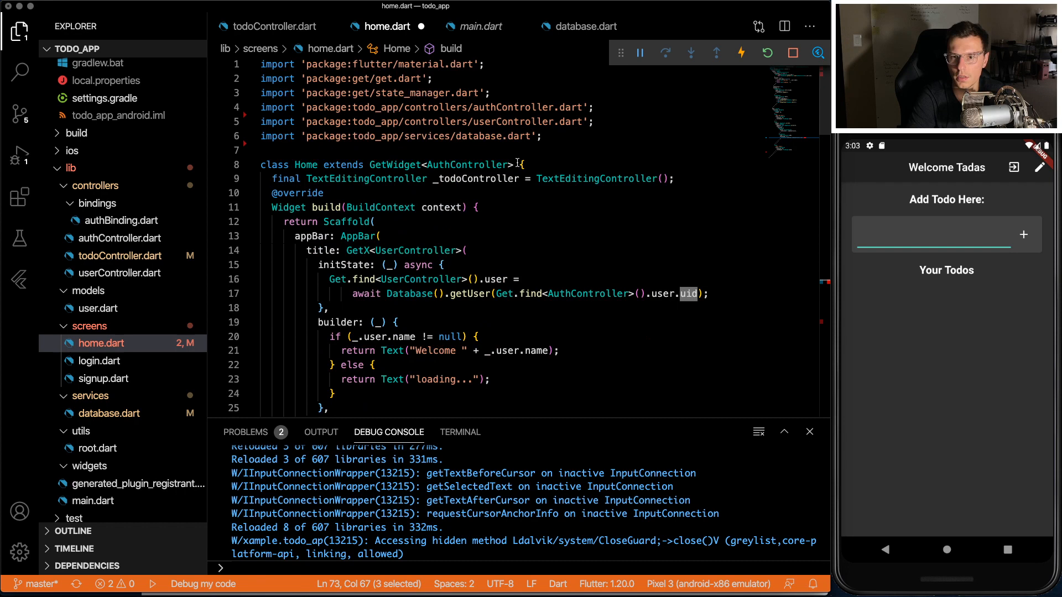
scroll("down", 3)
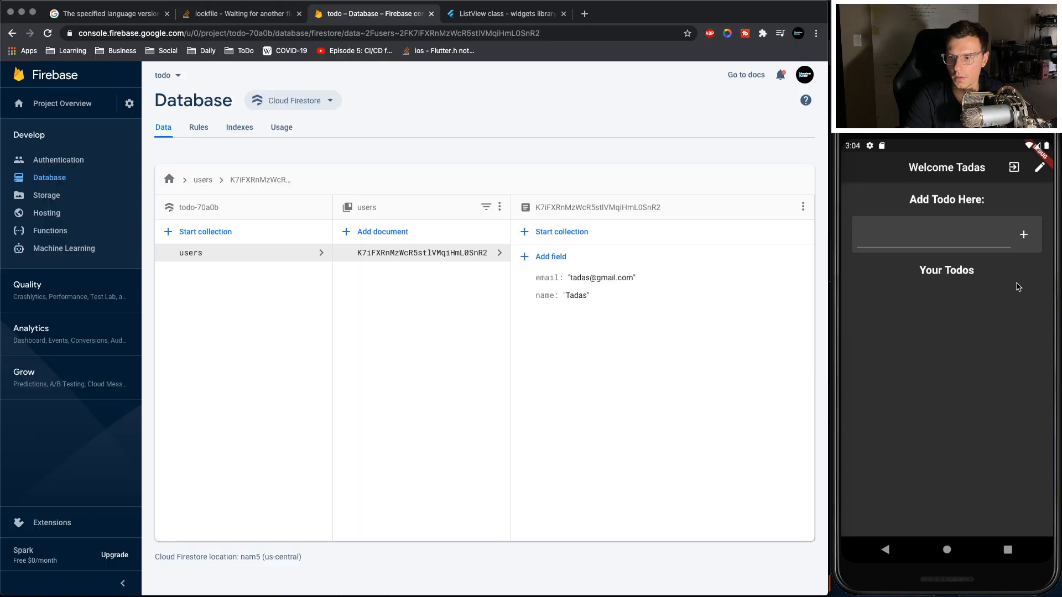
Step: Add a get groceries todo from the app and return to the editor
left_click(934, 234)
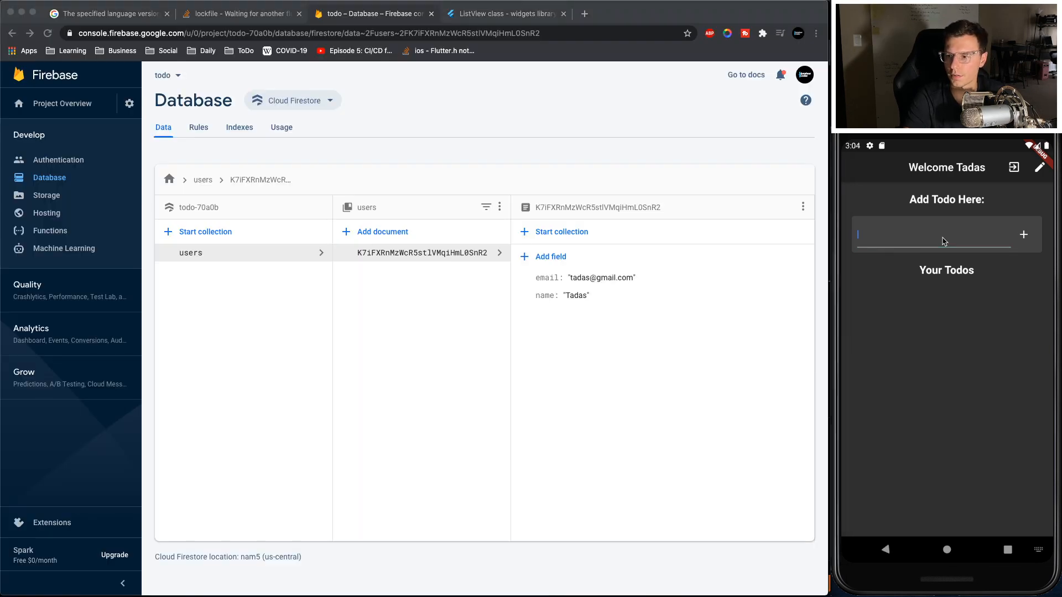
type("get groceries")
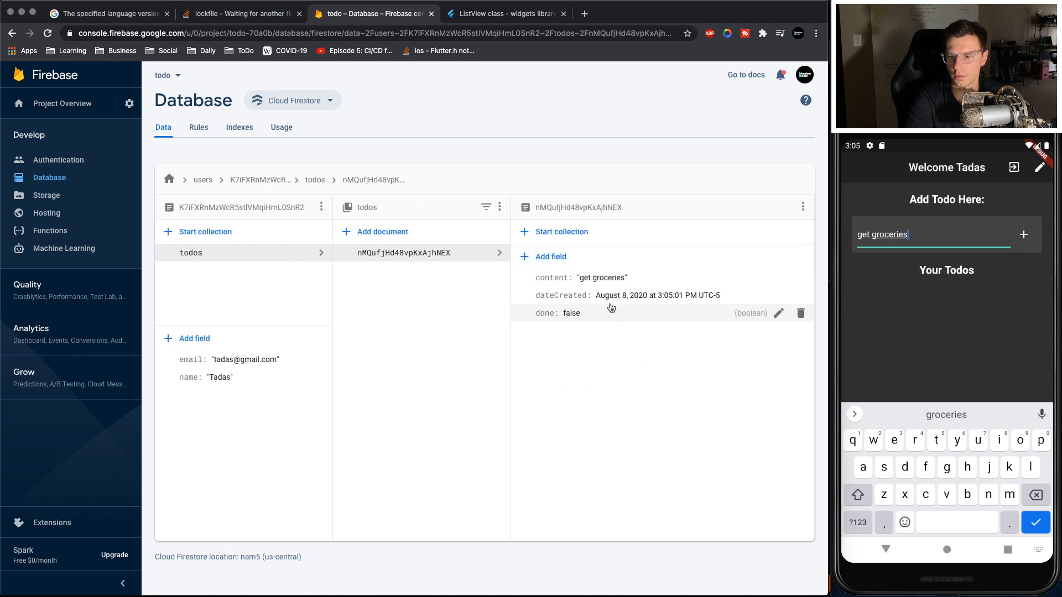
mouse_move(485, 411)
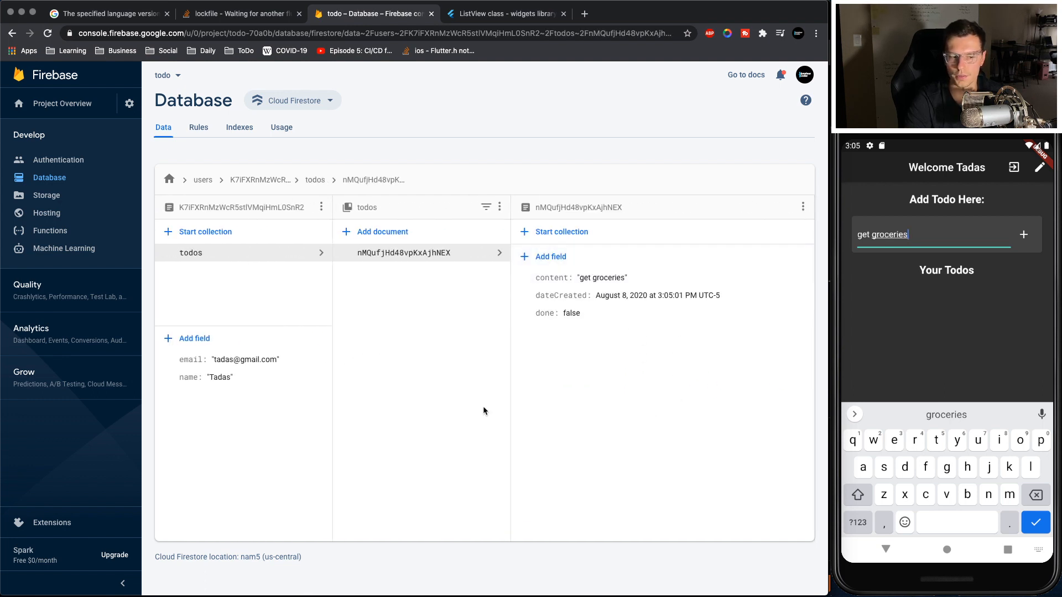
key("F3")
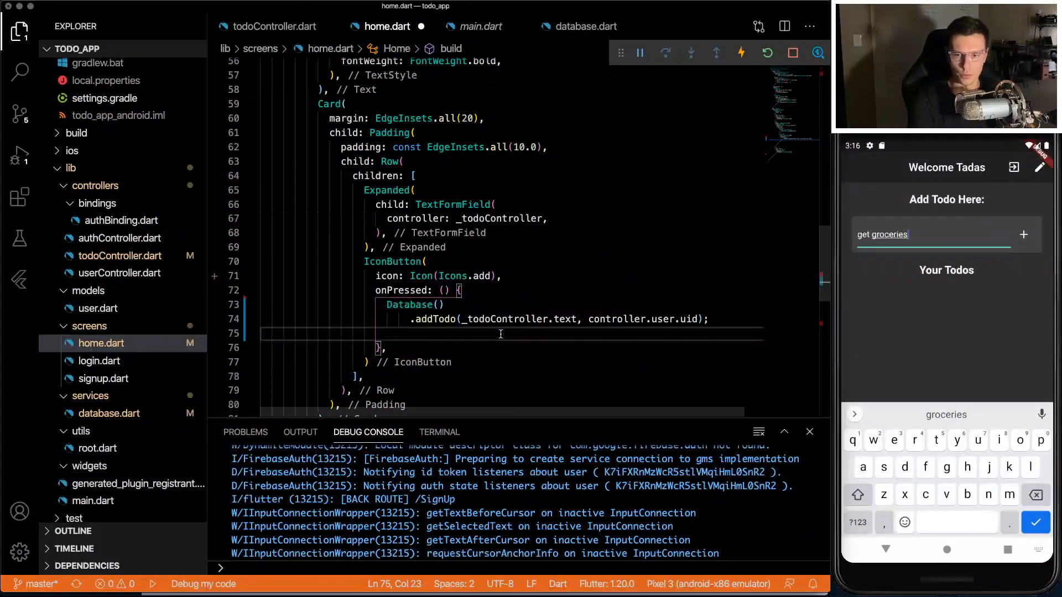
Step: Guard addTodo with a non-empty check, clear the field after, then add get to work in the app
type("_todoController.clear();")
type("i")
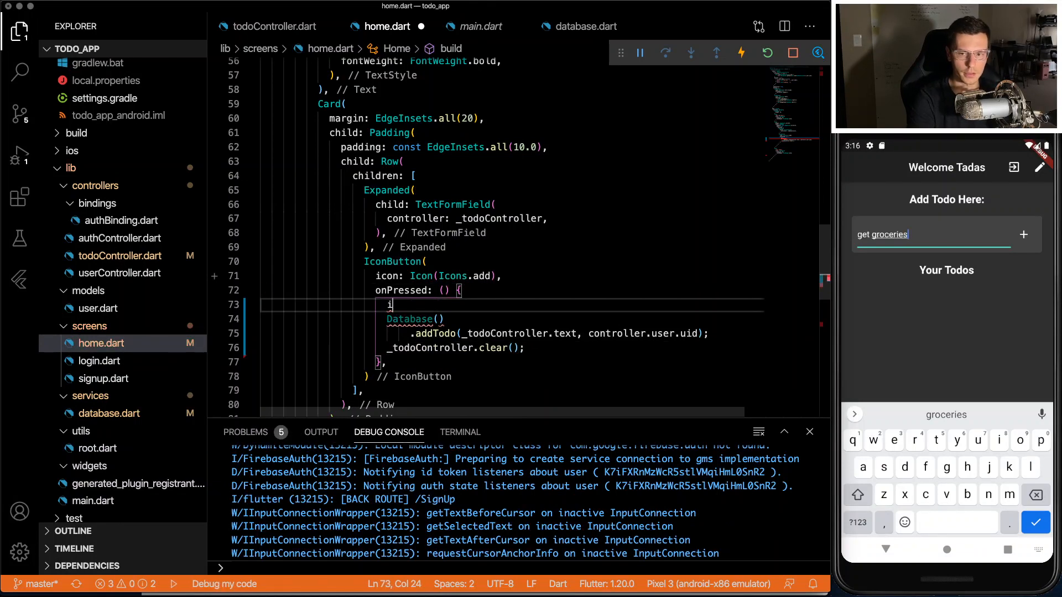
type("f(_todoController != \"\") {")
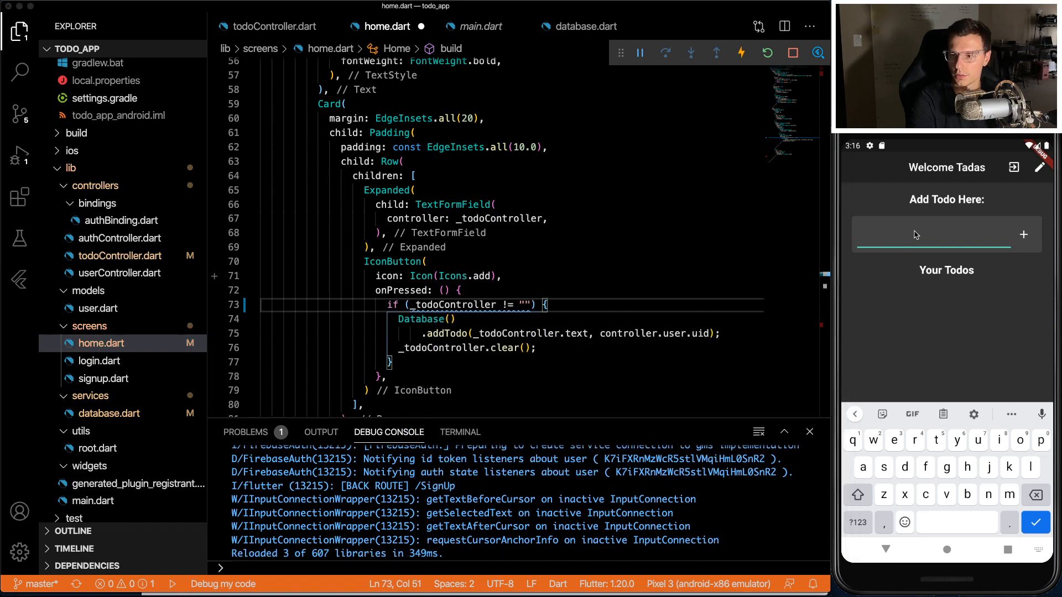
type("get to work")
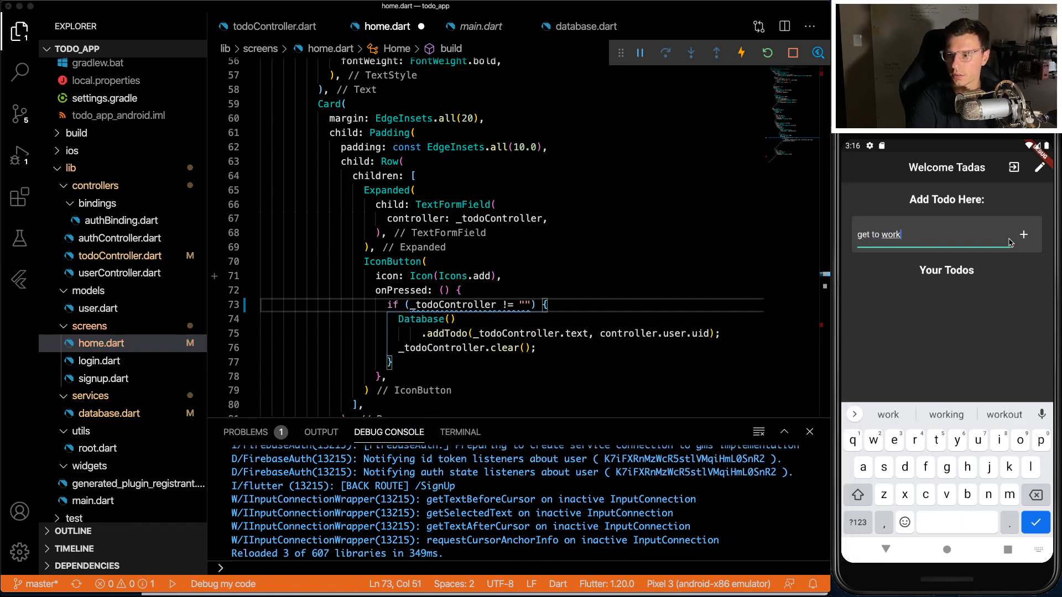
left_click(1024, 234)
type("todo.dart")
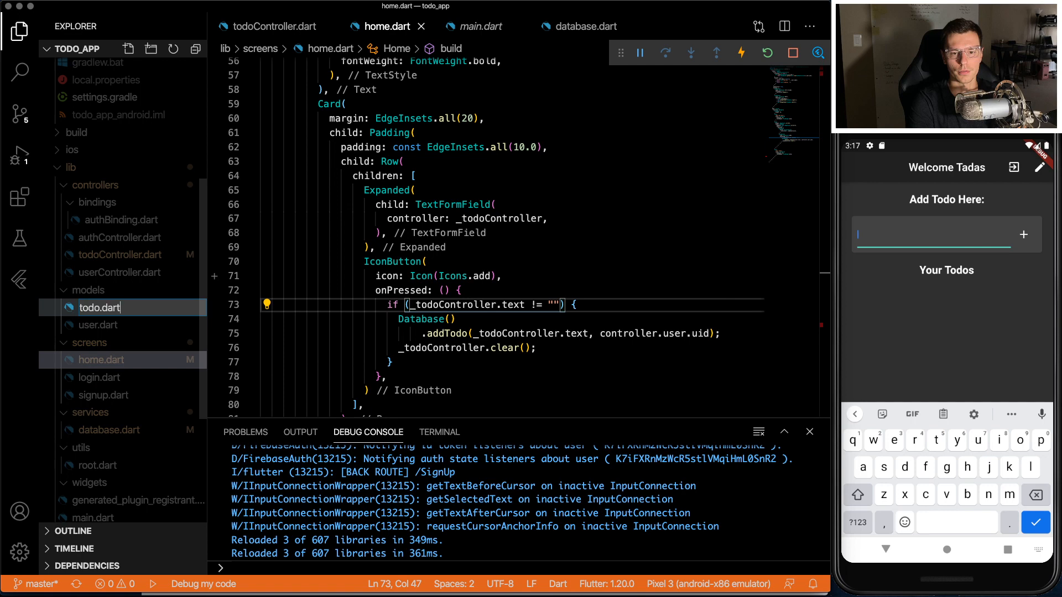
Step: In todo.dart declare TodoModel fields content, todoId, Timestamp dateCreated and bool done
left_click(100, 306)
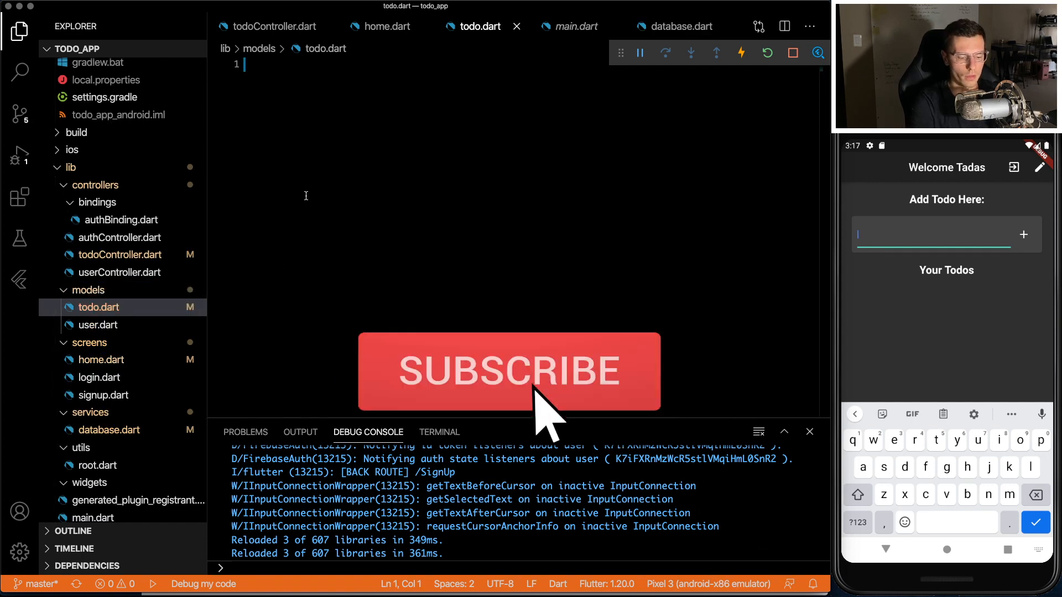
type("getmd")
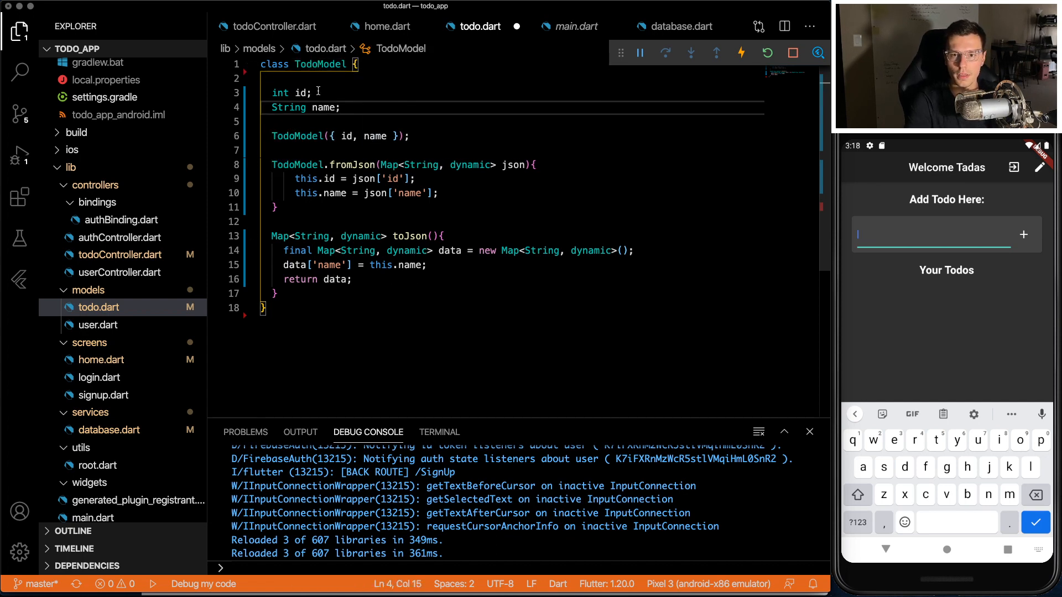
type("Stri")
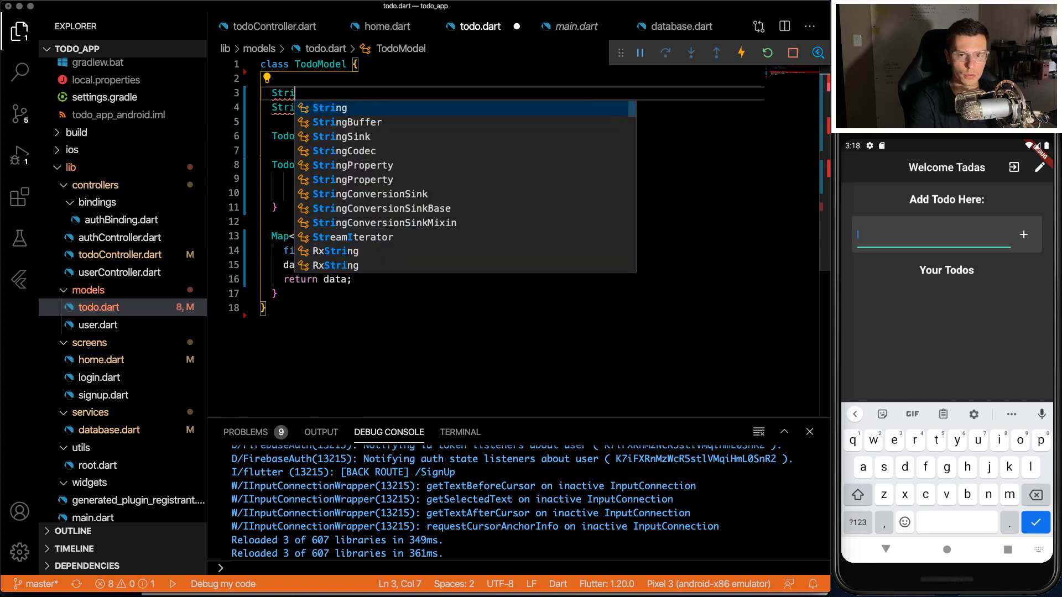
type("content;")
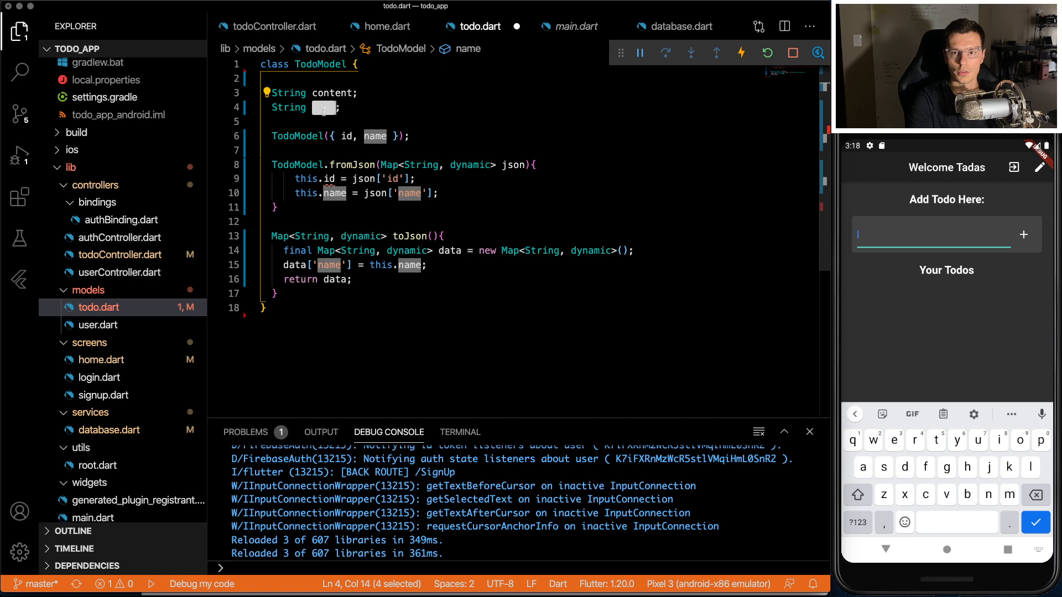
type("todoId")
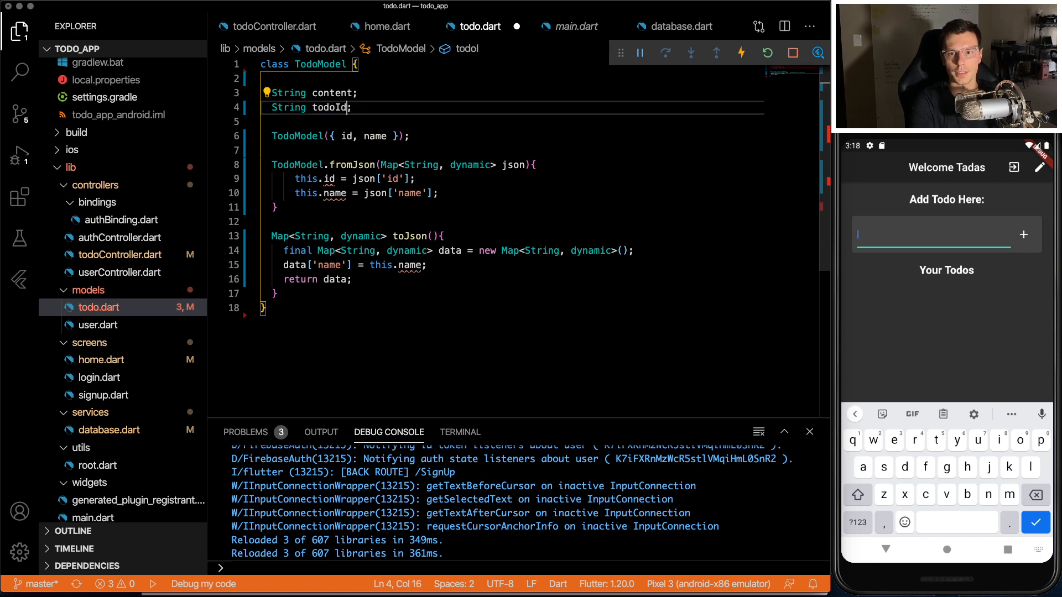
type("Timestamp dat")
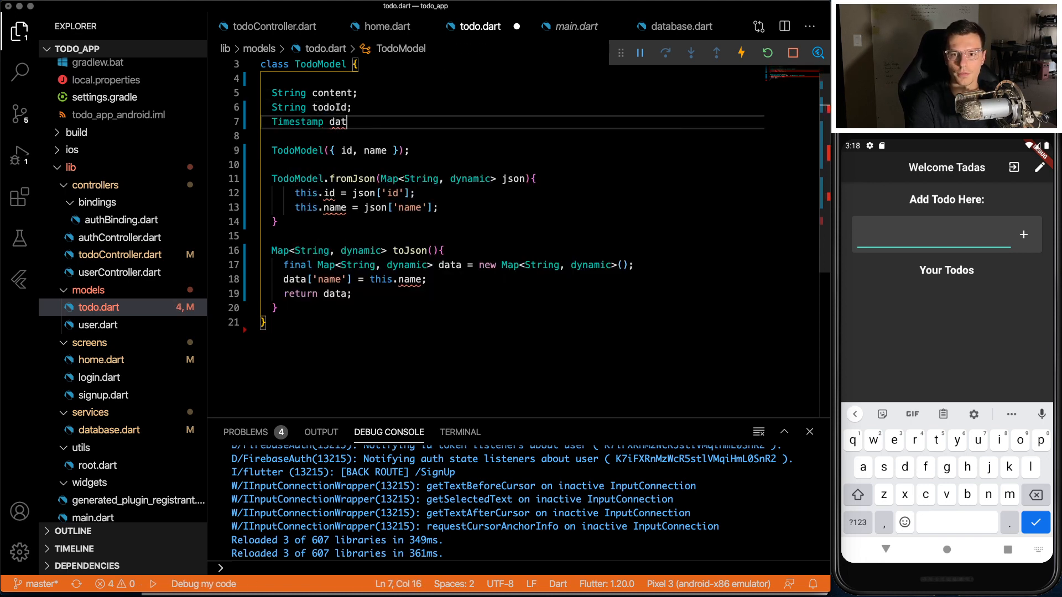
type("eCreated;")
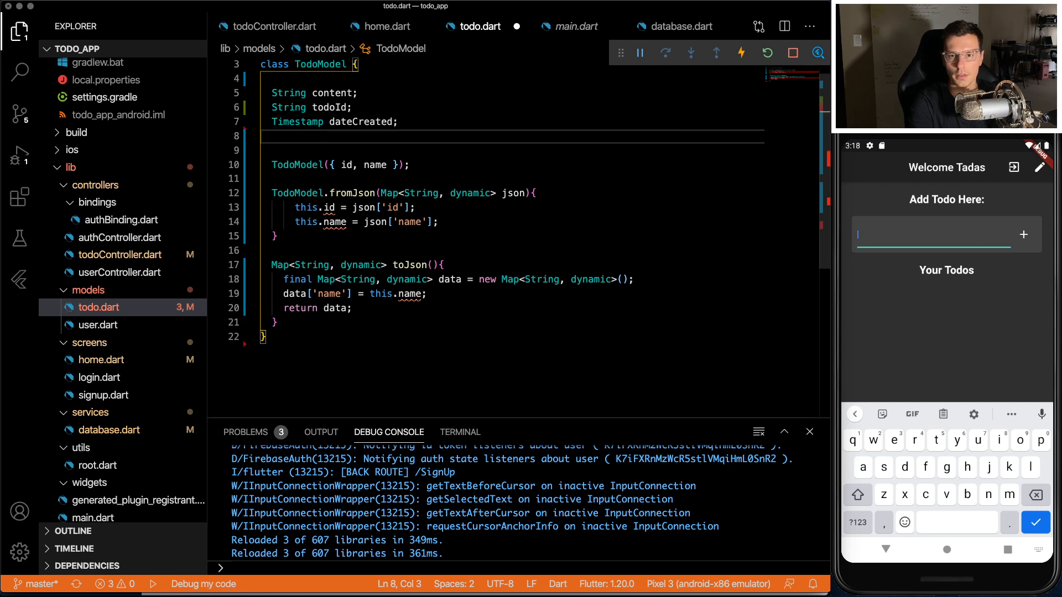
type("bool done;")
type("todoId = documentSnapshot.")
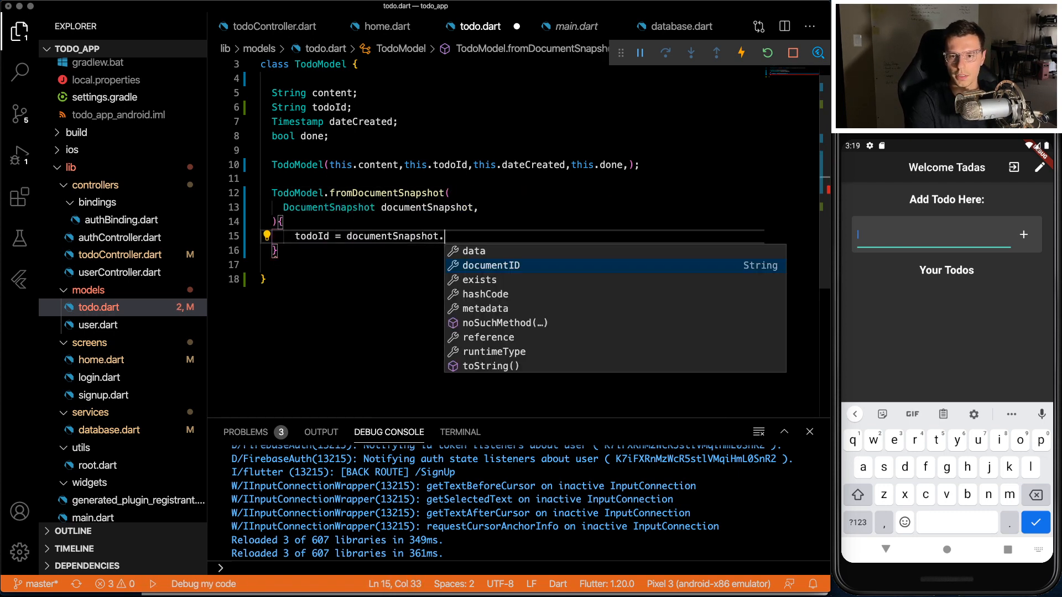
Step: Fill todoId, content, dateCreated and done from the document snapshot in fromDocumentSnapshot
left_click(490, 264)
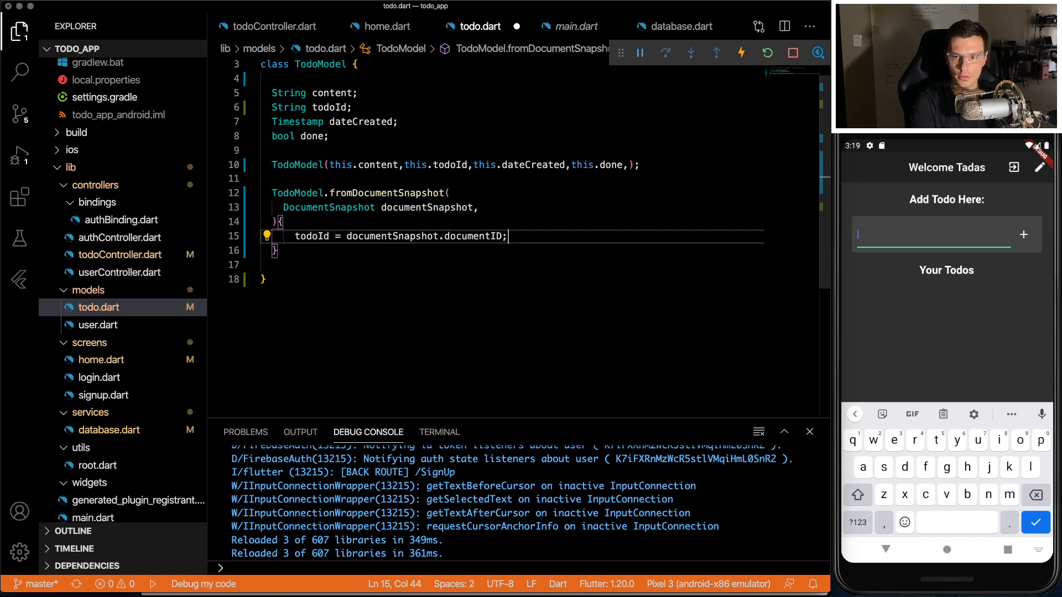
type("content = d")
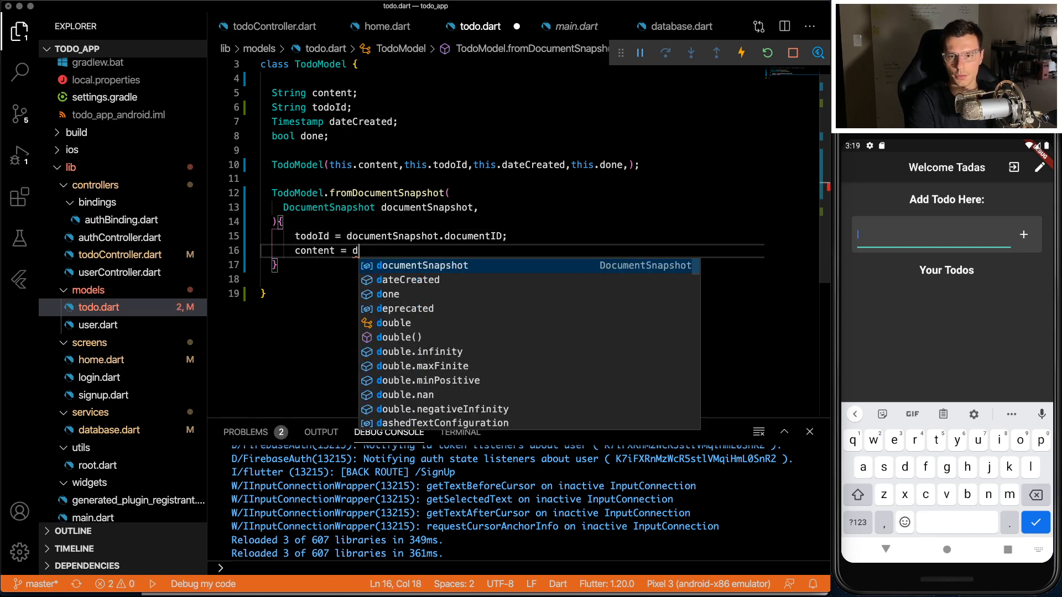
type("ocumentSnapshot.data[\"content")
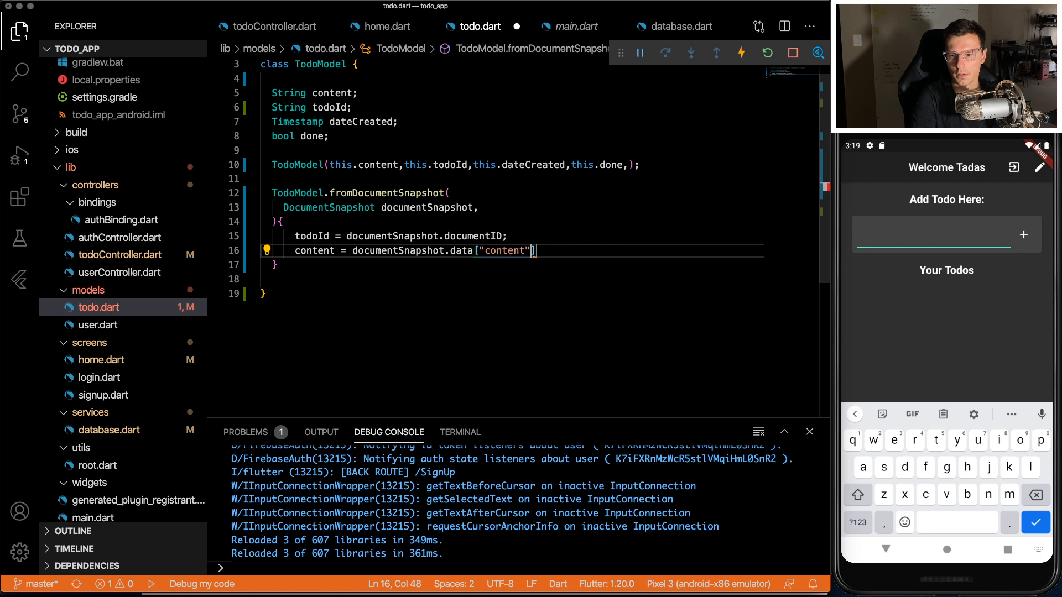
type(";")
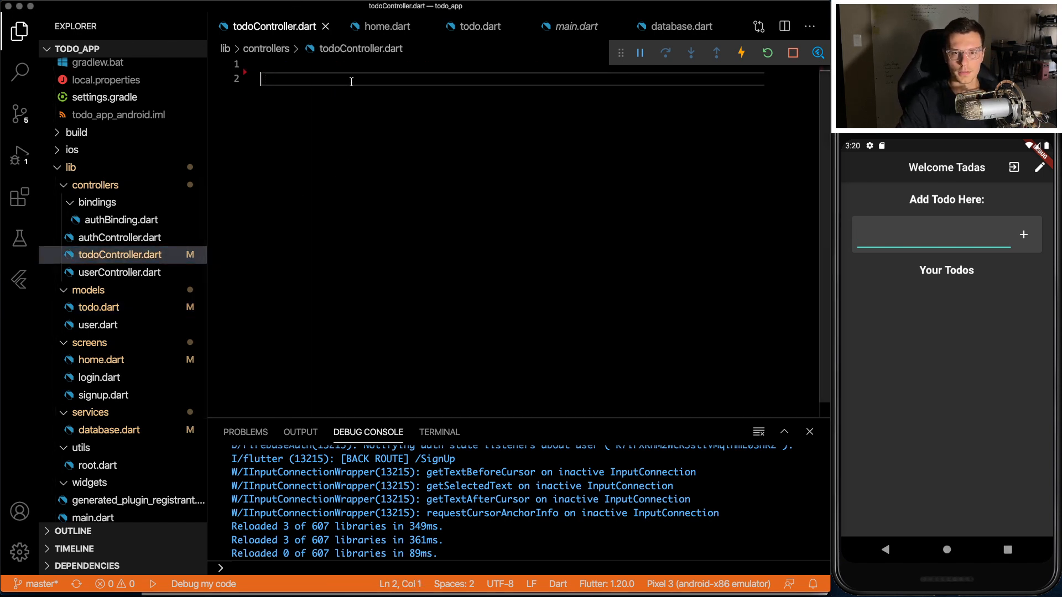
Step: Create TodoController with an observable List<TodoModel> todoList and a todos getter
type("getcon")
type("Rx<")
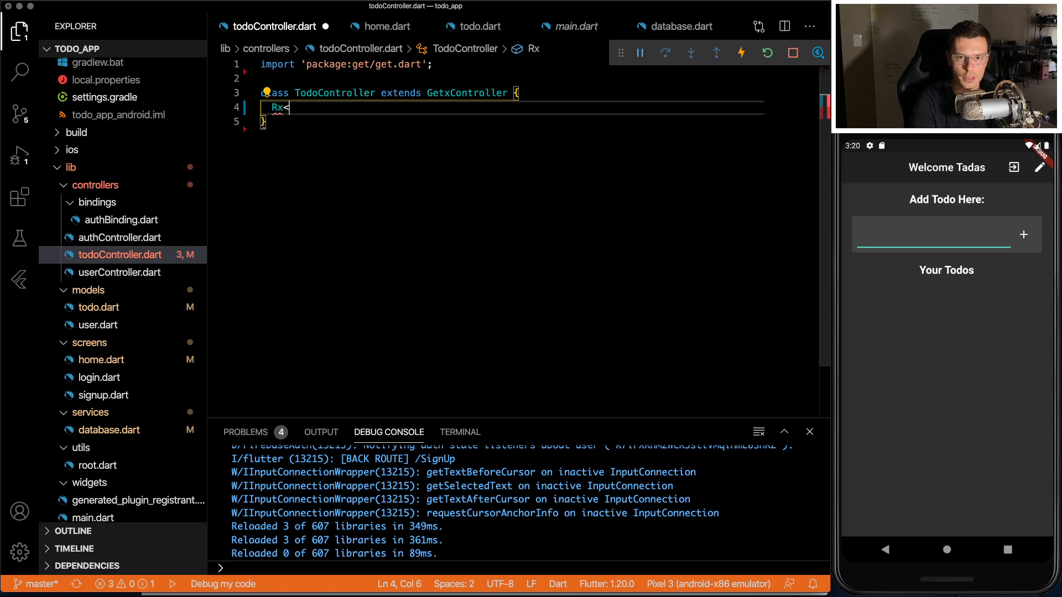
type("L")
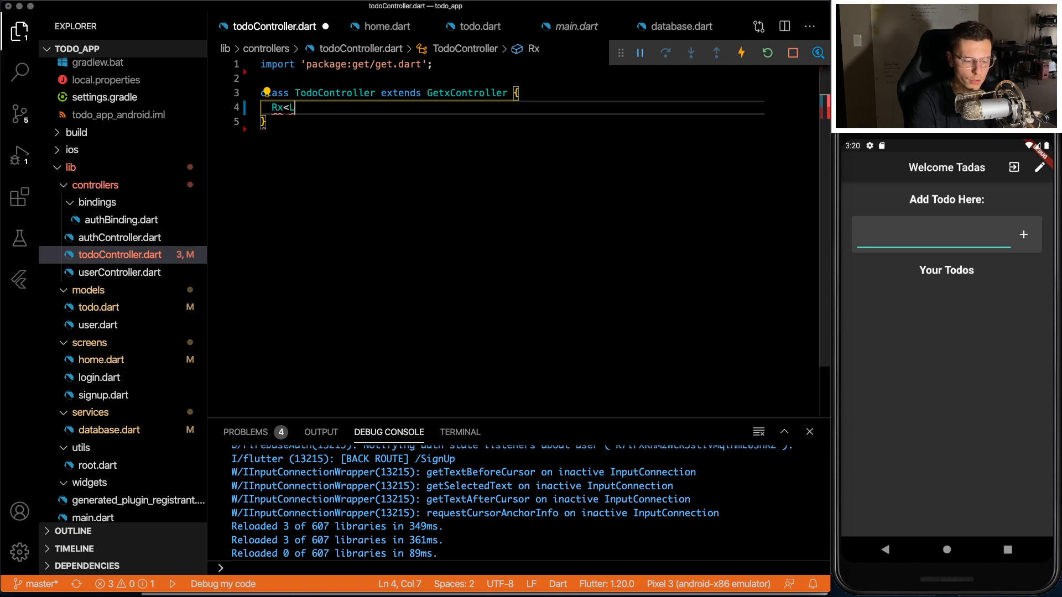
type("ist<Todo")
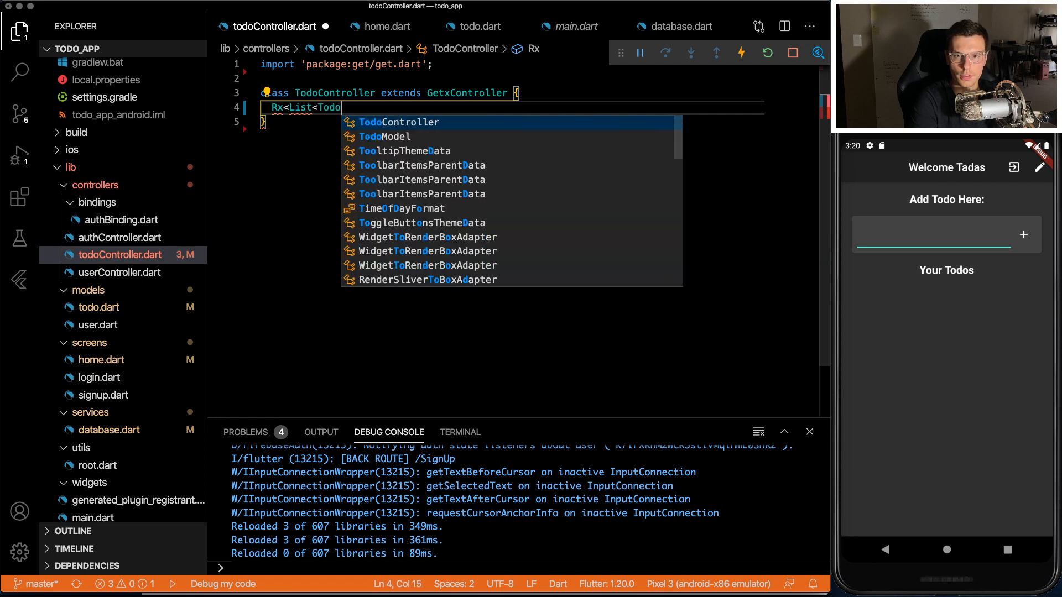
type("Model>> todoList = Rx<List<TodoModel>>();")
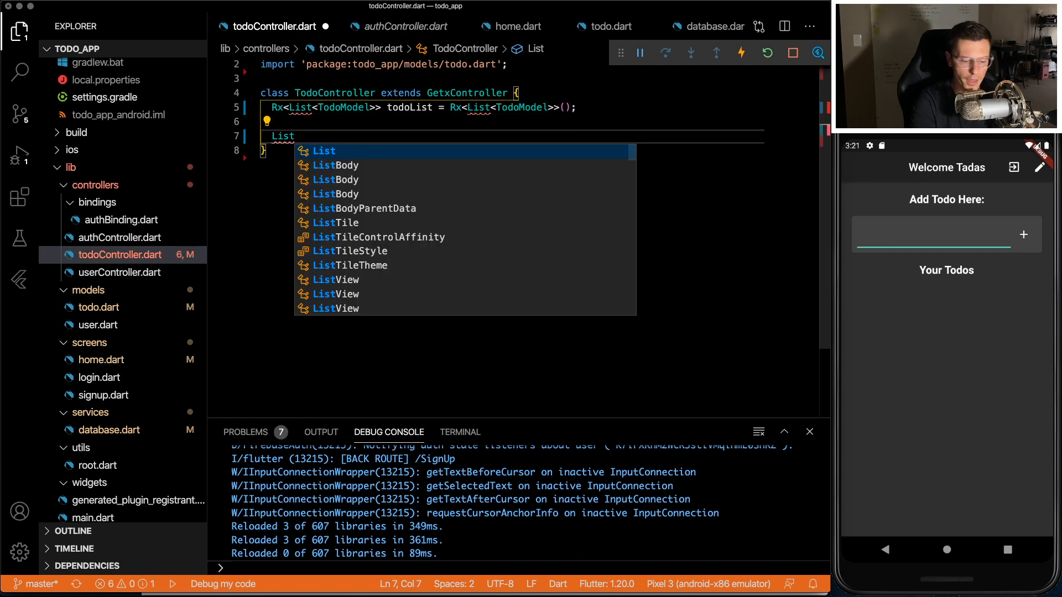
type("<TodoModel")
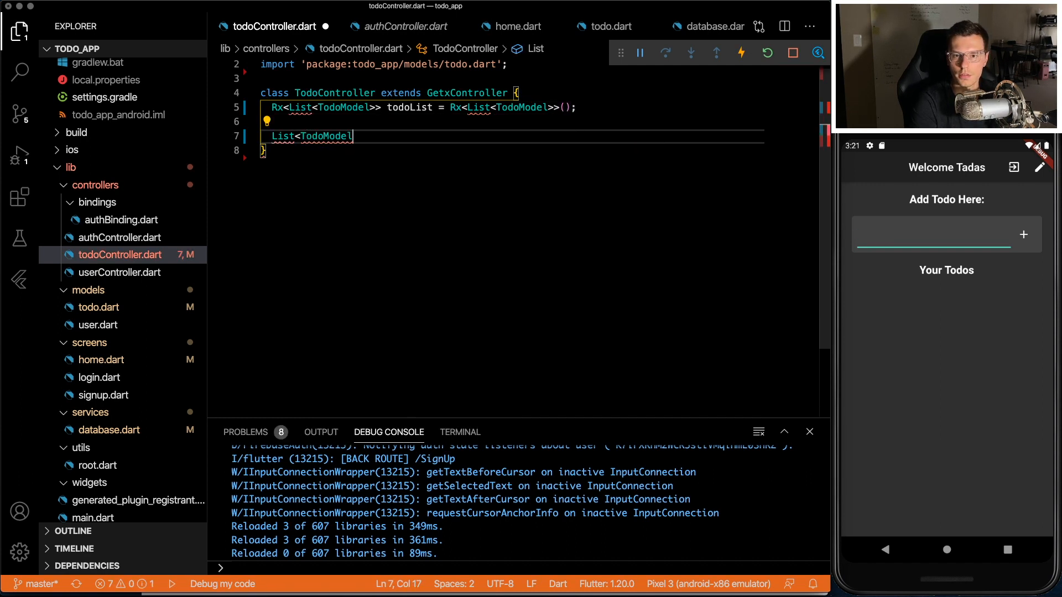
type(">")
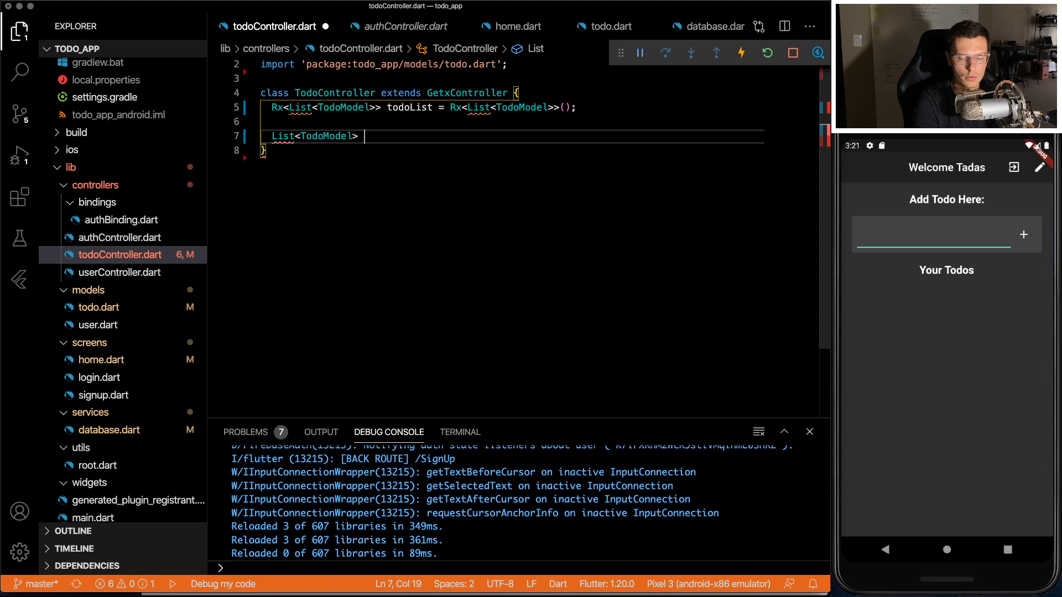
type("todos => todoList.value;")
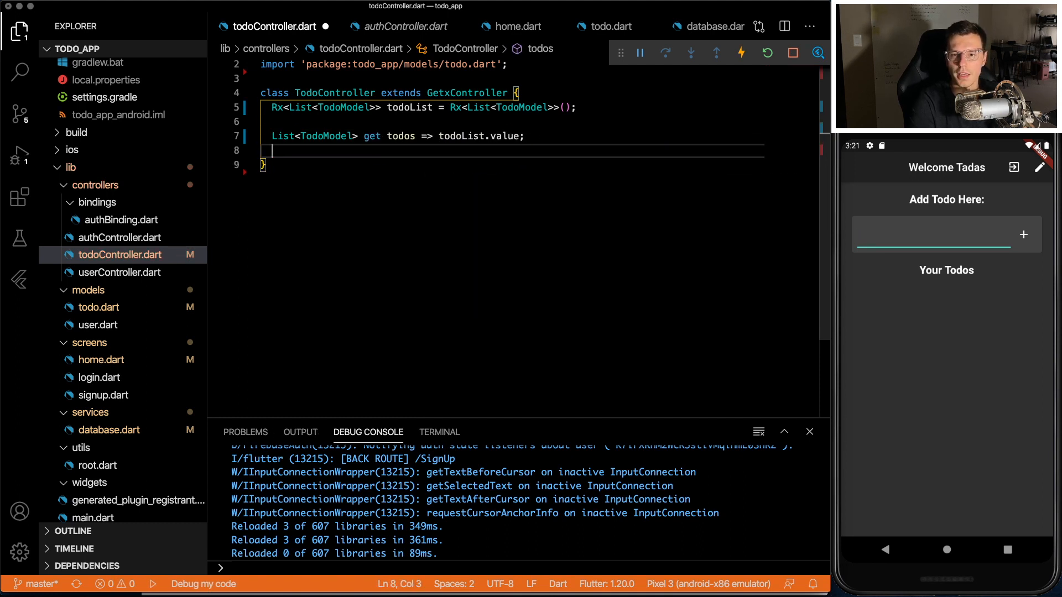
type("@override")
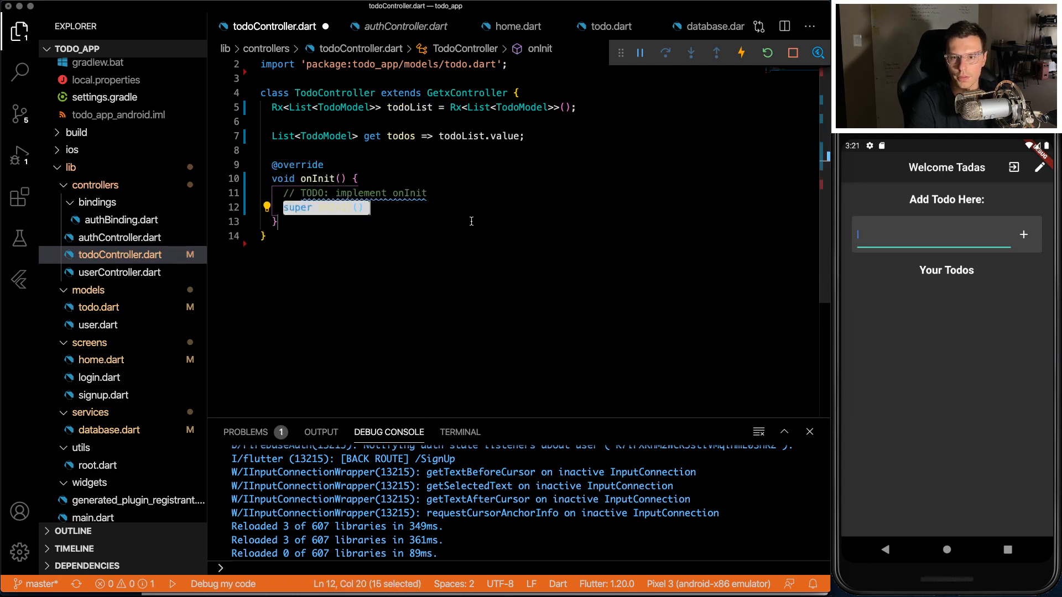
type("tod")
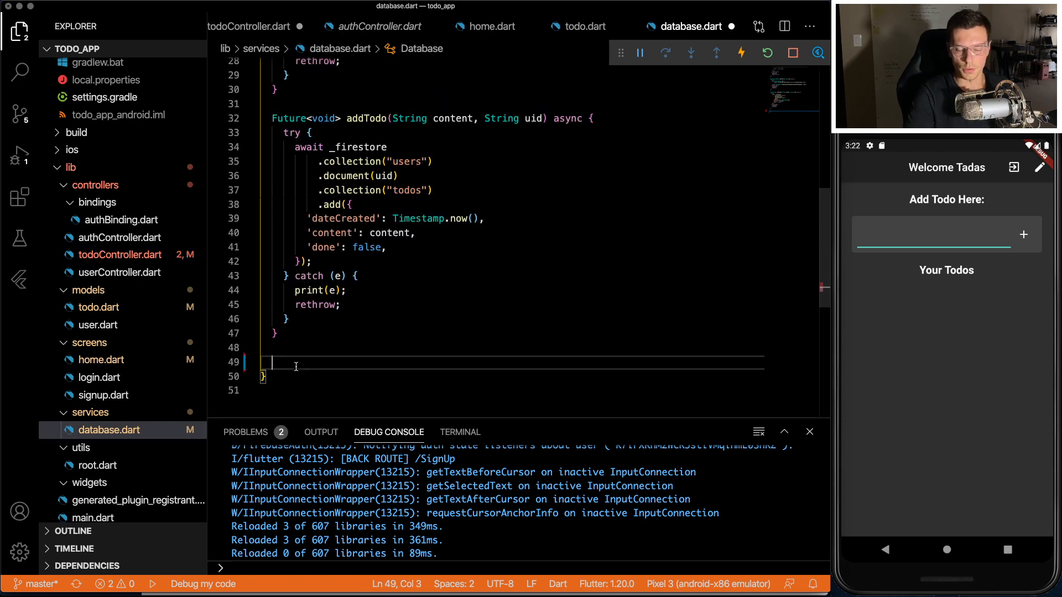
mouse_move(407, 78)
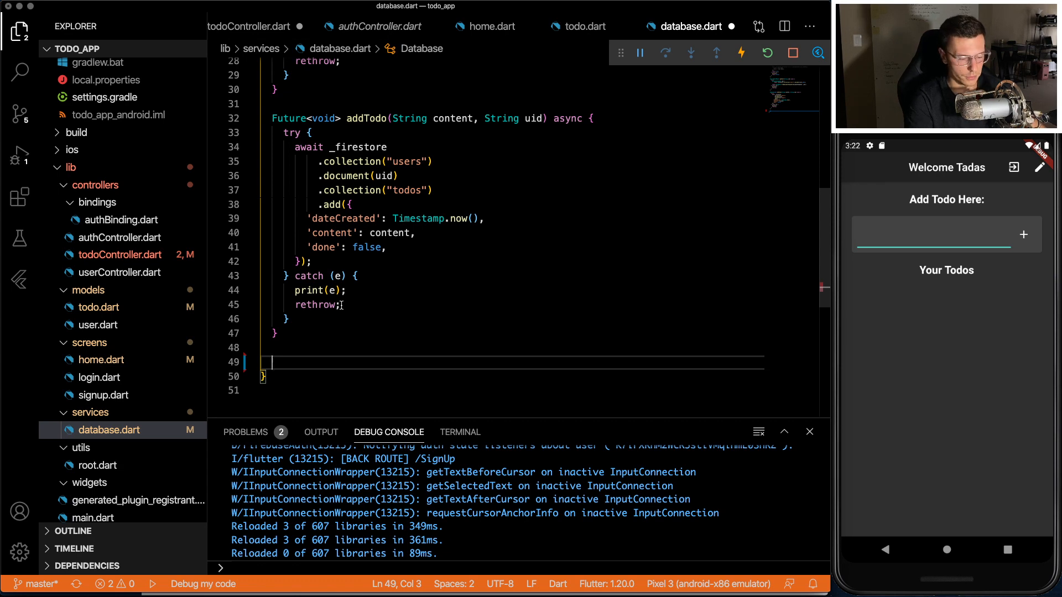
Step: Declare todoStream in Database and bind todoList to Database().todoStream in onInit
type("Stream<List<TodoModel>> todoStream(String")
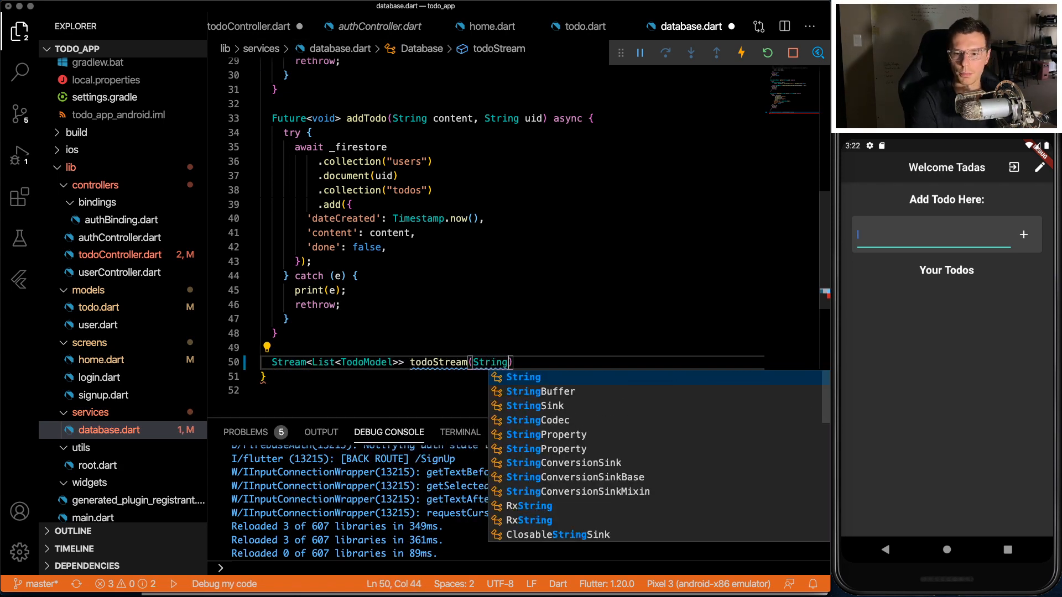
left_click(251, 26)
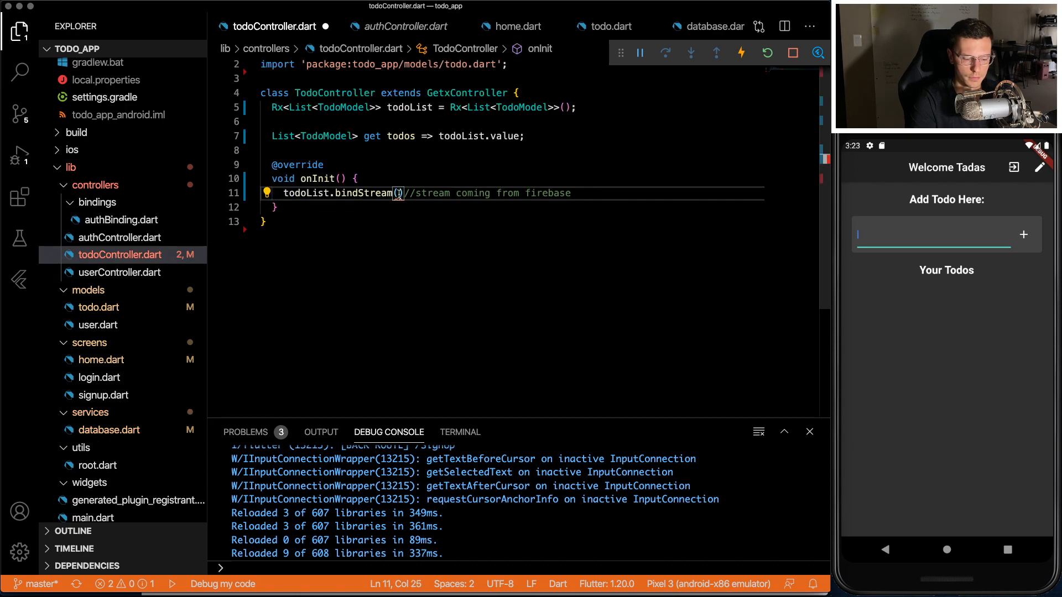
type("Database")
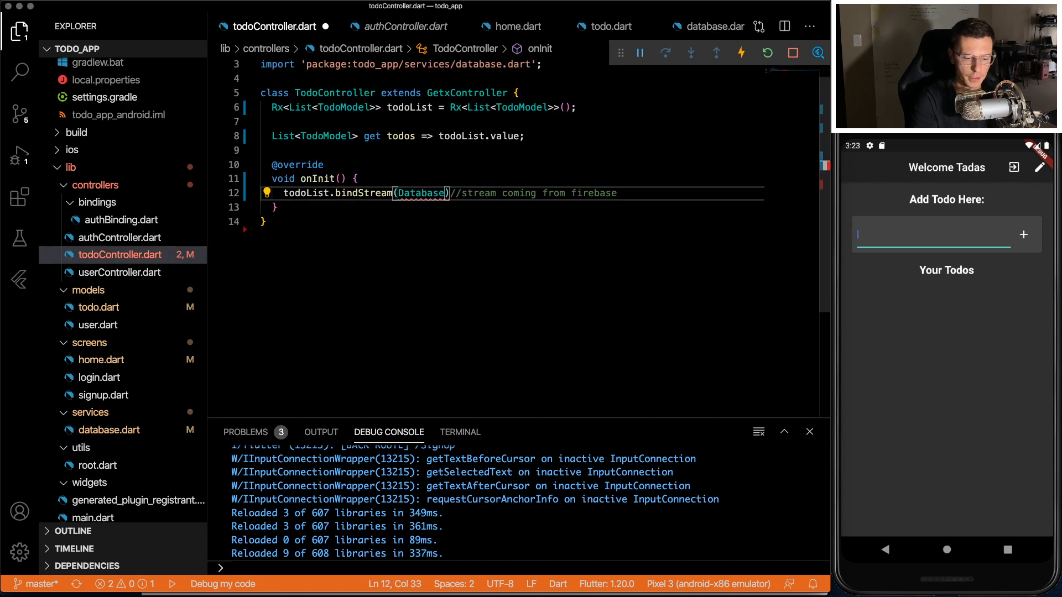
type("().s")
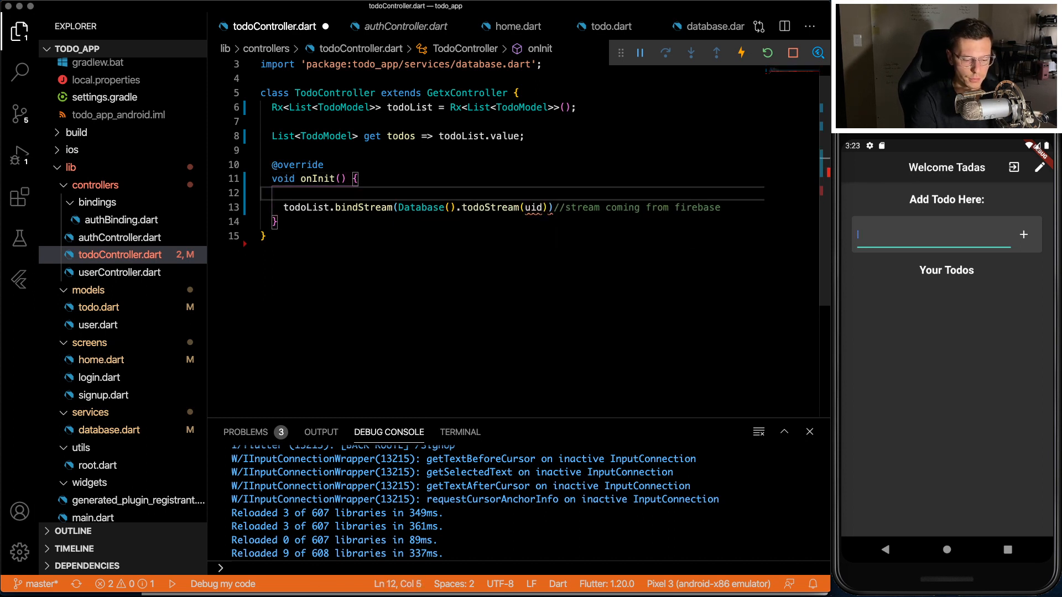
Step: Set String uid from Get.find<AuthController>().user.uid
type("String uid =")
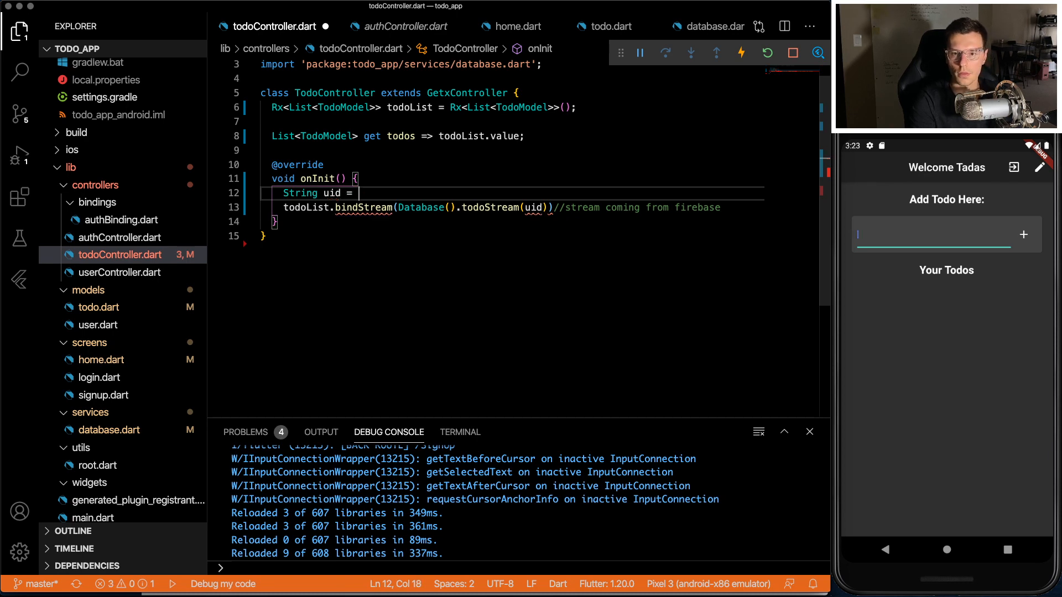
type("Get.find()")
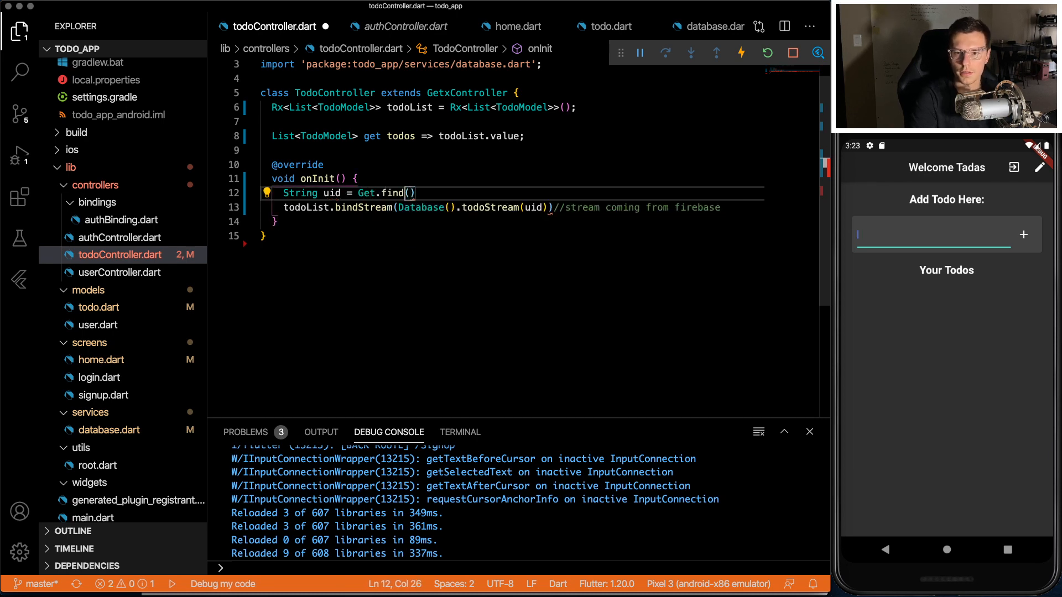
type("<AuthController>")
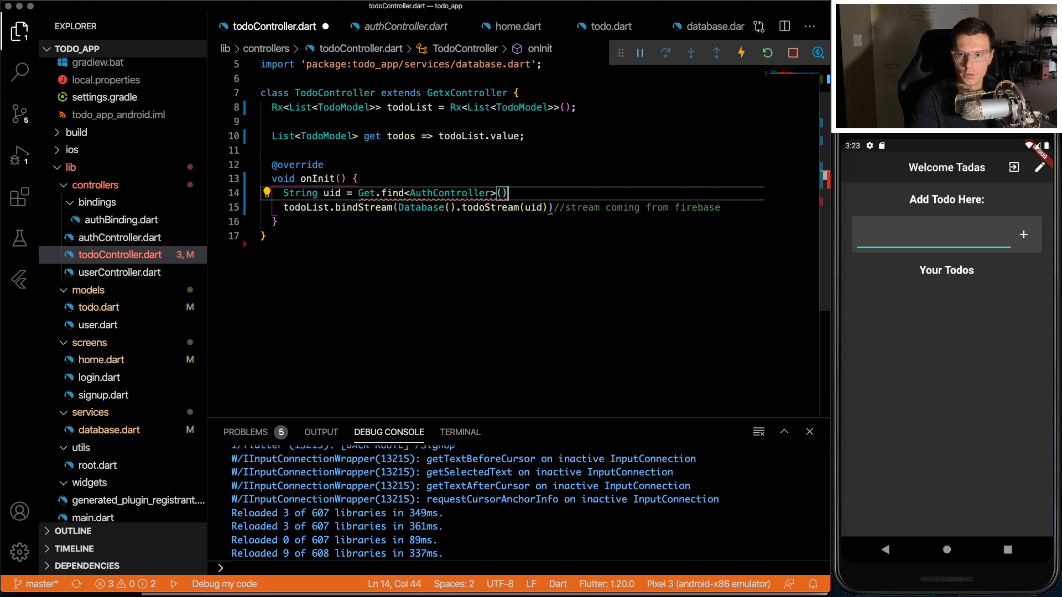
type(".user.uid")
type("return")
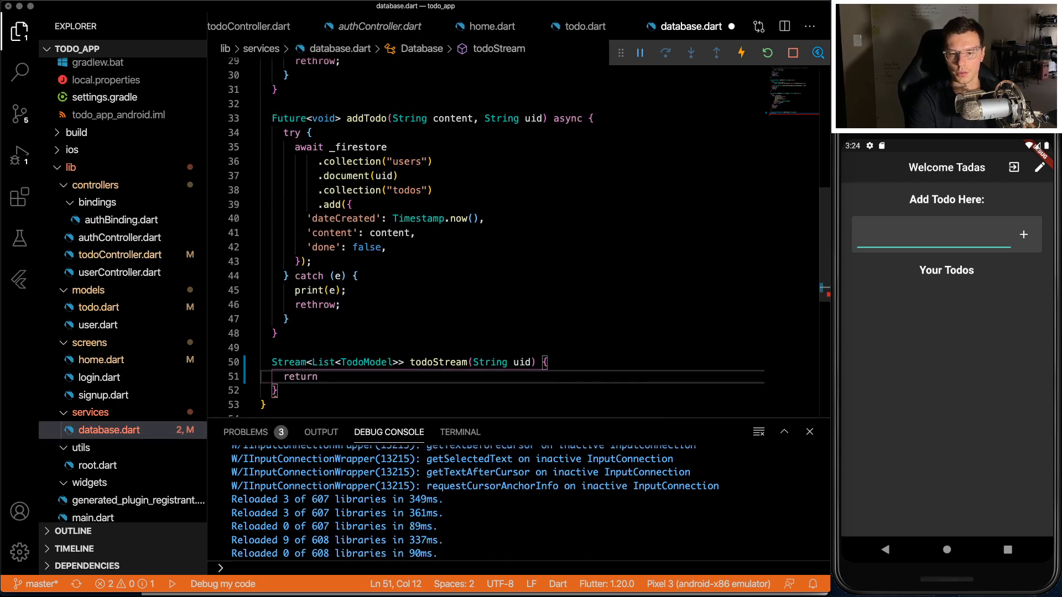
Step: Build todoStream from users/uid/todos snapshots mapped over each QuerySnapshot
type("_firestore.collection(\"users")
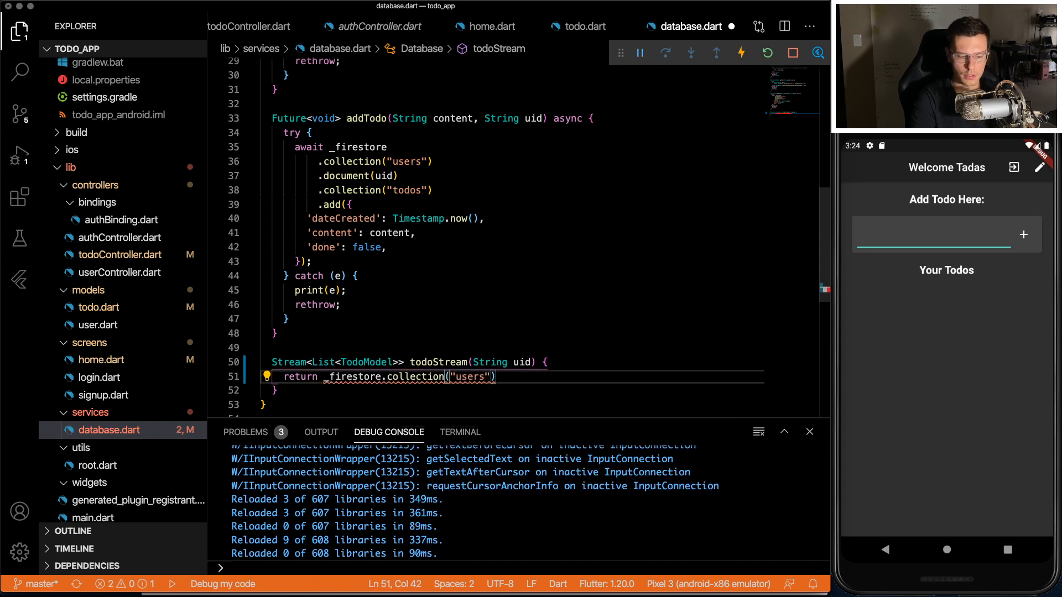
type(".document(uid)")
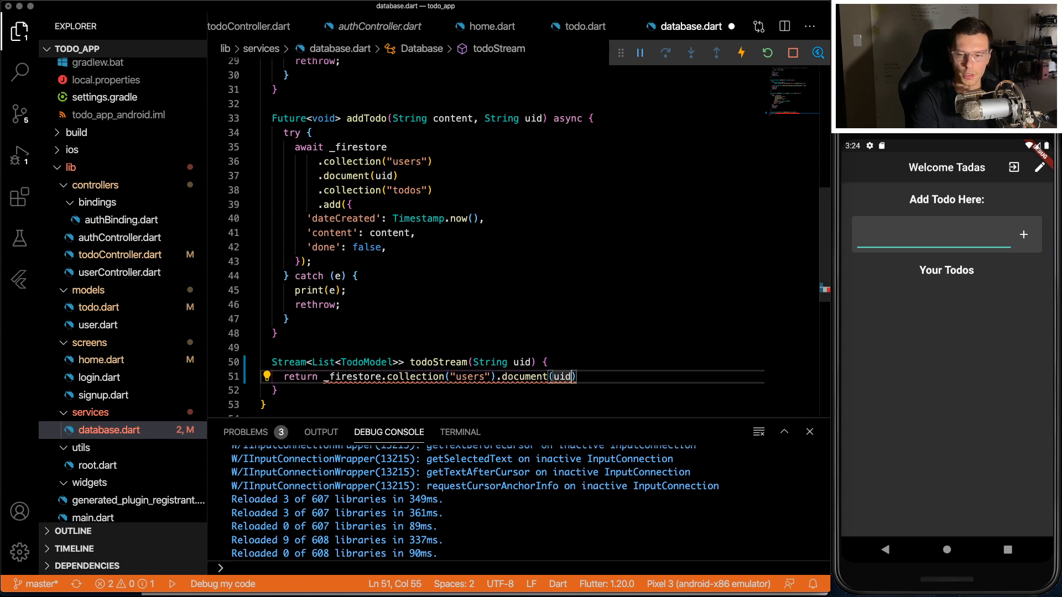
type(".")
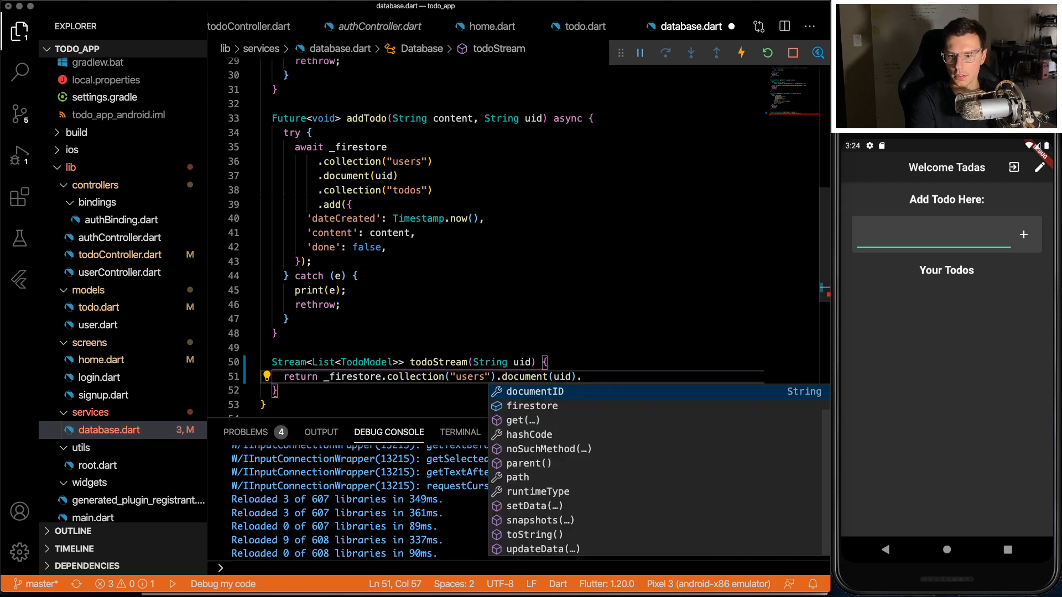
type(".collection(")
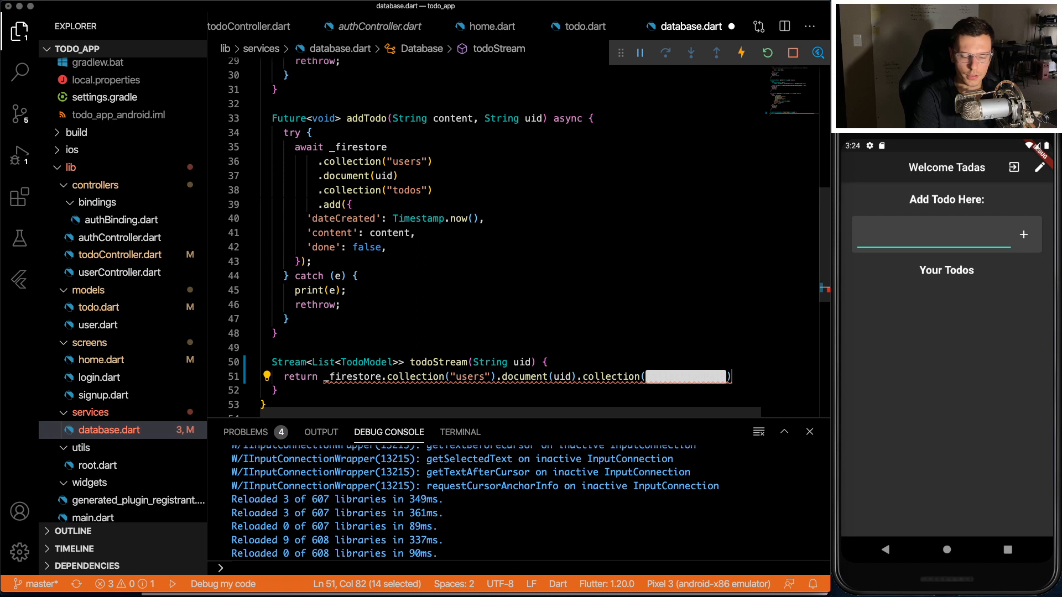
type("\"todos\"")
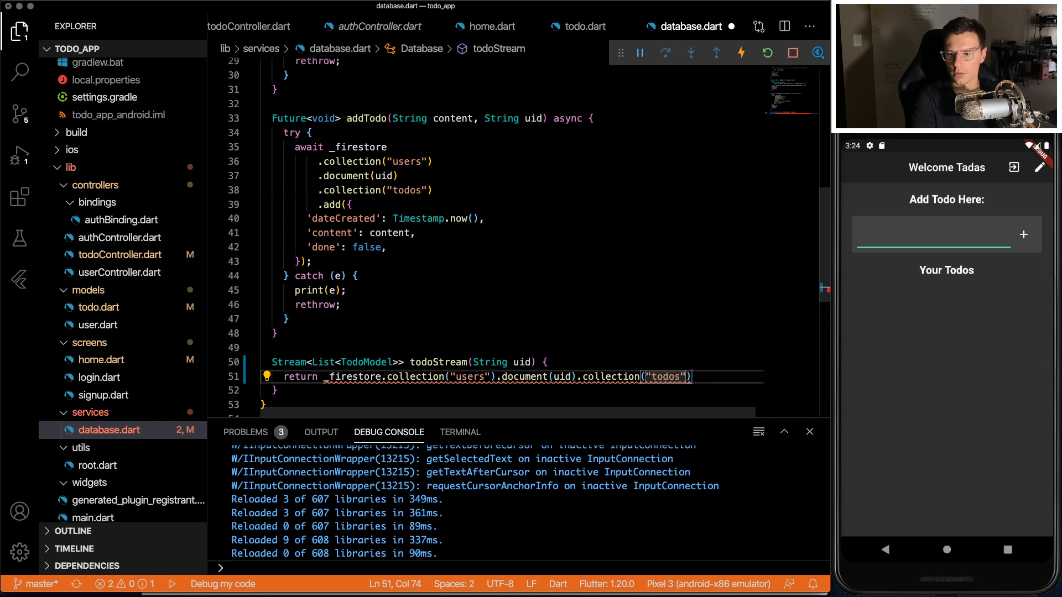
type(".snapshots(")
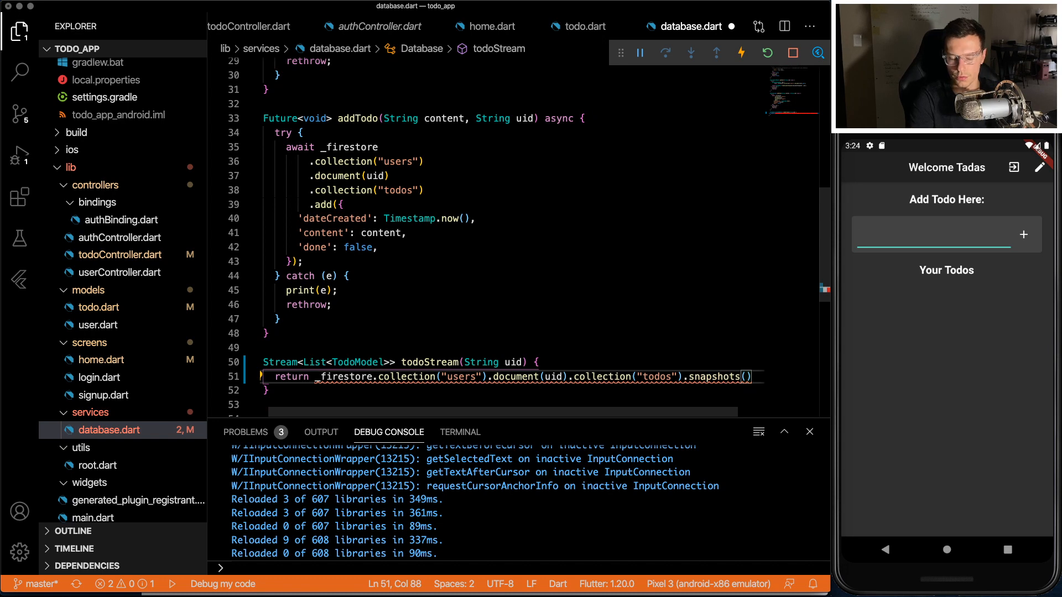
type(".map((event){")
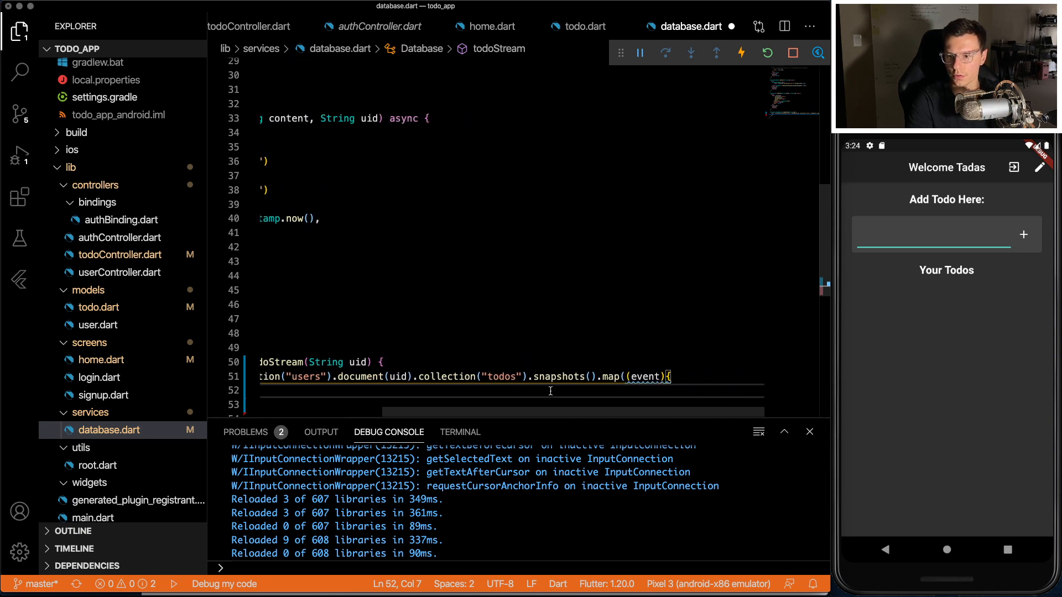
type("QuerySnapshot query) {")
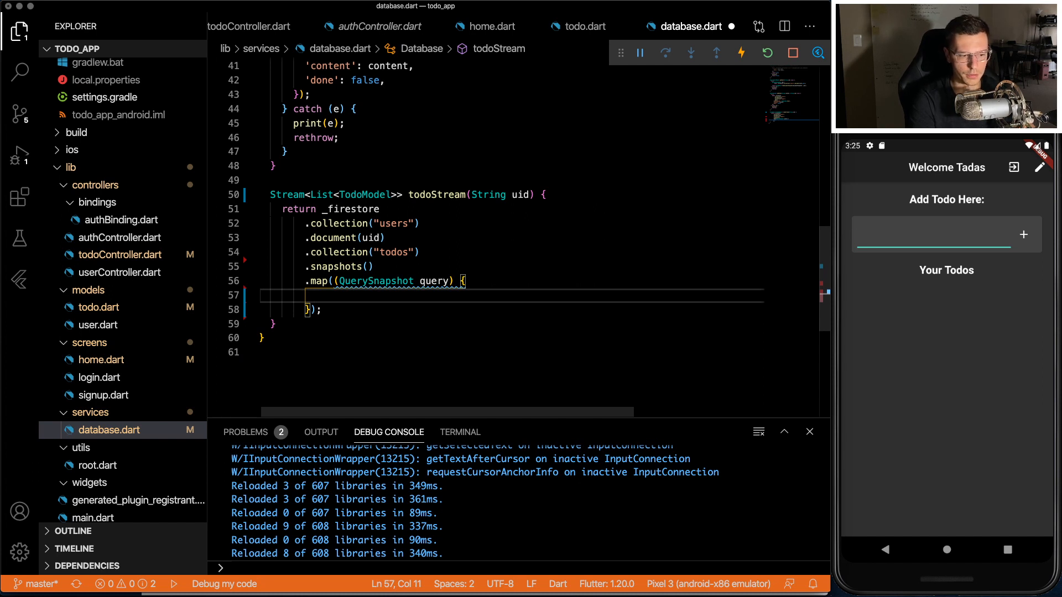
Step: Map query documents into a List<TodoModel> retVal and return it after the forEach
type("List<")
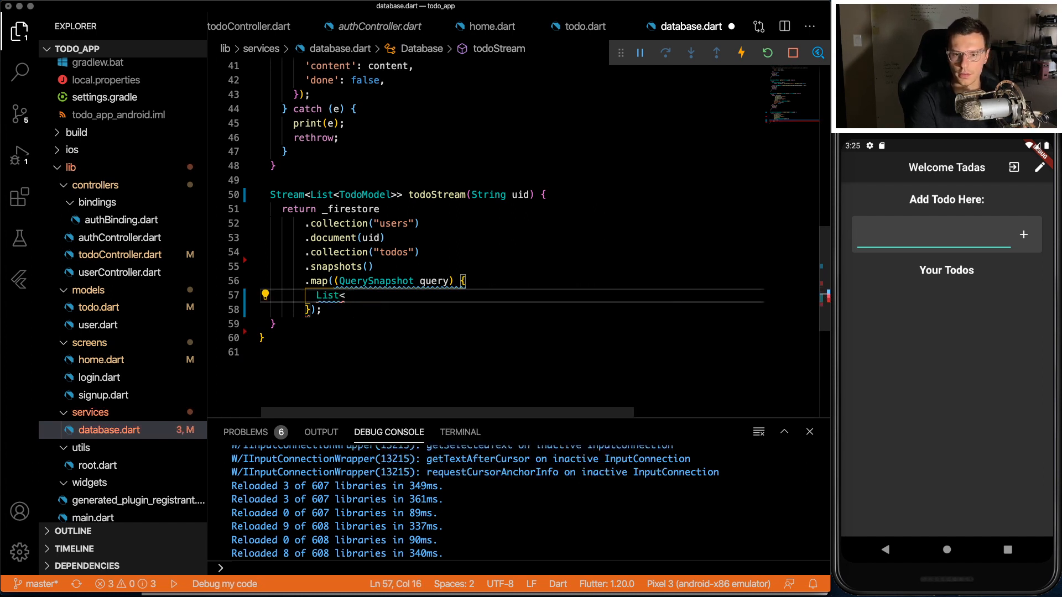
type("query")
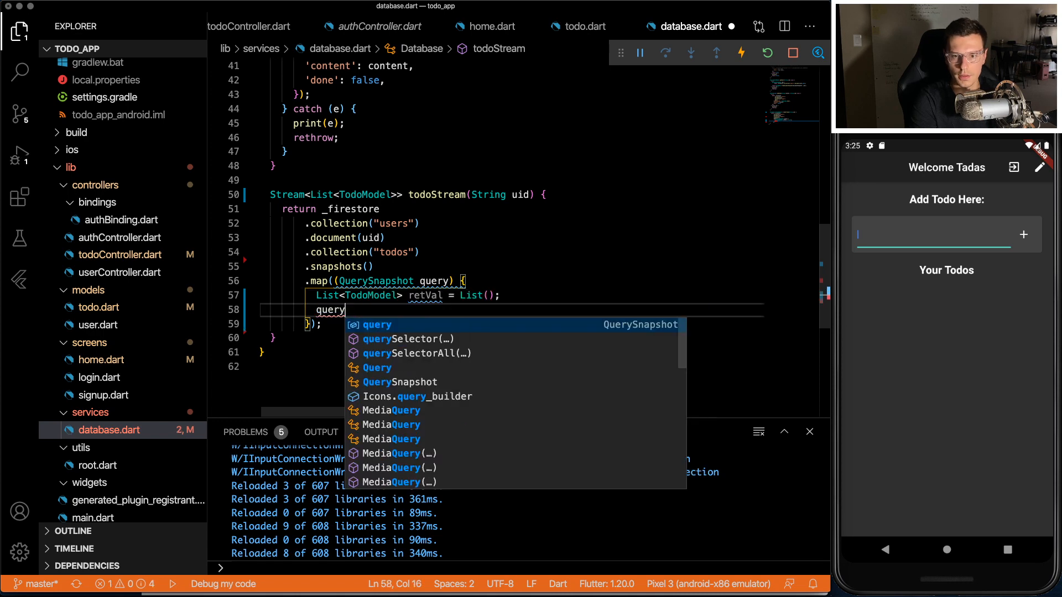
type(".documents.forEach((element) {")
type("retVal.add(")
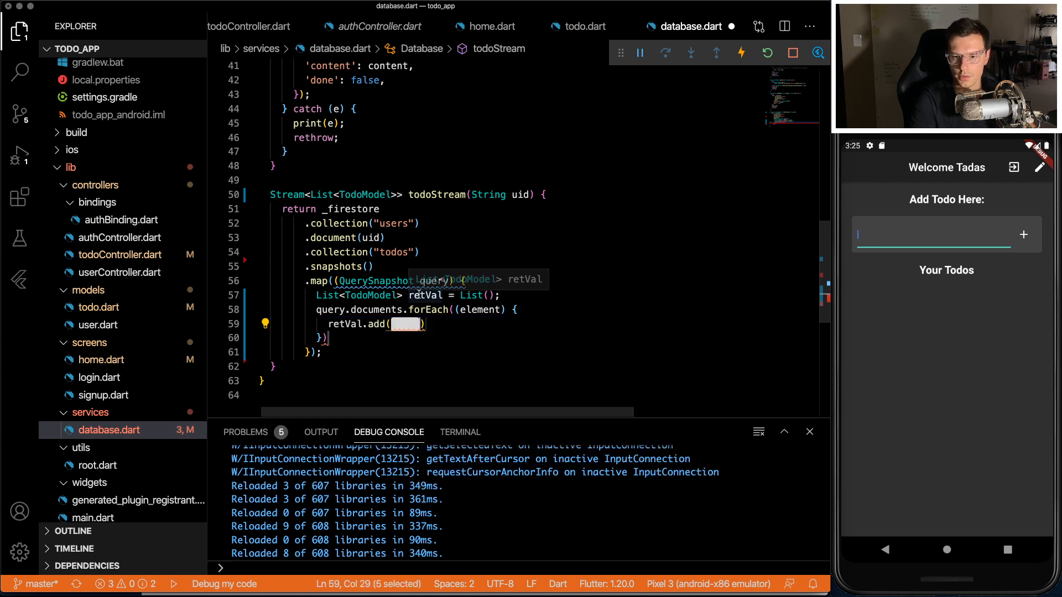
type("TodoModel.fromDocumentSnapshot(")
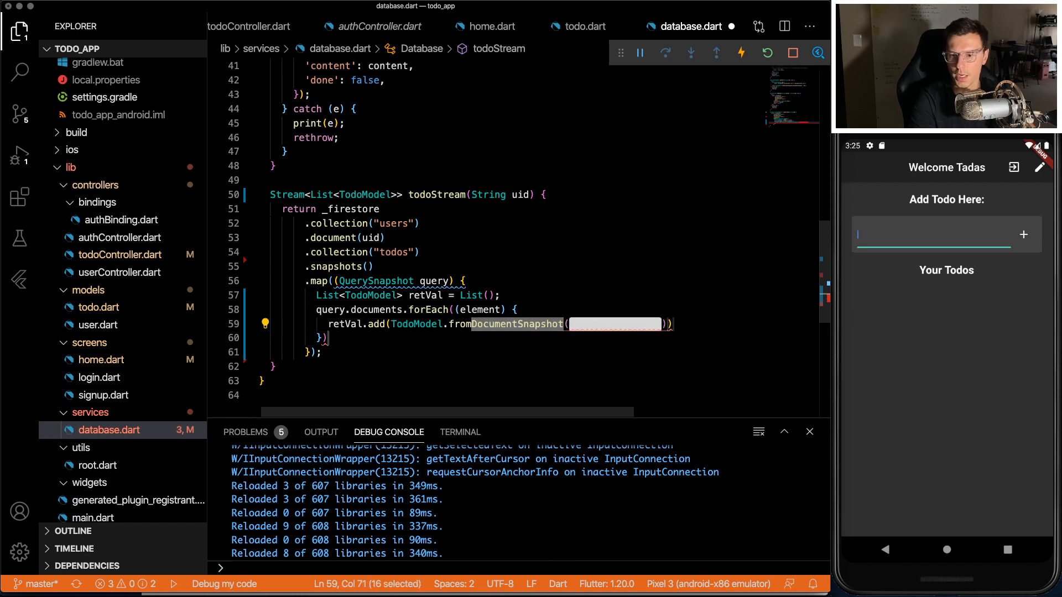
type("element")
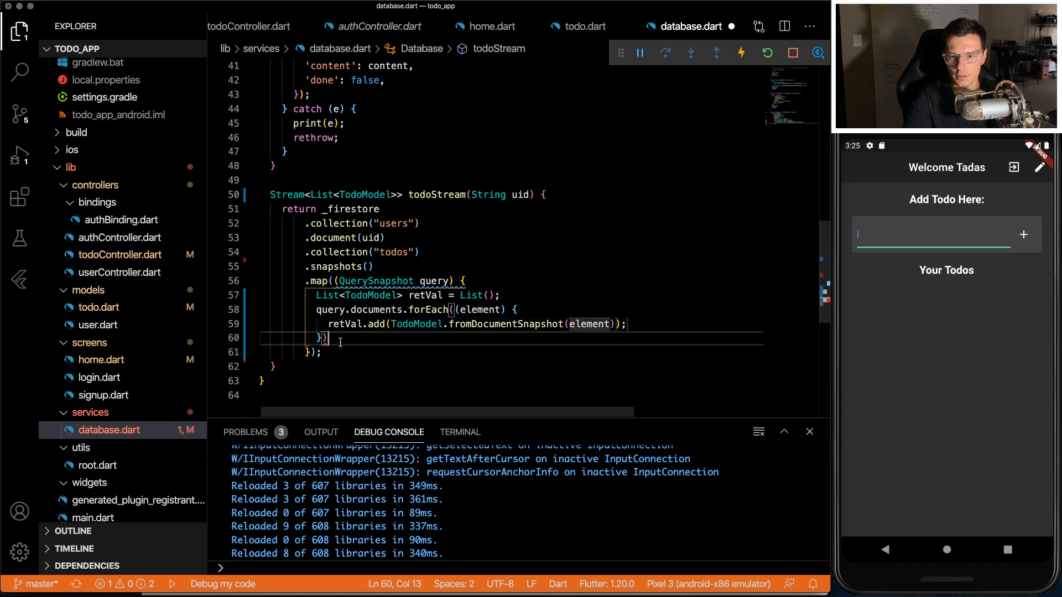
type("return")
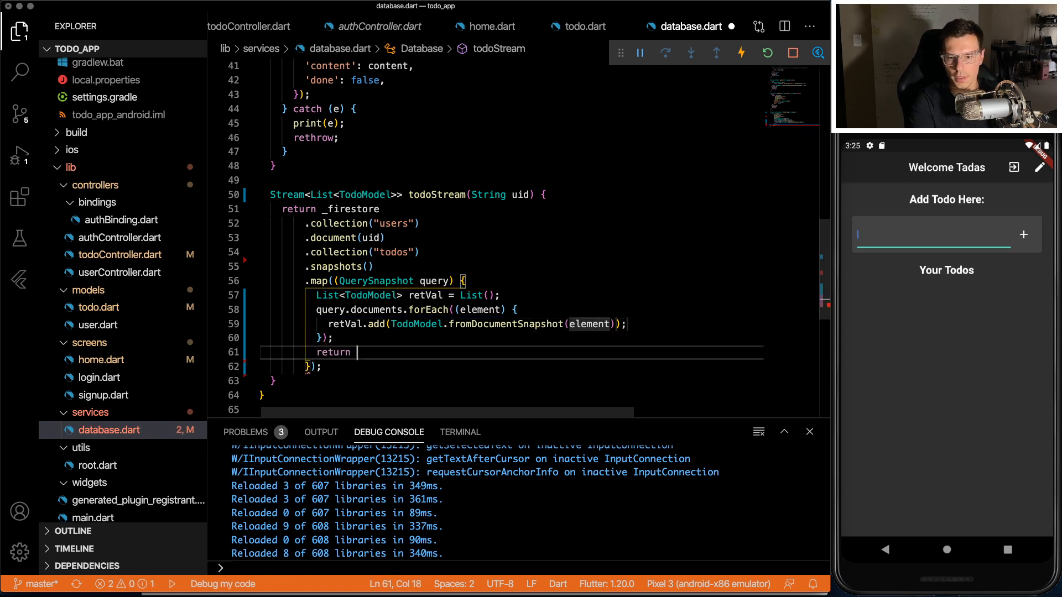
type("ret")
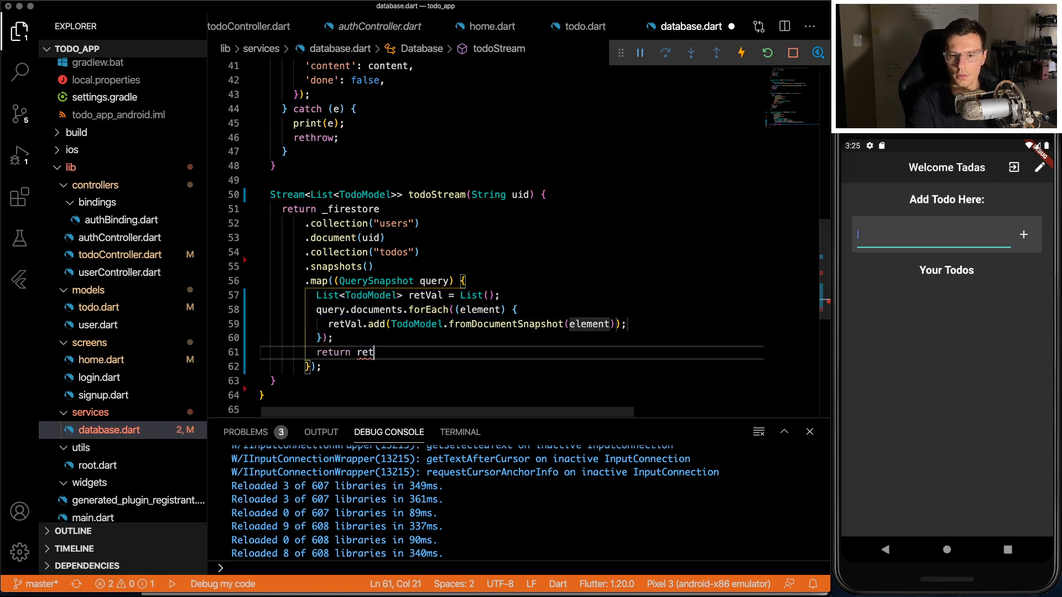
type("Val;")
left_click(511, 251)
type(".orderBy(")
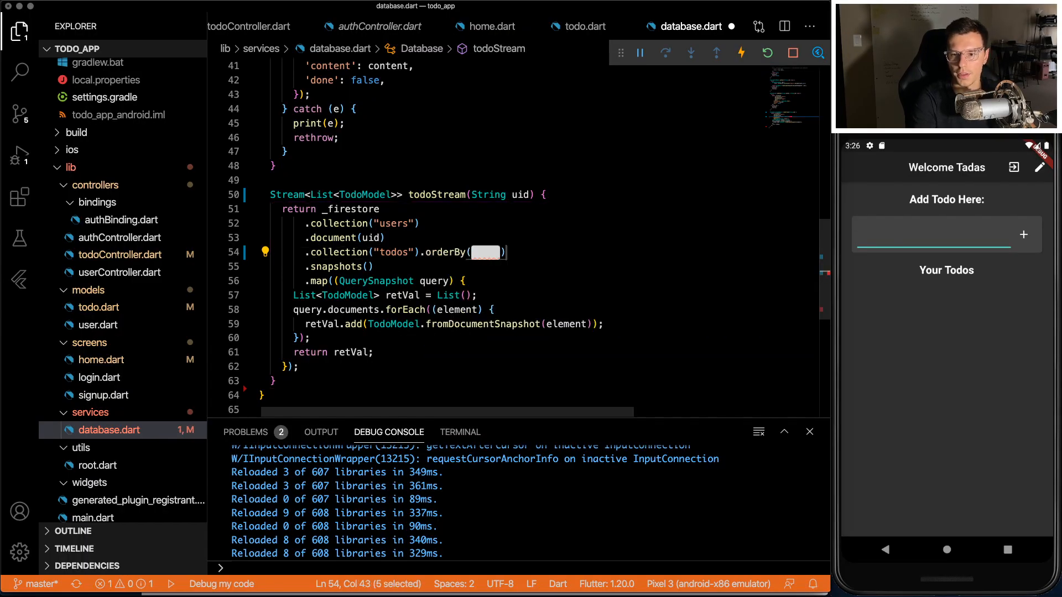
Step: Order the todos query by "dateCreated" descending so newest todos come first
type("\"dateCreated\", descending: true")
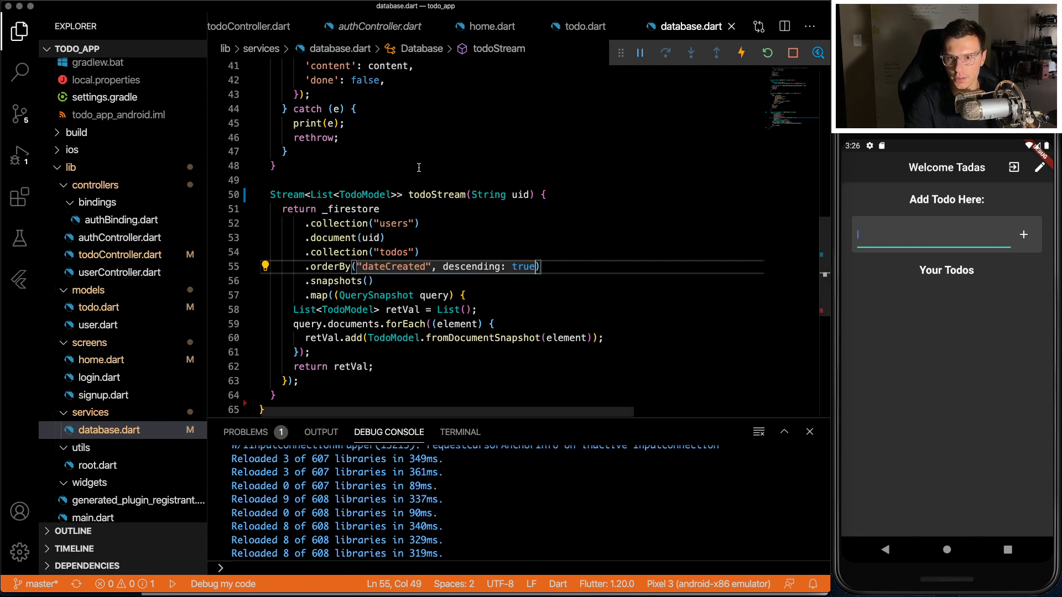
mouse_move(872, 305)
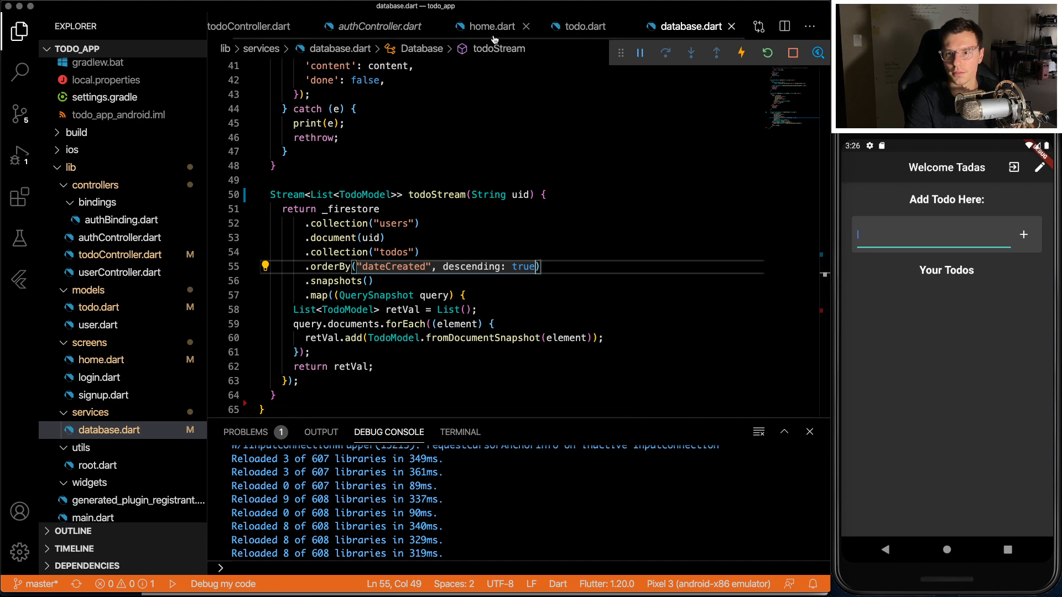
Step: Add a GetX<TodoController> builder in home.dart initialized with Get.put(TodoController())
left_click(488, 26)
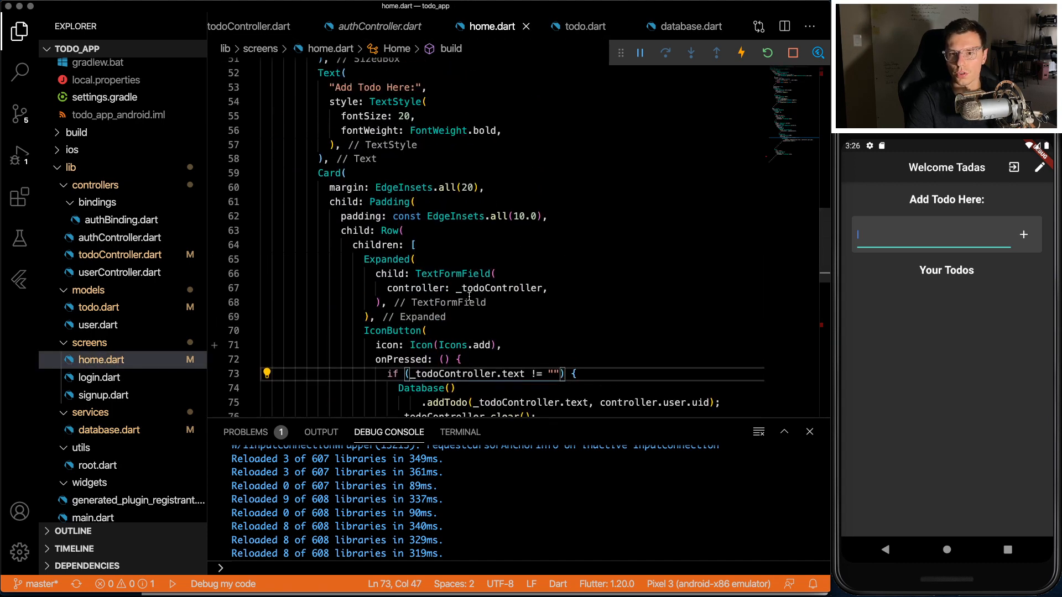
scroll("down", 3)
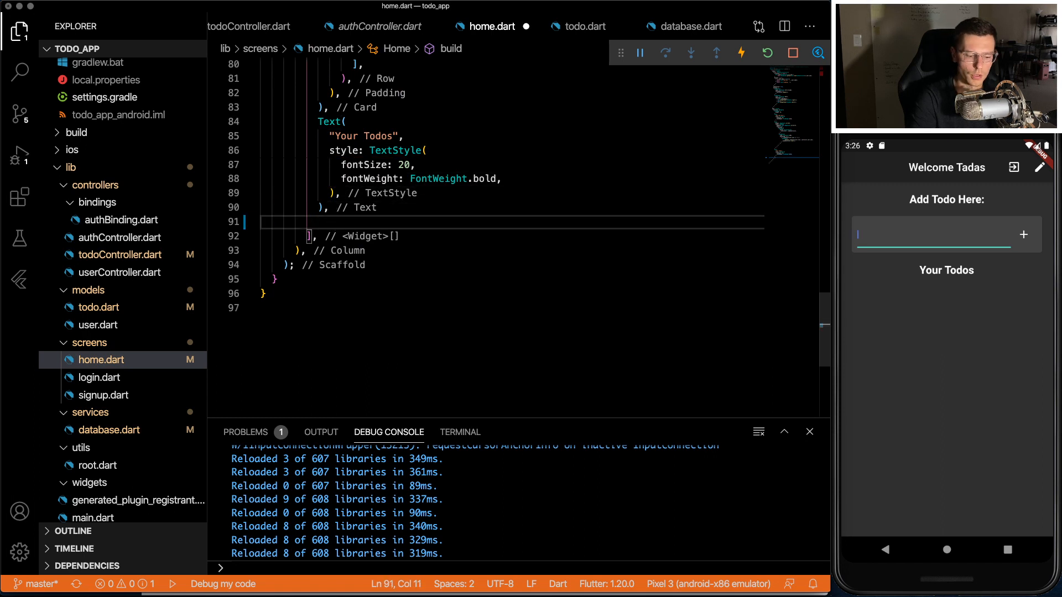
type("GetX<TodoController>(builder: (){")
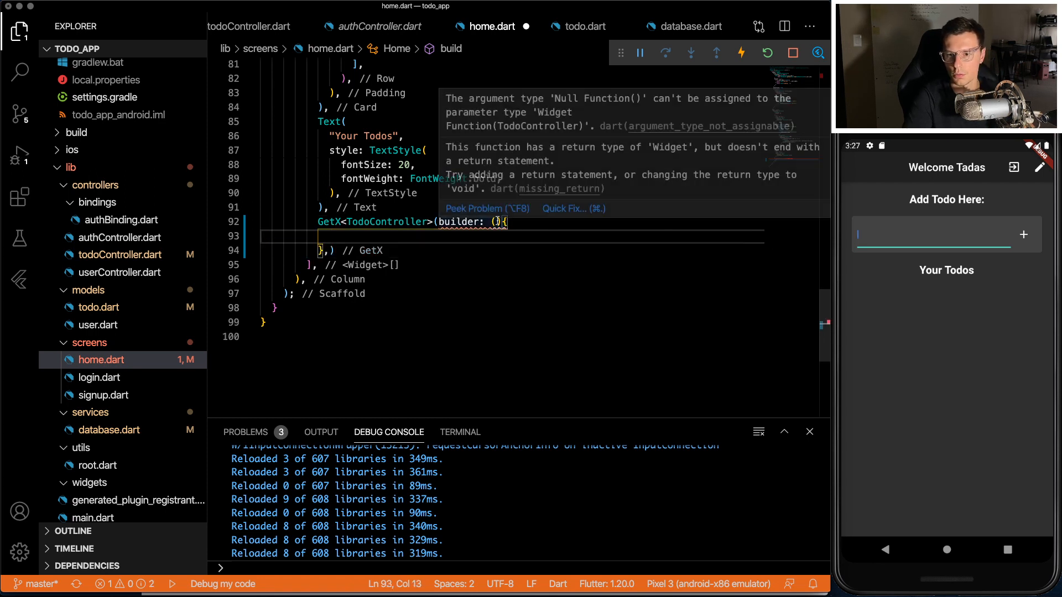
type("(TodoController o")
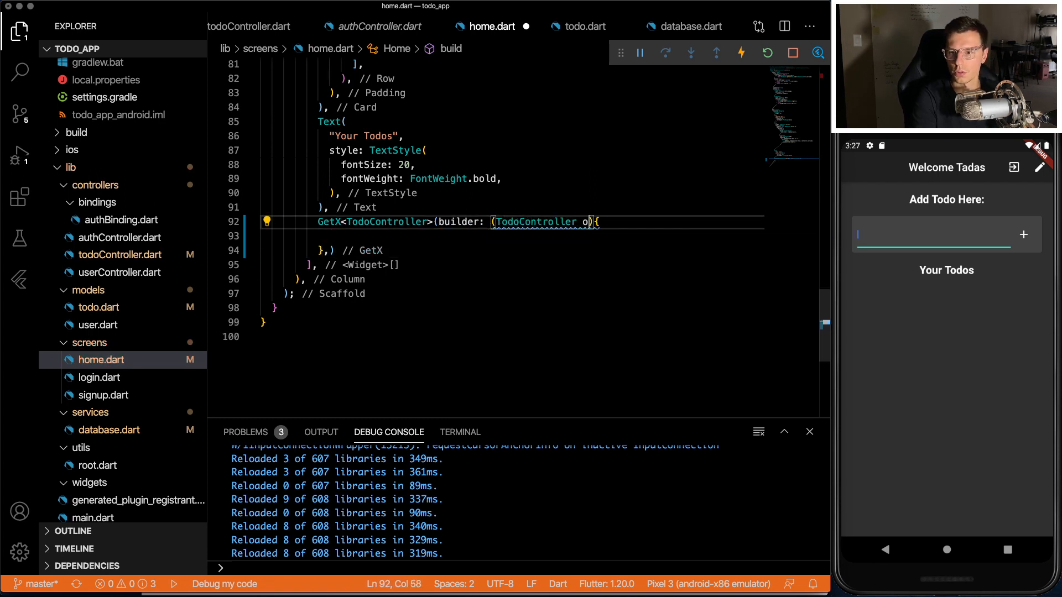
type("init: ,")
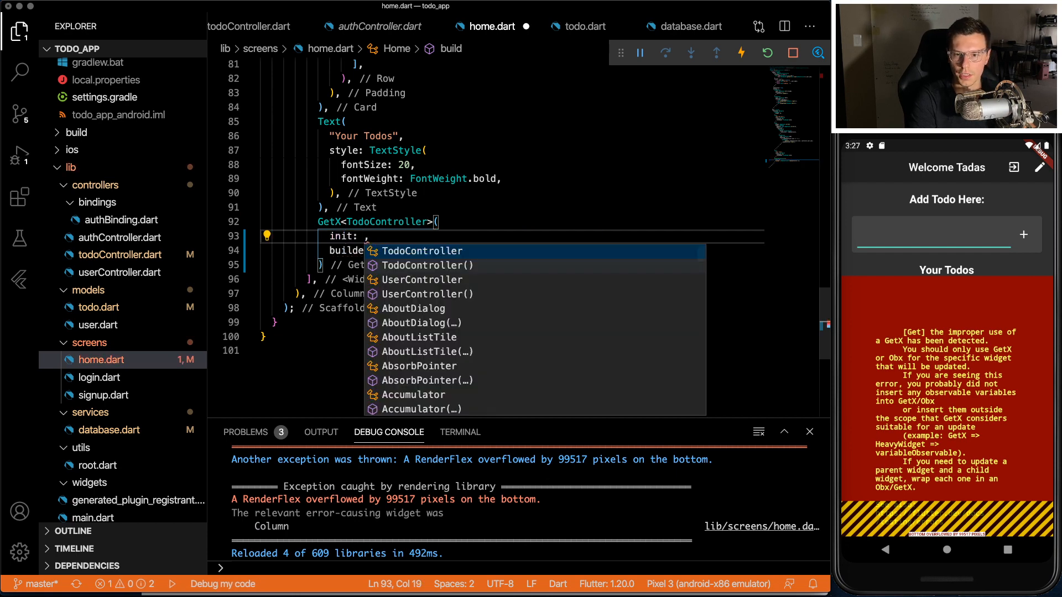
type("Get.put(TodoController")
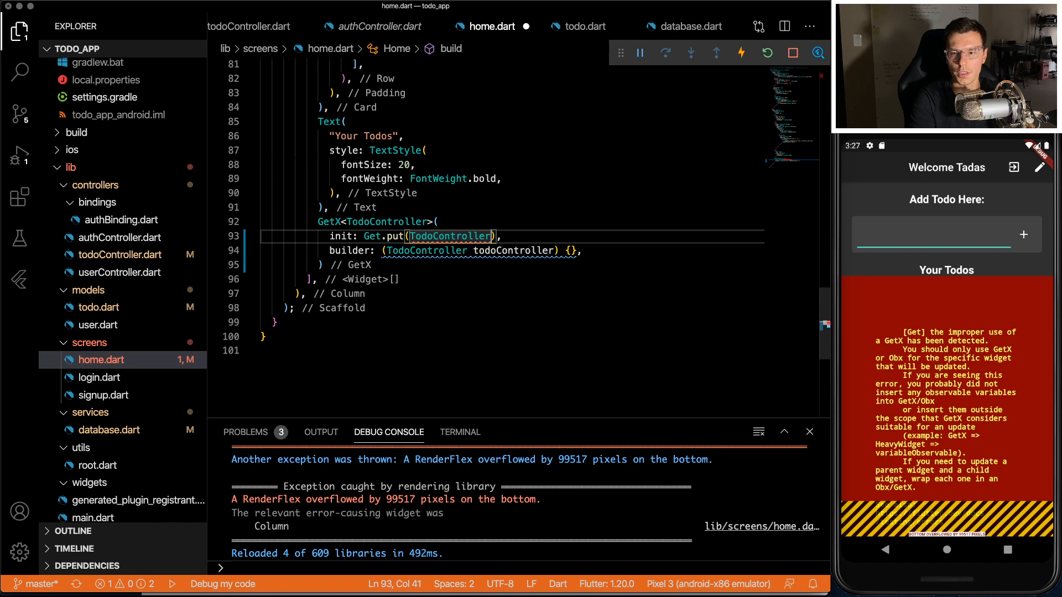
type("()")
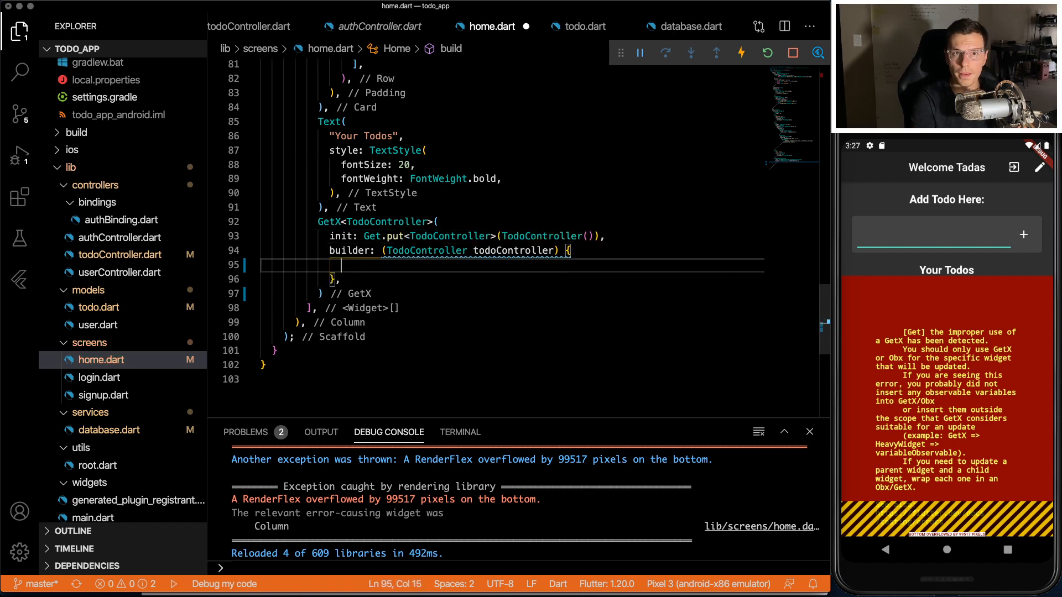
Step: Null-check todoController and its todos, otherwise return Text("loading...")
type("if(")
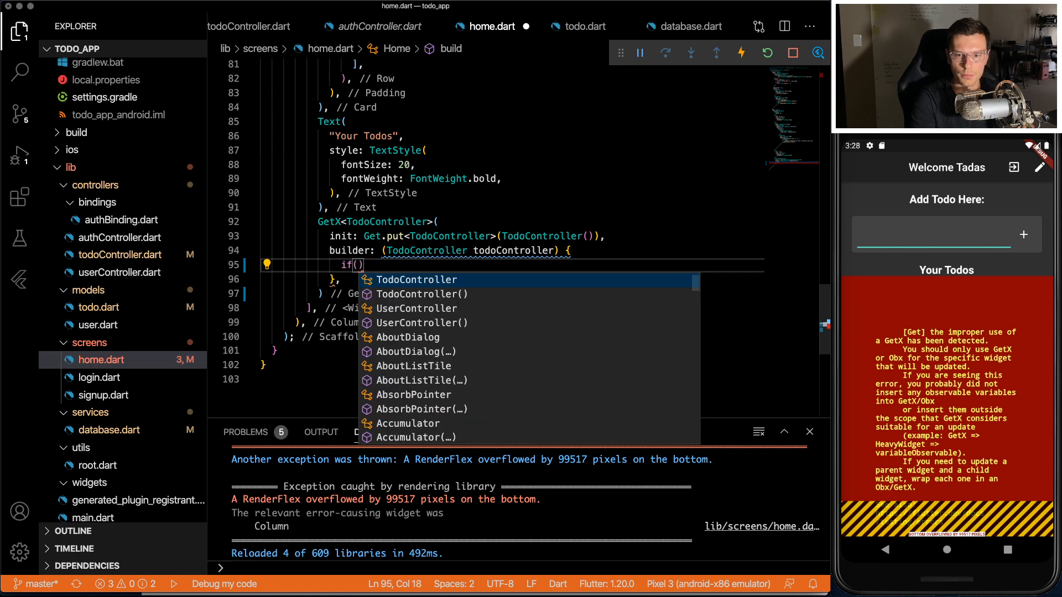
type("todoController !")
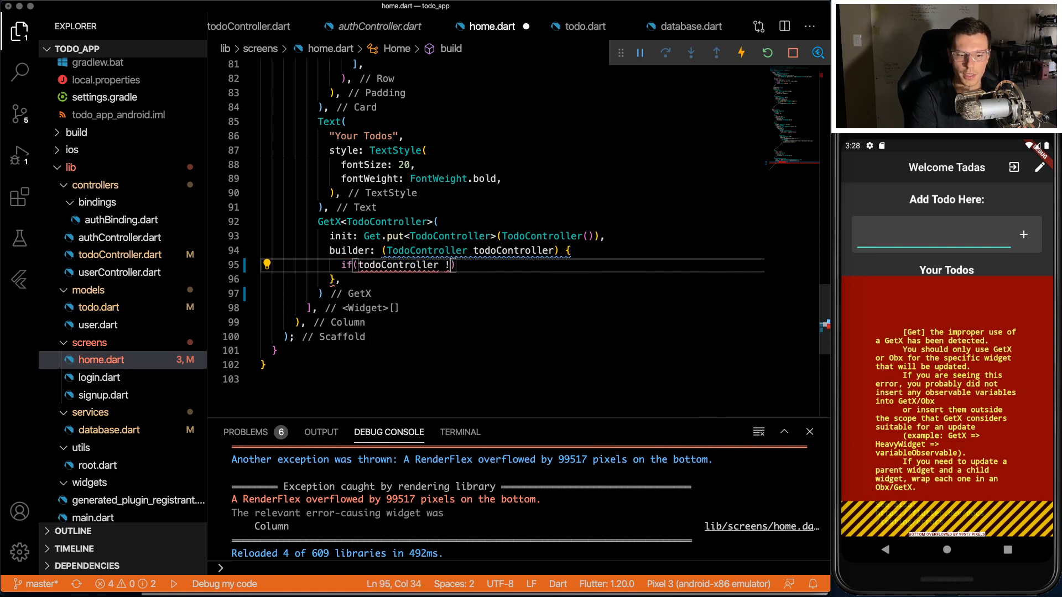
type("= null")
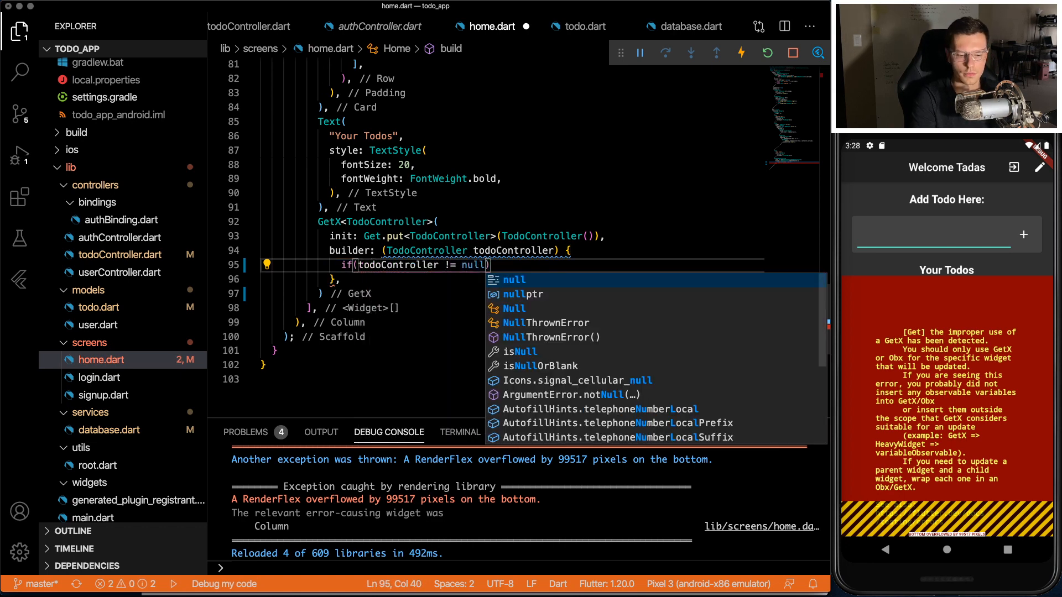
type("&")
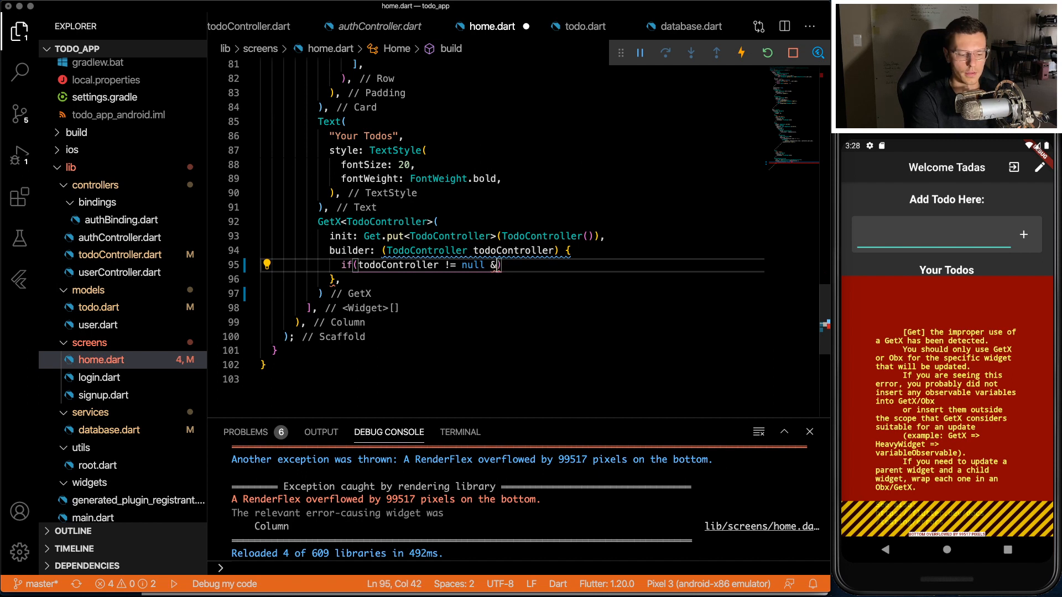
type("&& todoController.todos !=null")
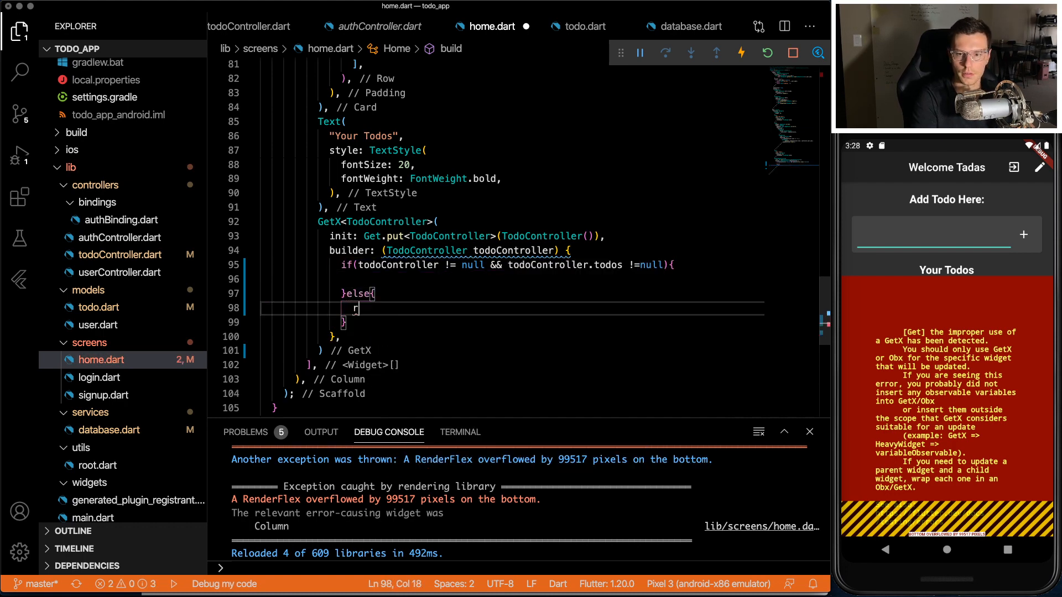
type("eturn Text(\"loading...\");")
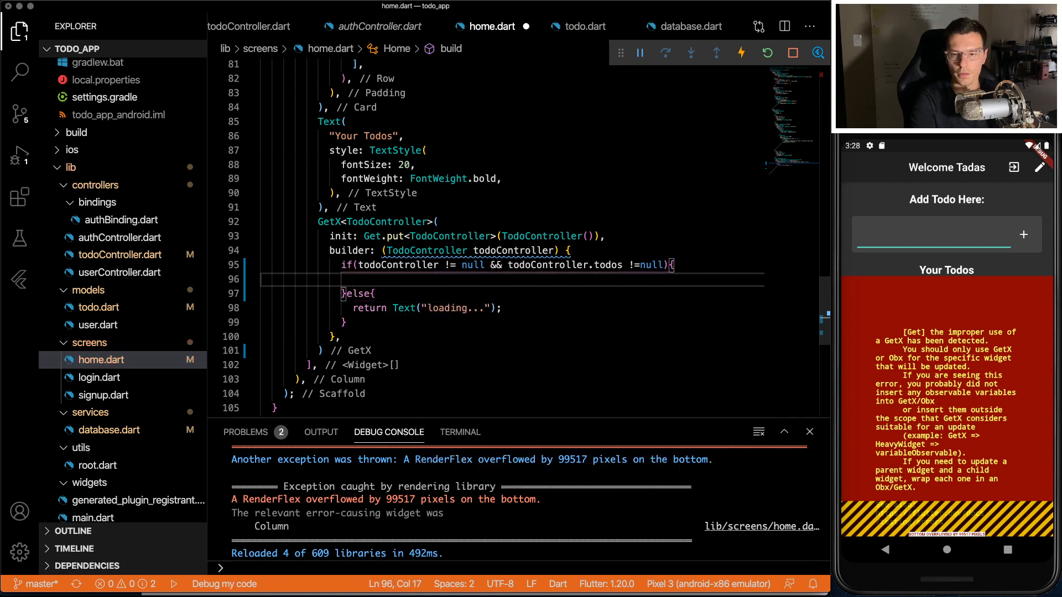
type("return")
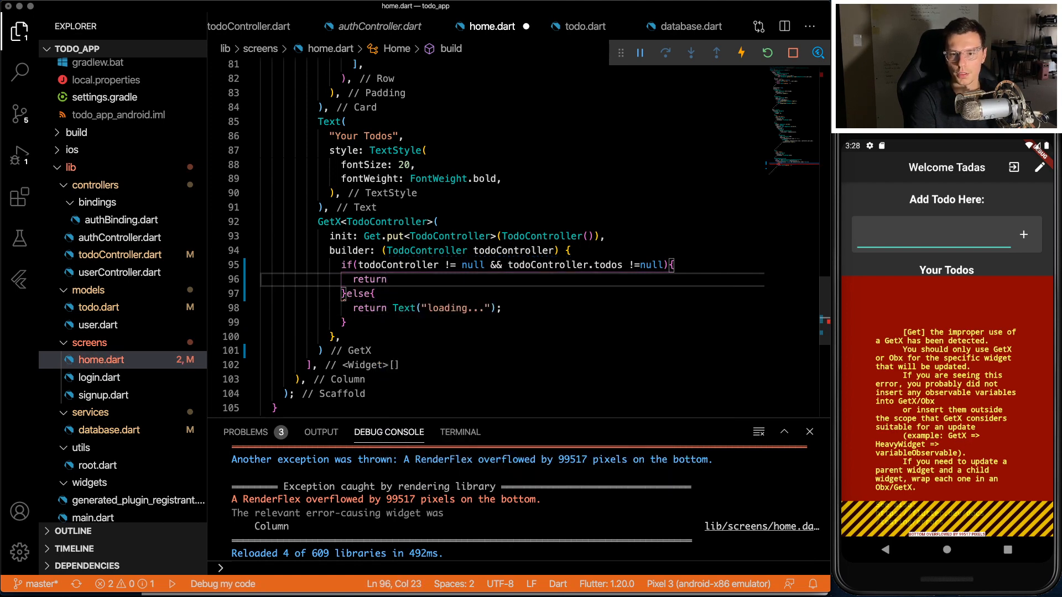
Step: Return a ListView.builder whose items are Text(todoController.todos[index].content)
type("ListView")
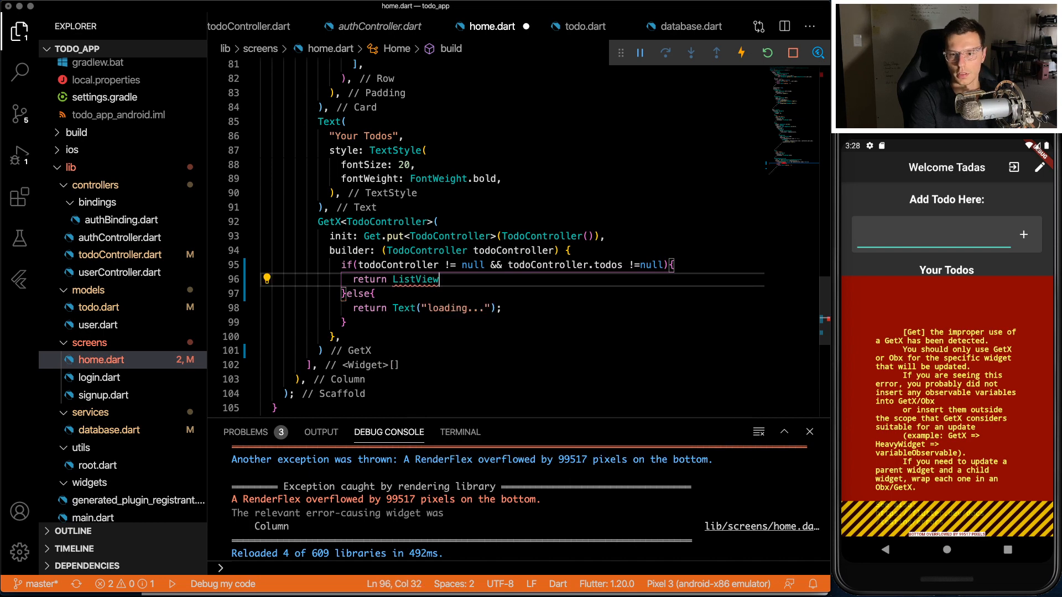
type(".builder(itemBuilder: null)")
type("retrun")
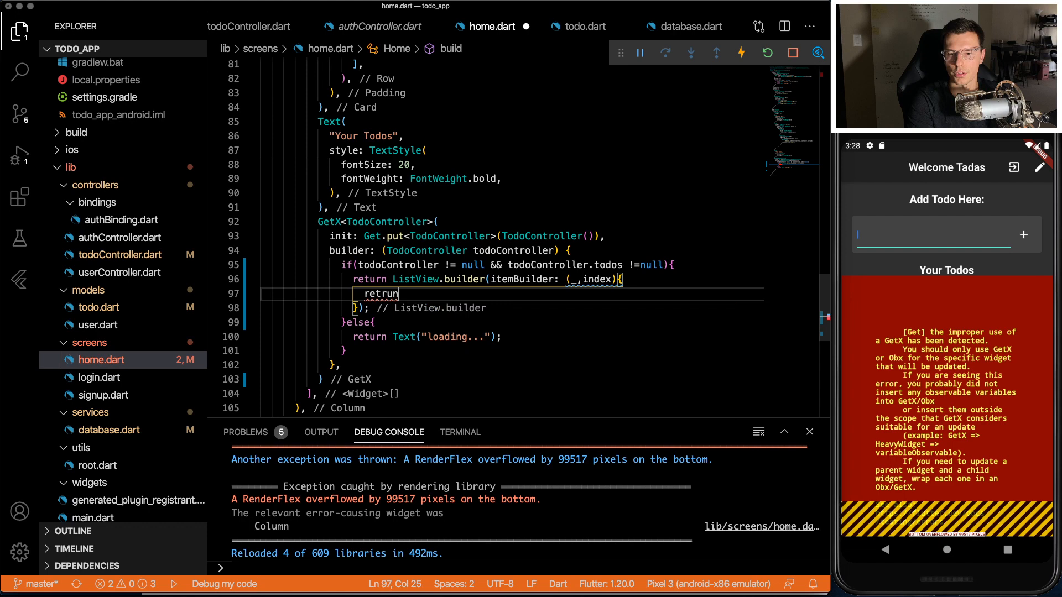
type("text")
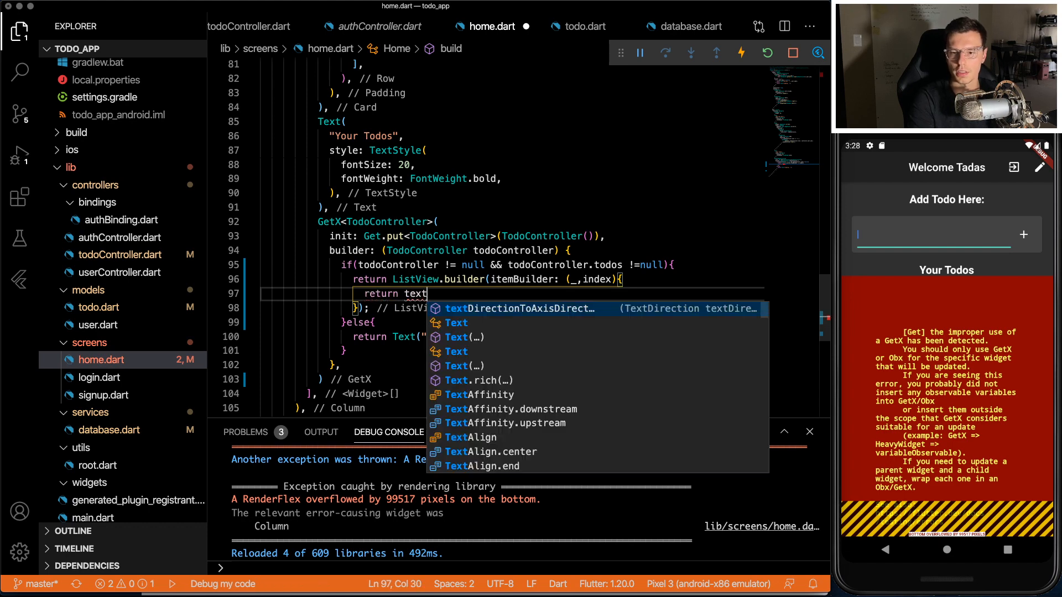
type("(todoController.")
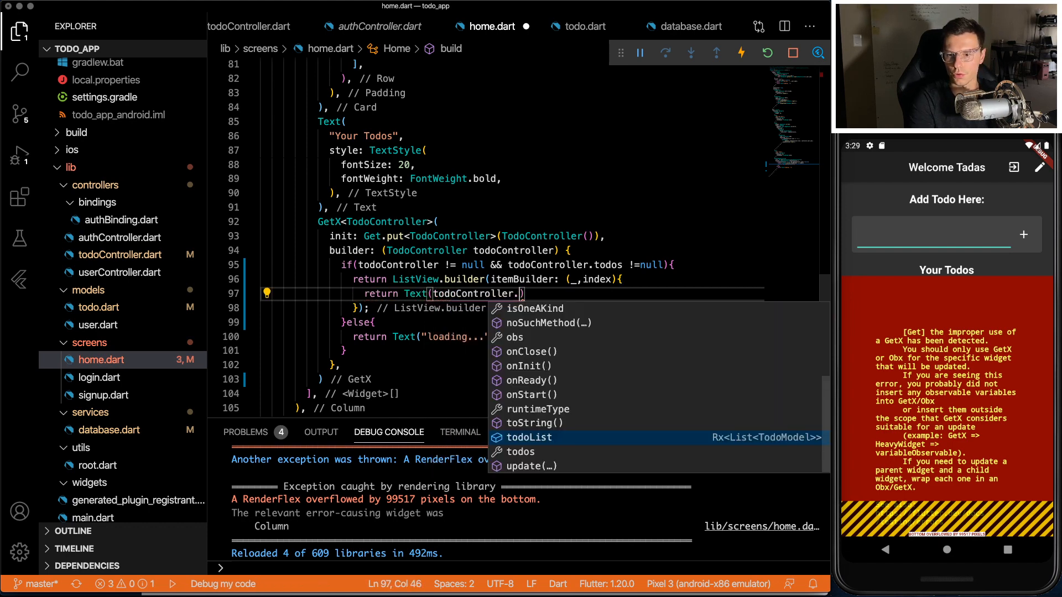
type("todos.")
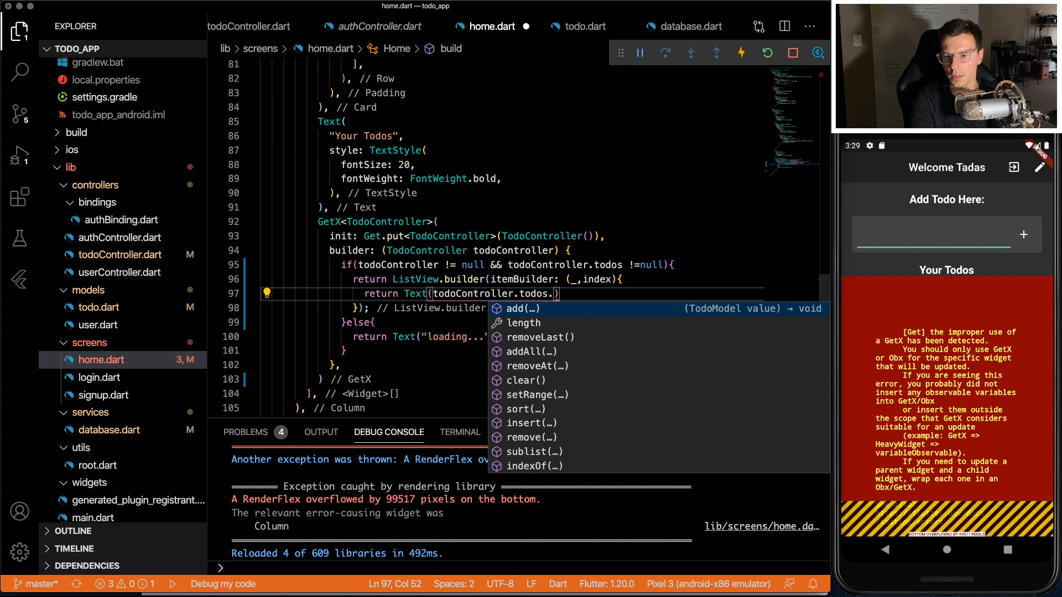
type("[index].")
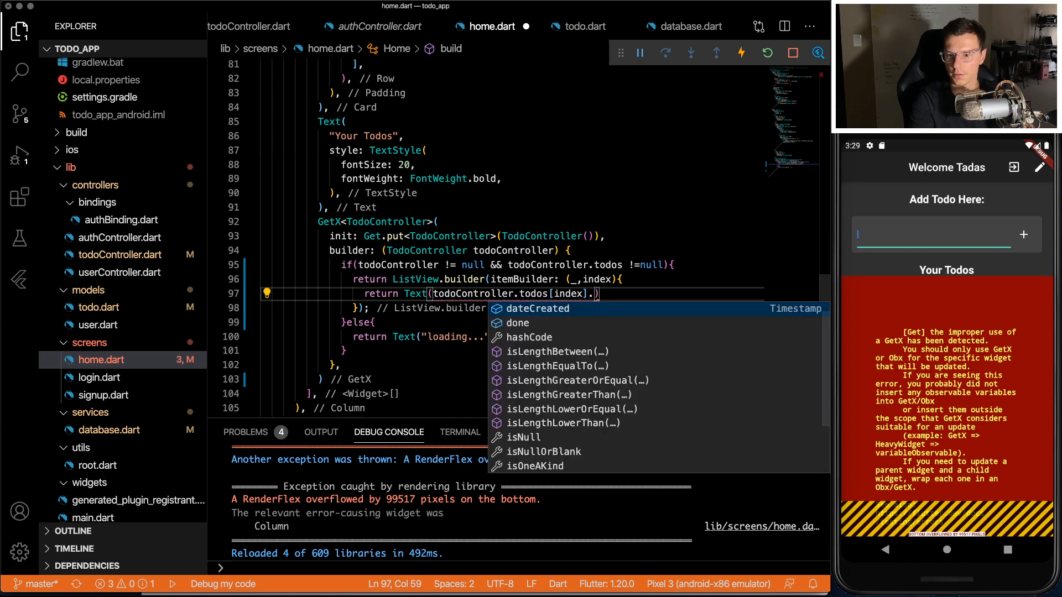
type(".content")
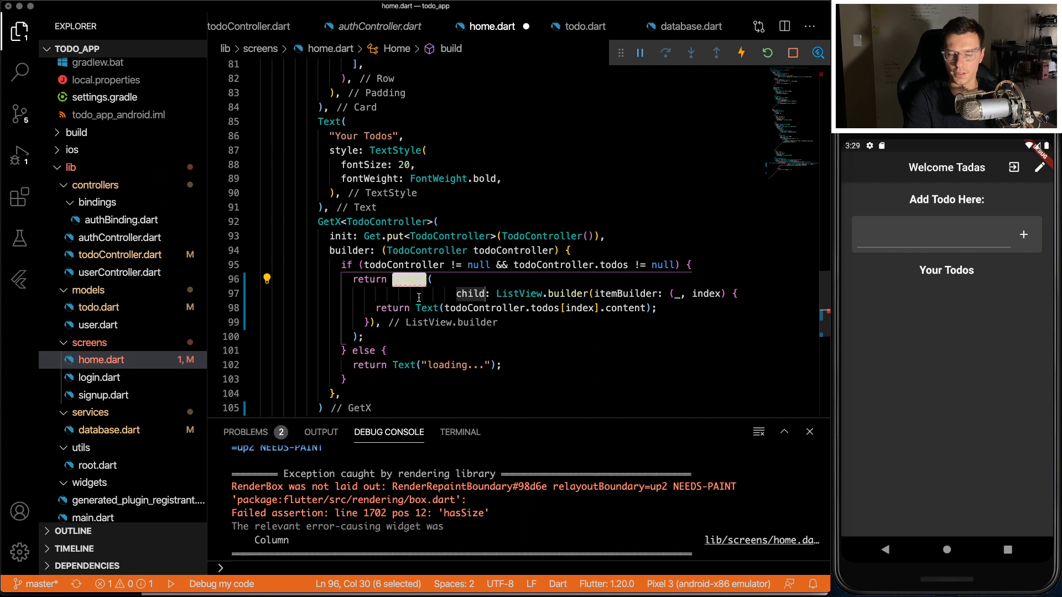
Step: Wrap the ListView in Expanded and set itemCount to todoController.todos.length
type("Expanded")
type("itemCount: ,")
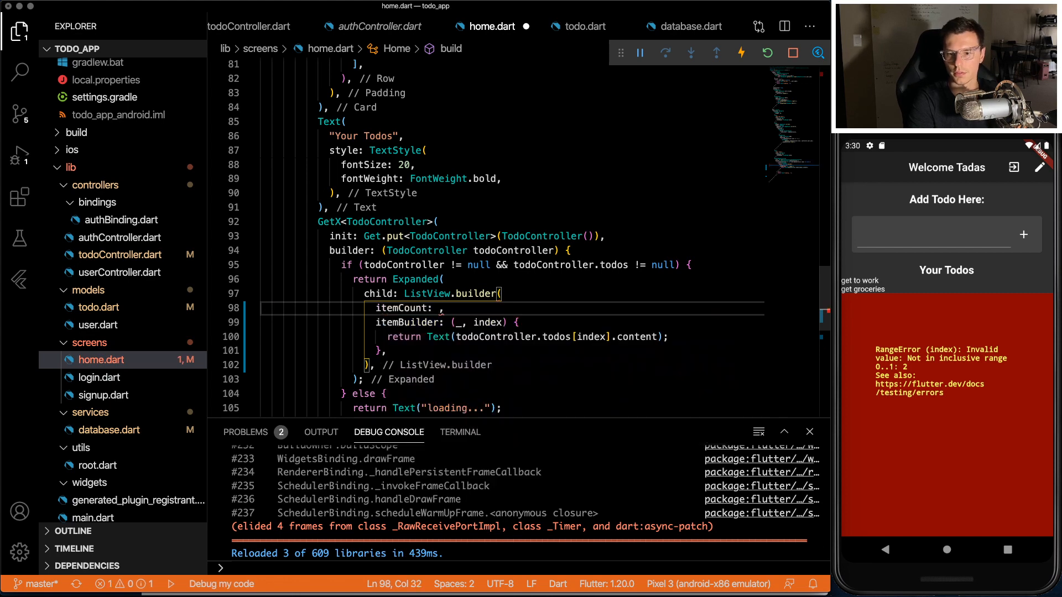
type("todoController.d")
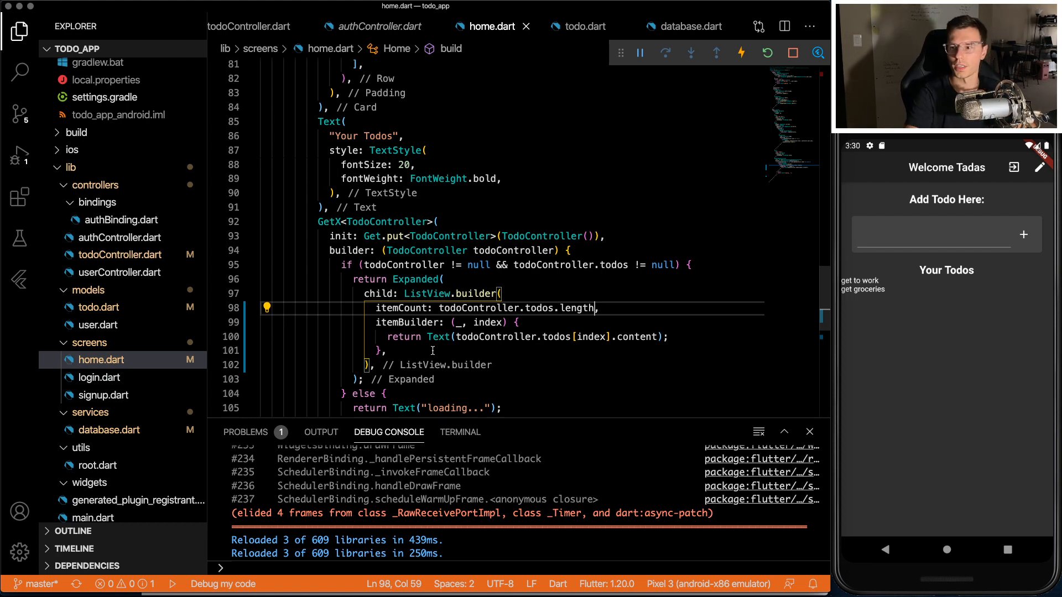
Step: Add a 'buy a cat' todo through the running app's Add Todo field
left_click(941, 234)
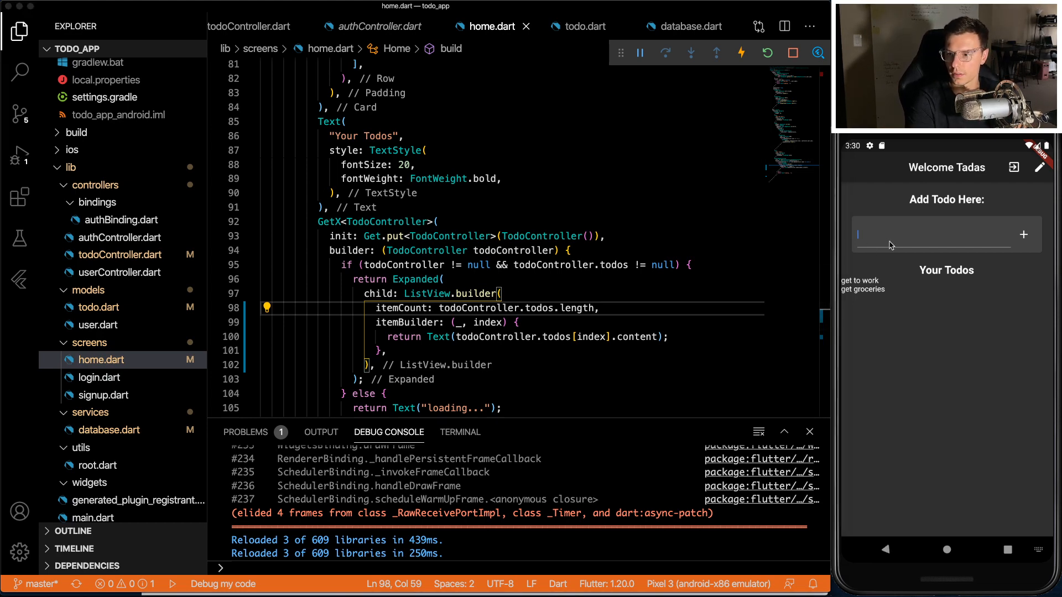
left_click(941, 235)
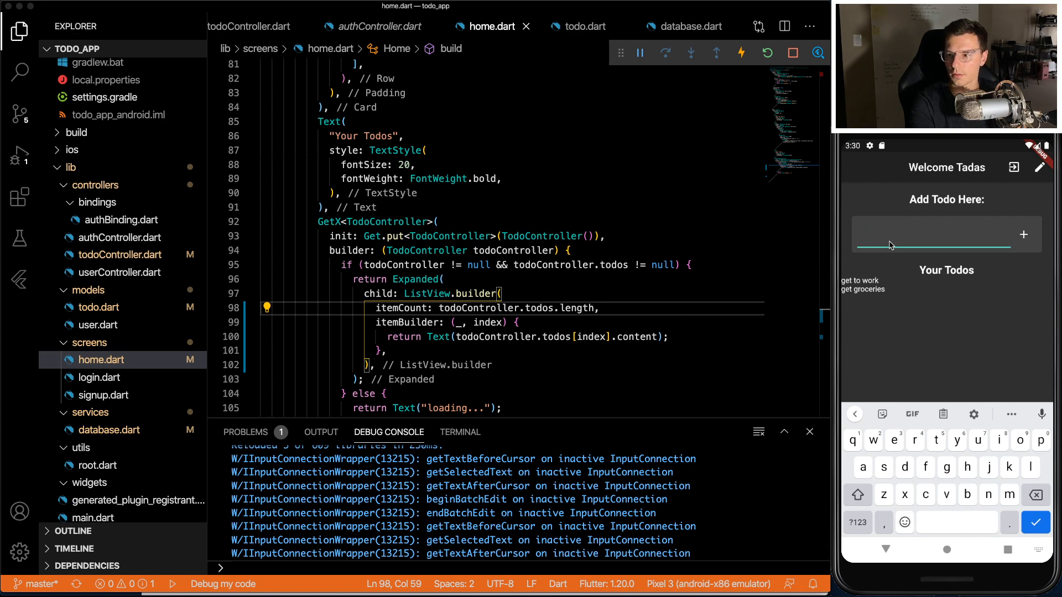
type("buy a cat")
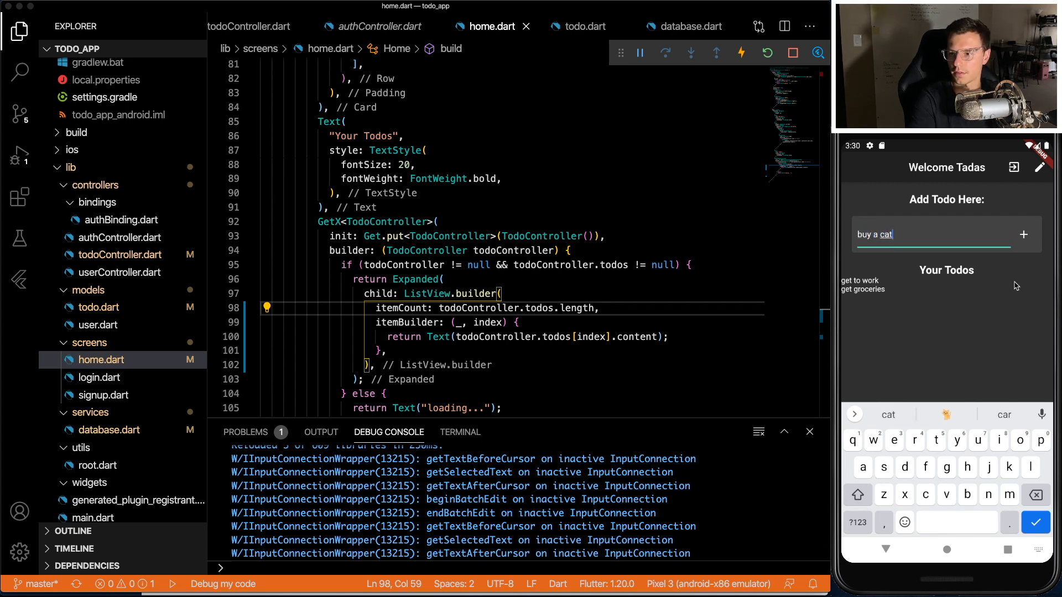
left_click(1023, 234)
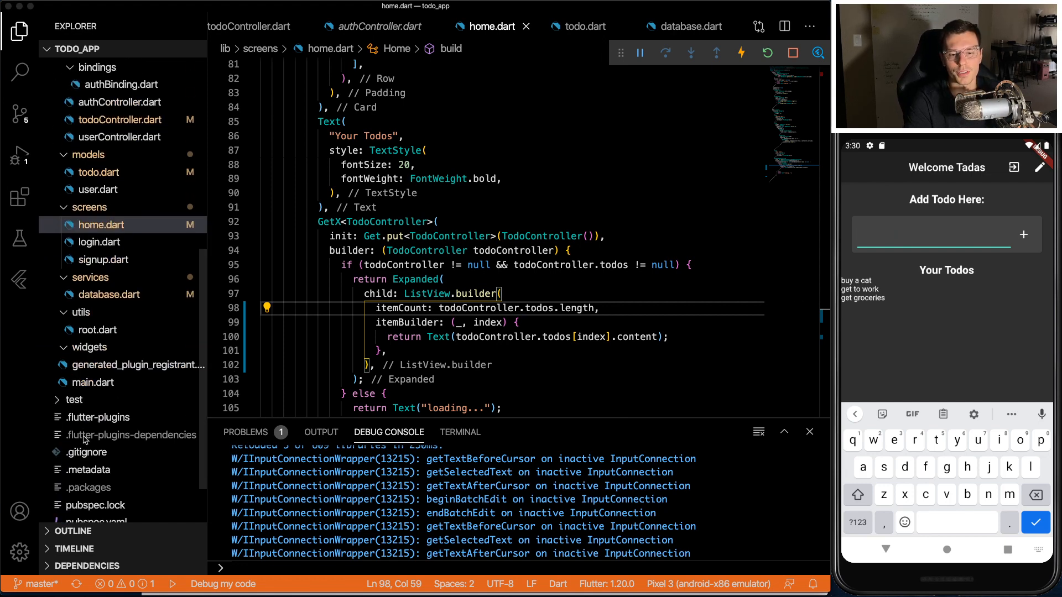
Step: Create todo_card.dart in the widgets folder with a TodoCard StatelessWidget
right_click(89, 346)
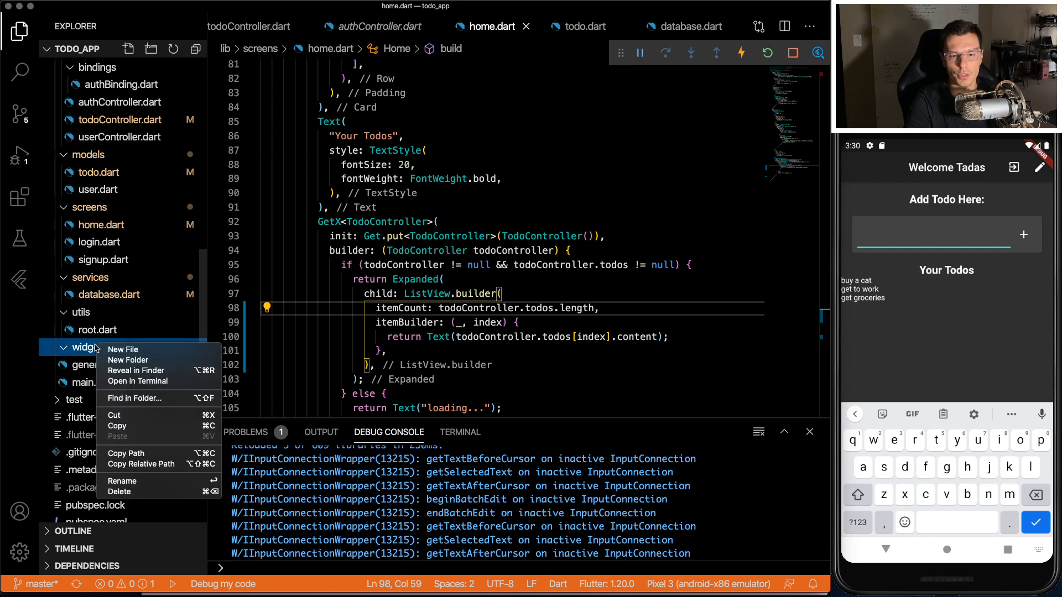
left_click(123, 349)
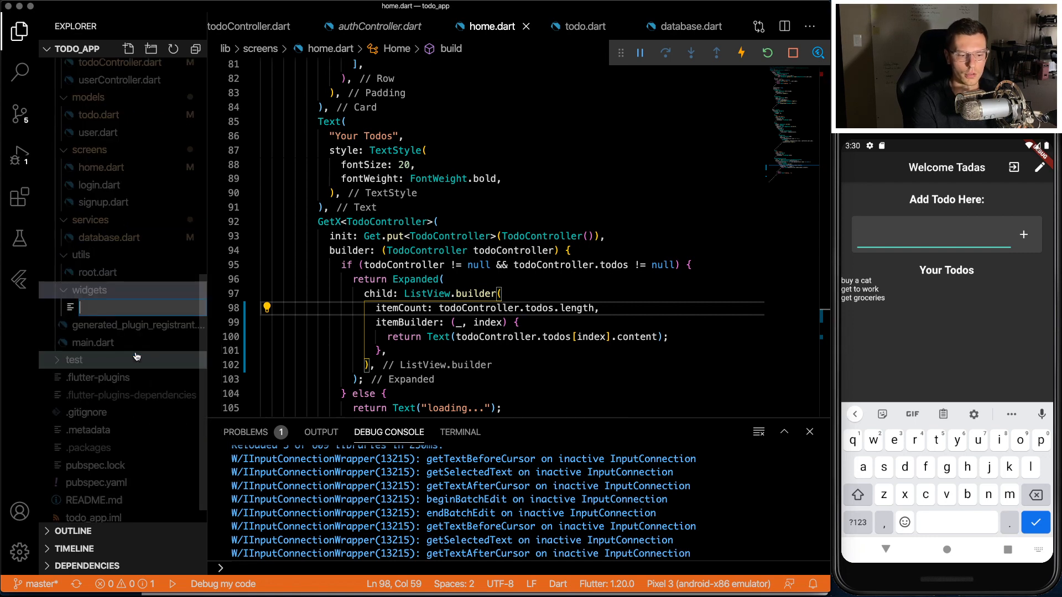
type("todoCar")
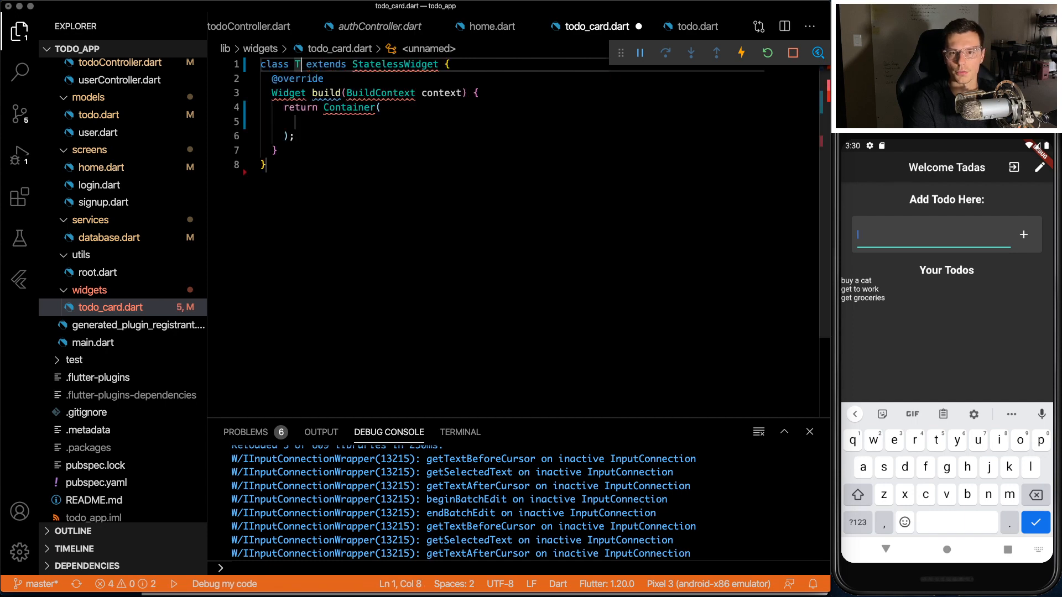
type("odoCard")
type("final")
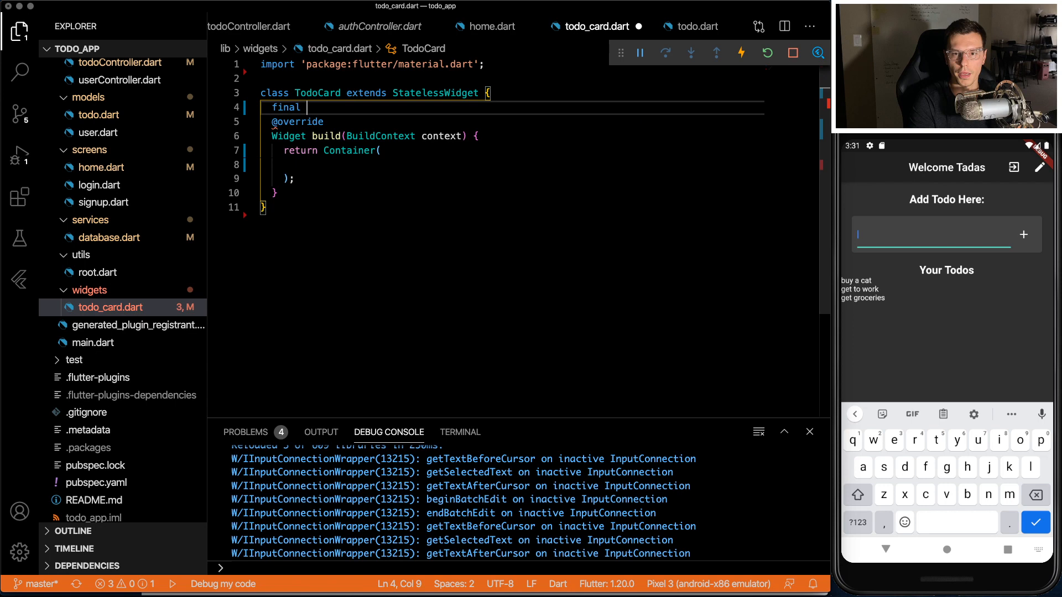
Step: Give TodoCard final String uid and TodoModel todo fields
type("String uid;")
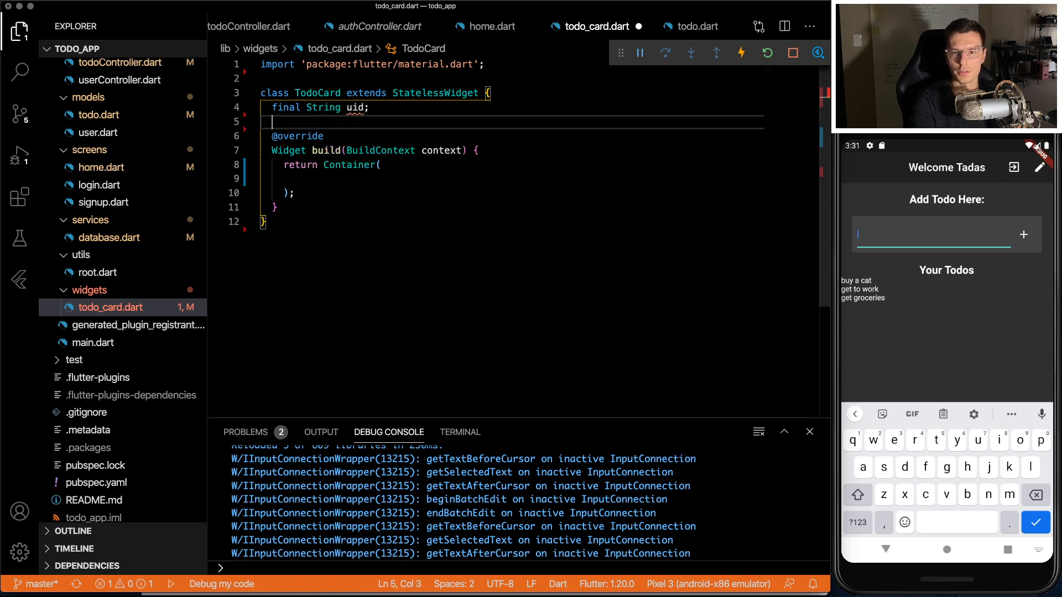
type("final String")
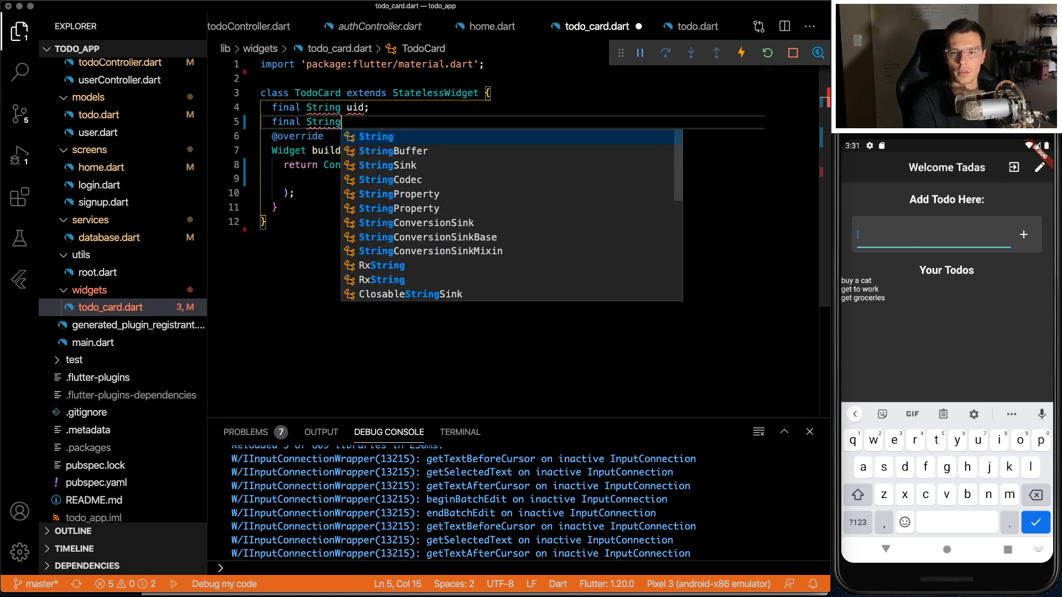
type("TodoModel todo;")
type("child: Row(children: [E],),")
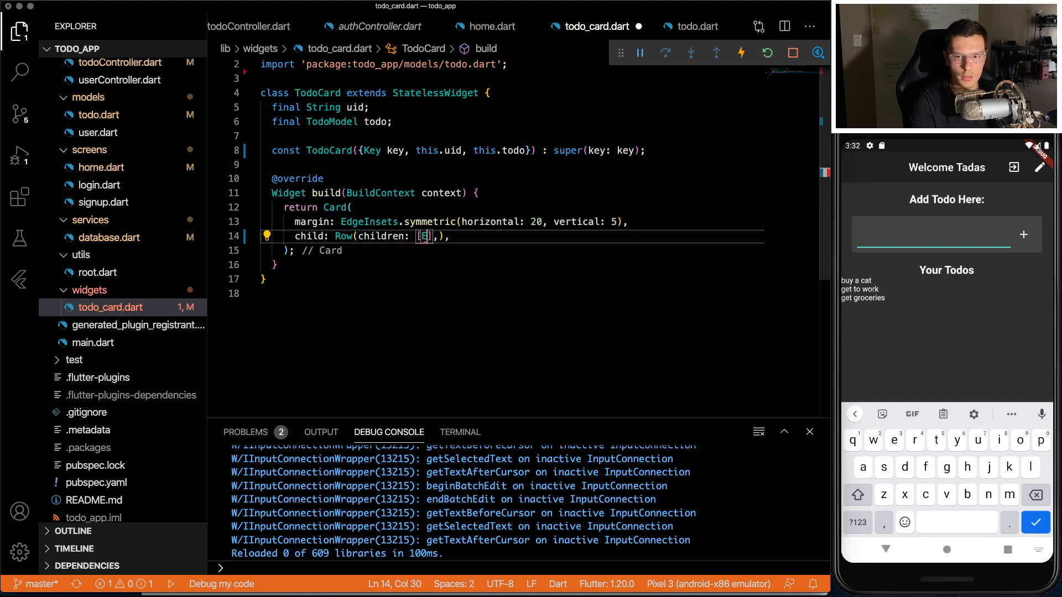
Step: Build a Card row with Expanded bold Text(todo.content) and a Checkbox bound to todo.done
type("xpanded(child: Text(tod")
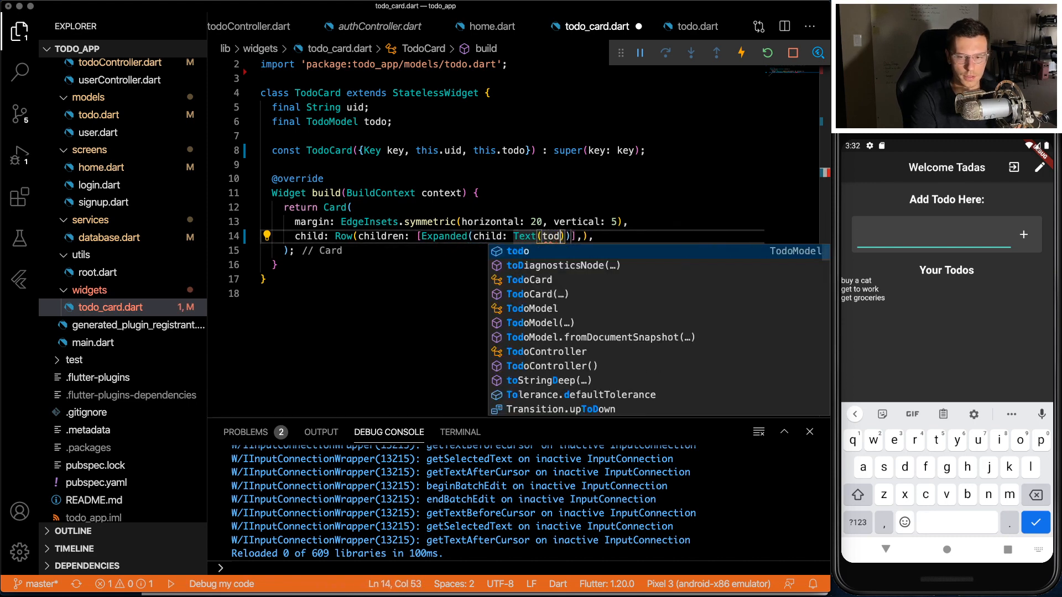
type("o.content")
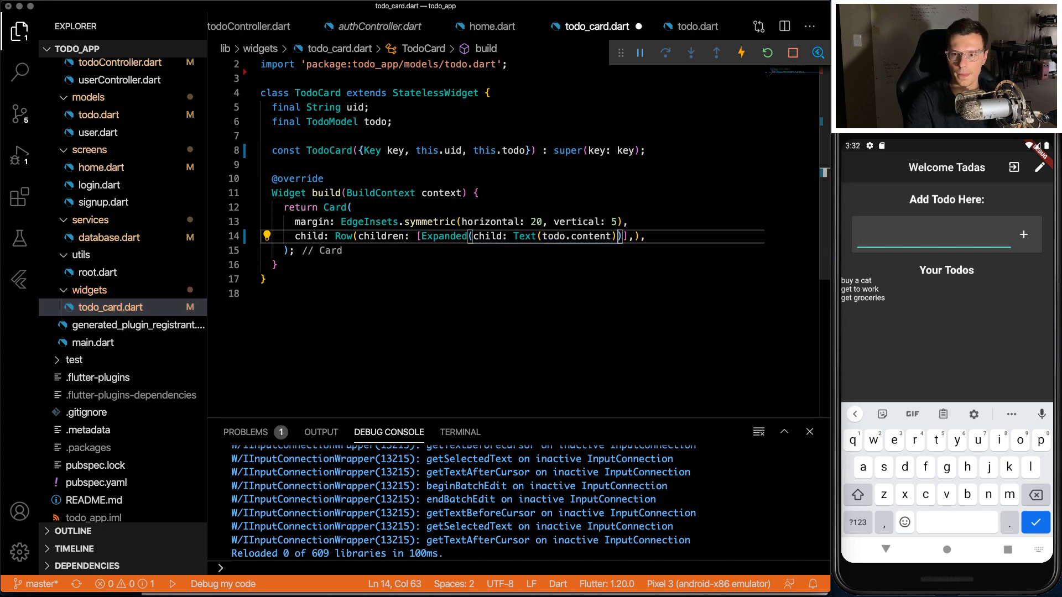
type(", sty")
type("Checkbox(value: null, onChanged: null")
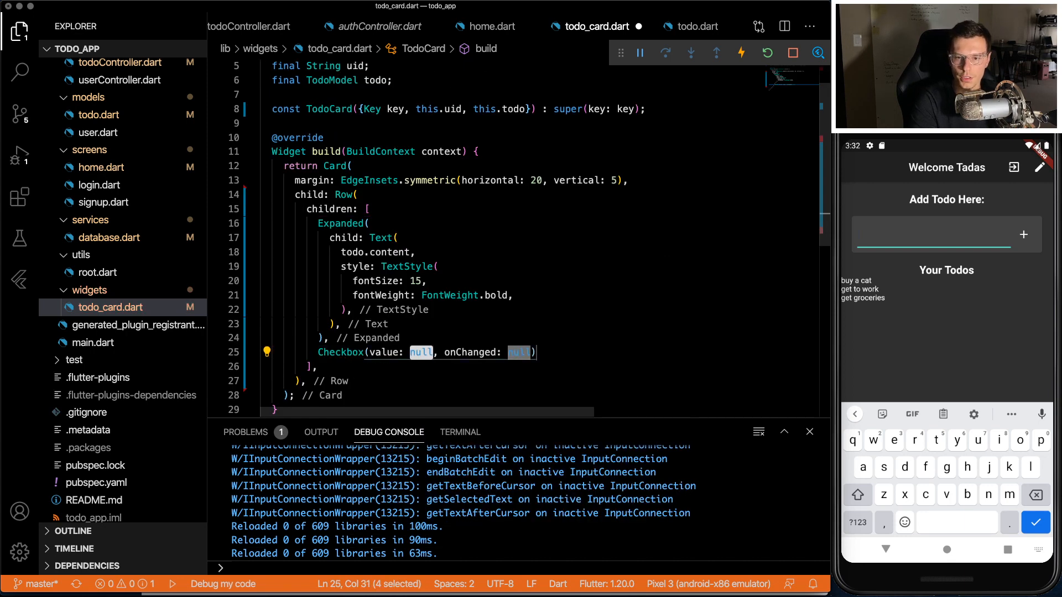
type("todo.done,")
type("onChanged: (newValue) {},")
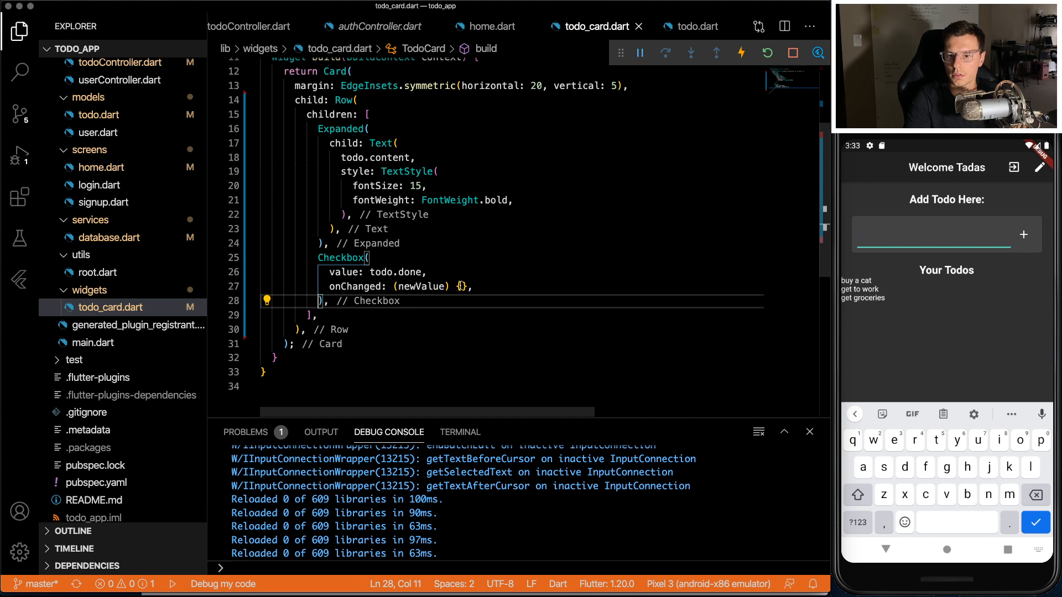
Step: In the checkbox onChanged, call Database().updateTodo(newValue, uid, todo.todoId)
type("Database().")
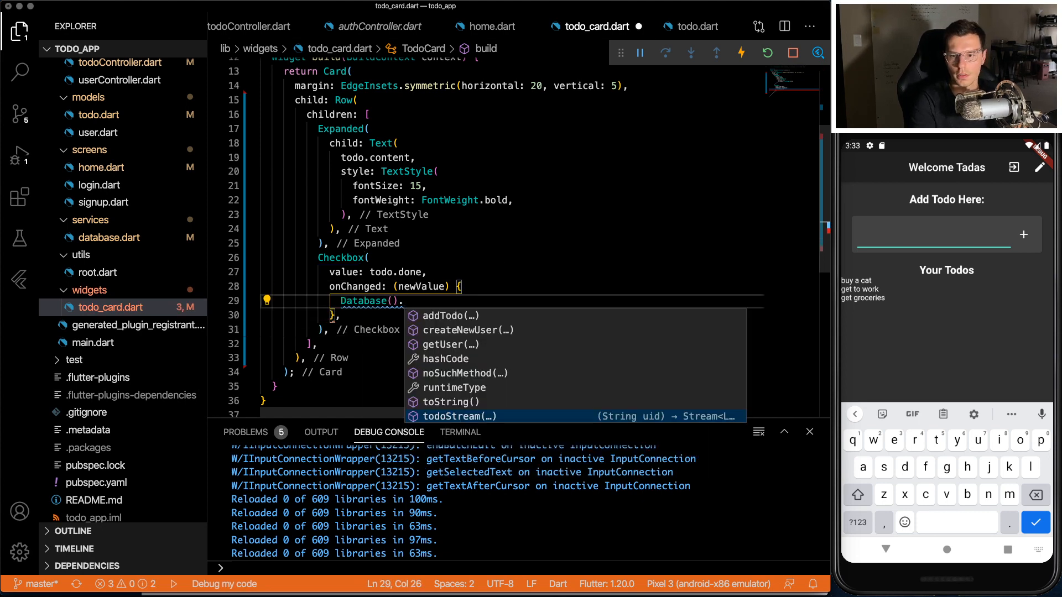
type("updateT")
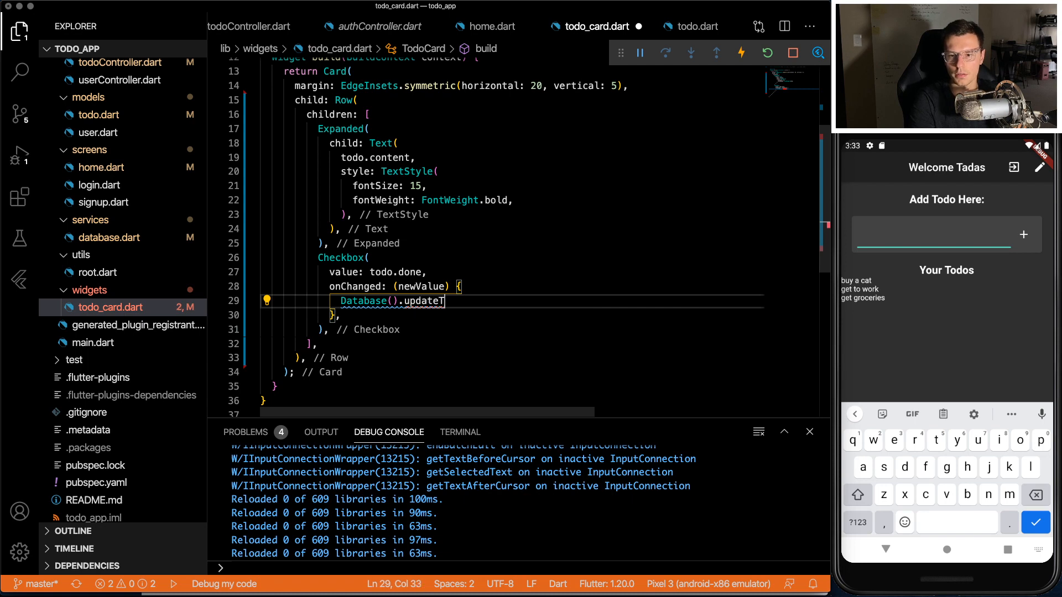
type("odo()")
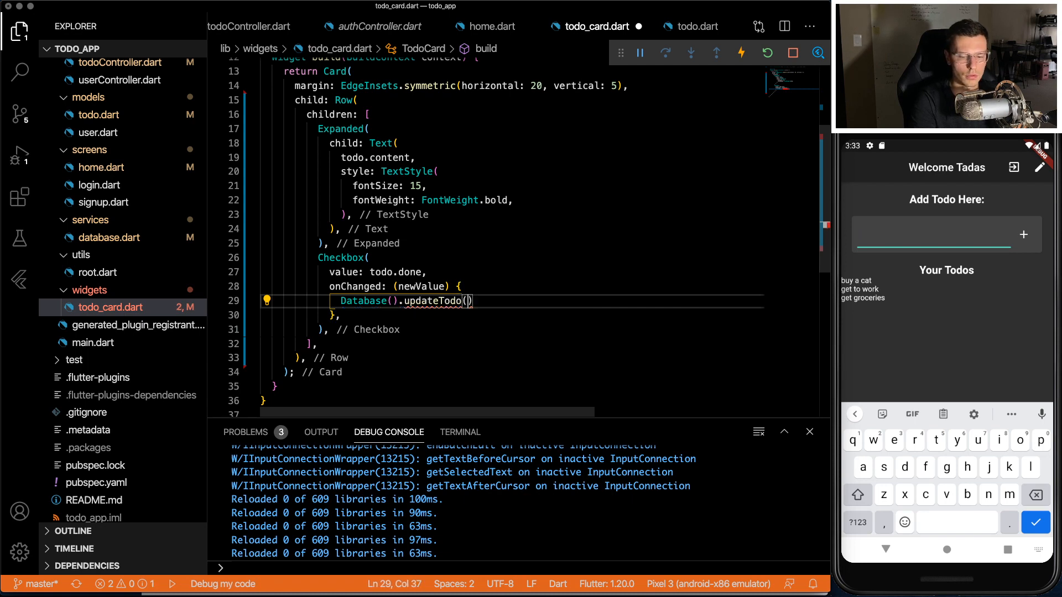
type("newValue")
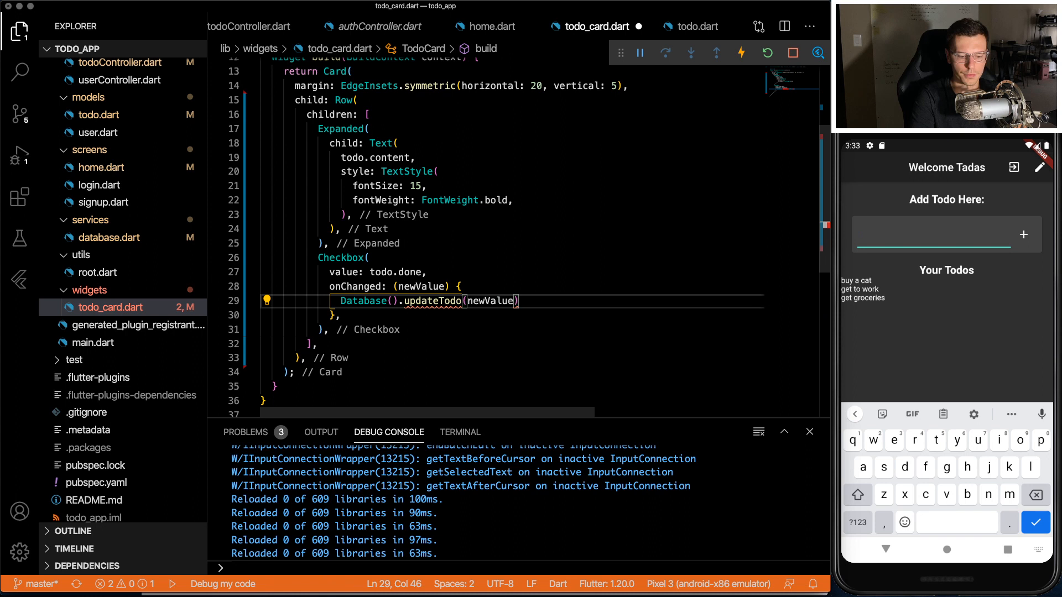
type(",")
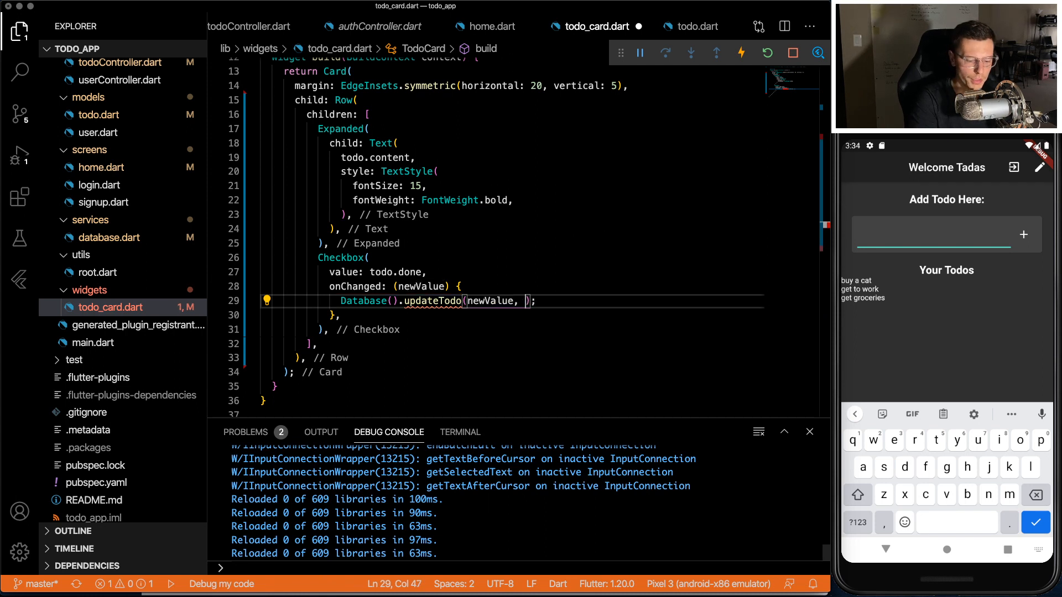
type("uid,")
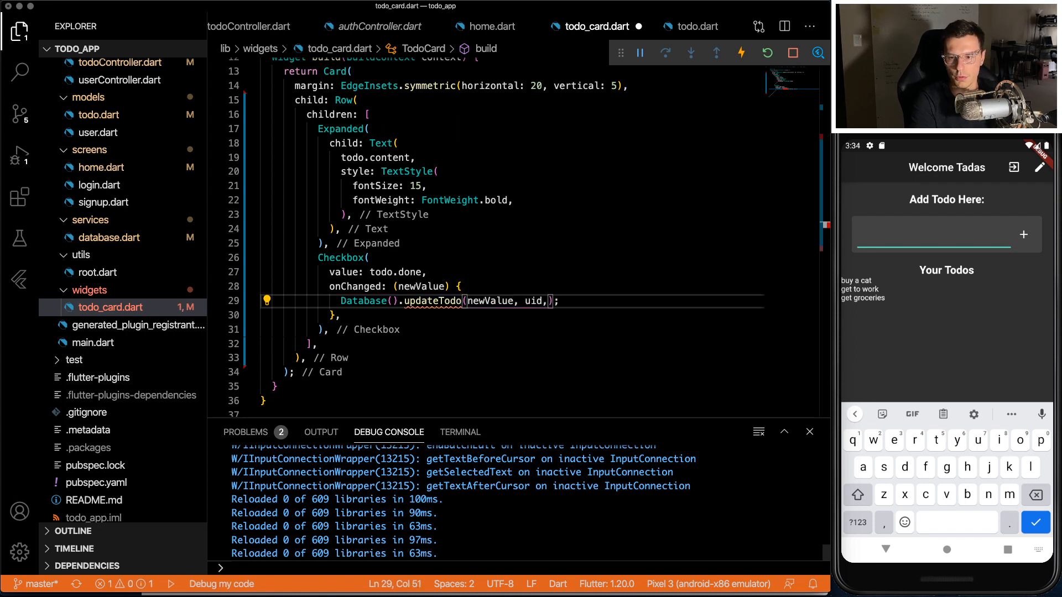
type("todoId")
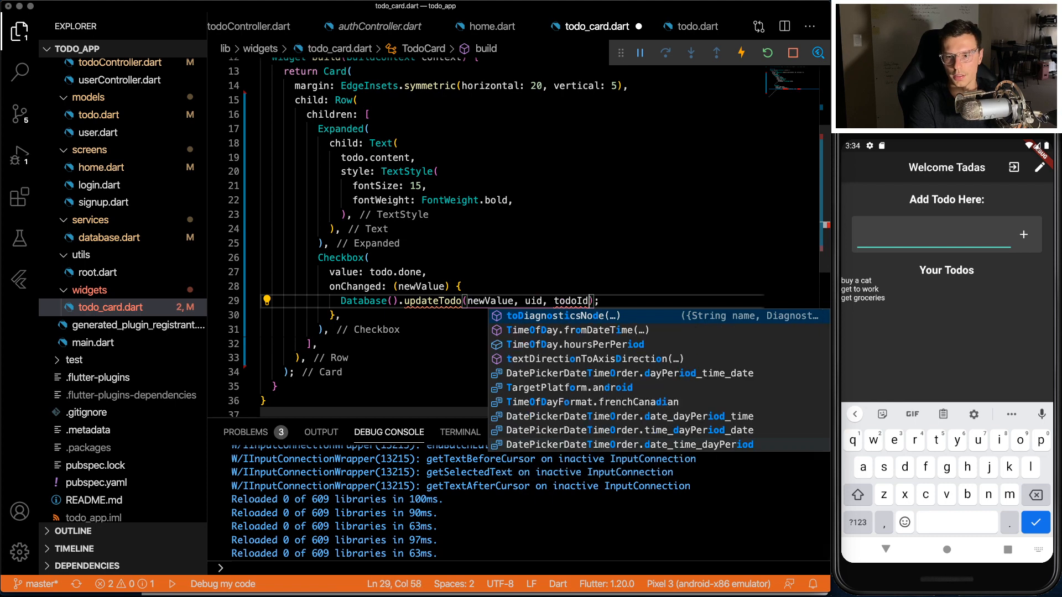
key("Backspace")
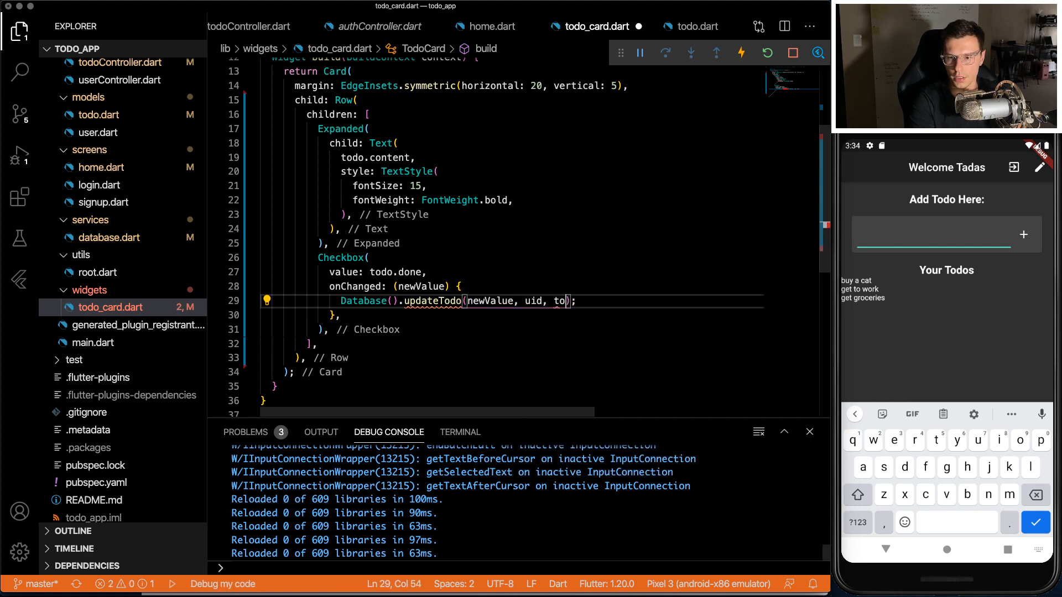
type(".todoId")
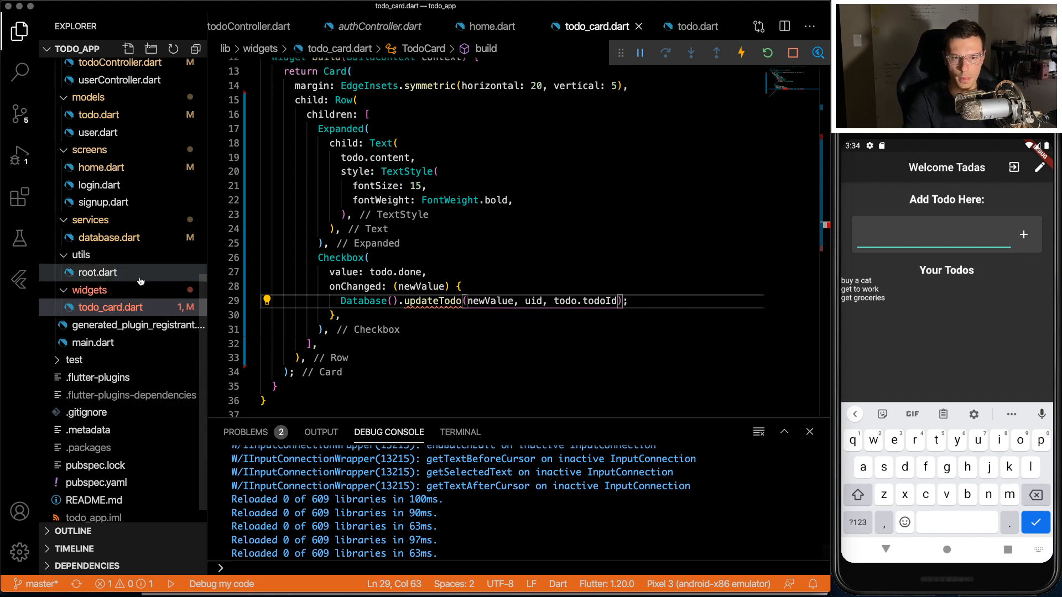
Step: Declare Future<void> updateTodo(bool newValue, String uid, String todoId) in database.dart
left_click(107, 237)
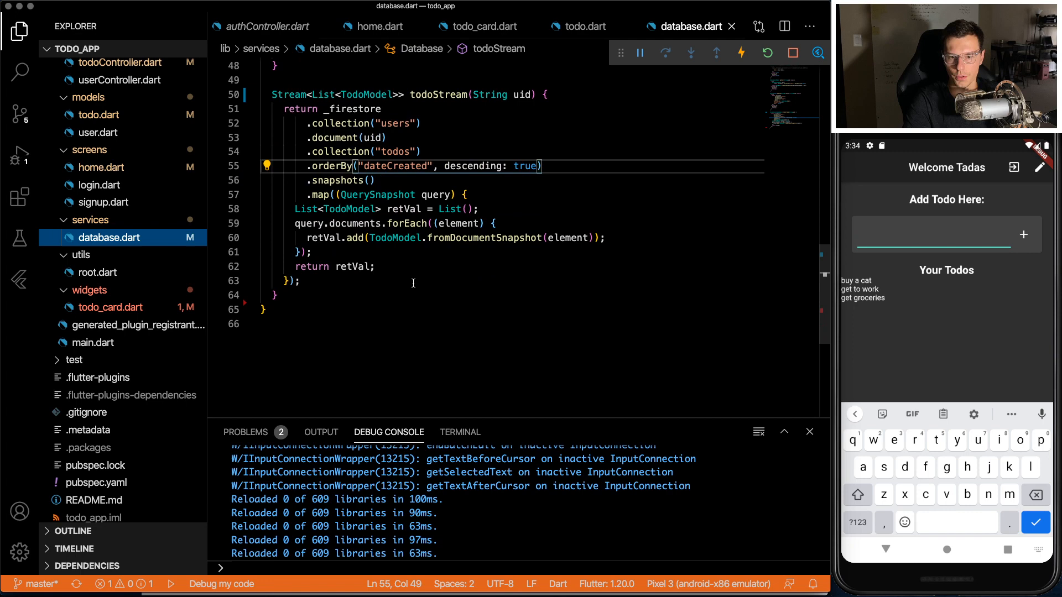
type("F")
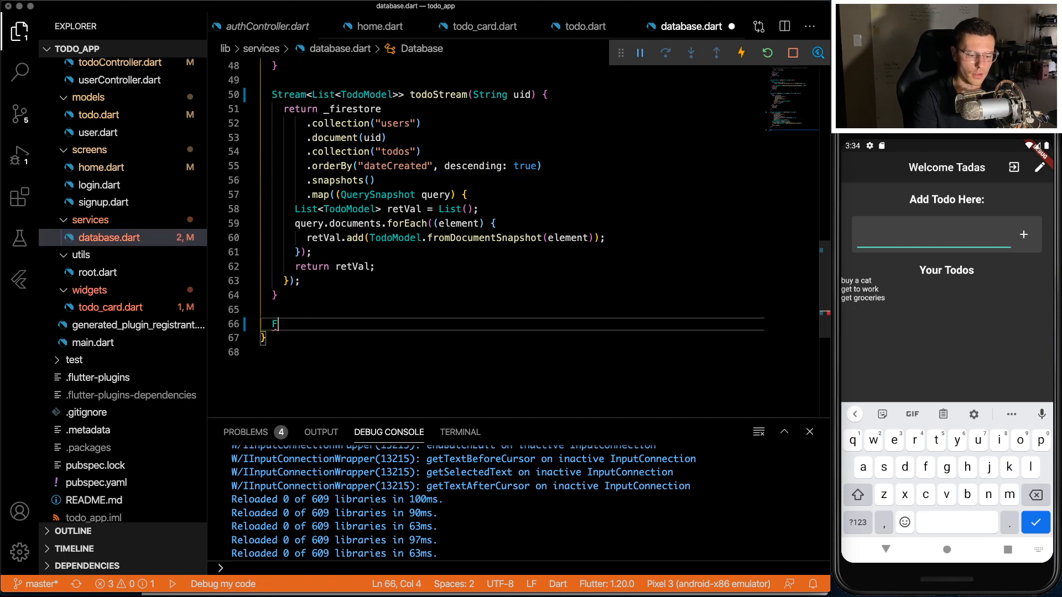
type("uture<")
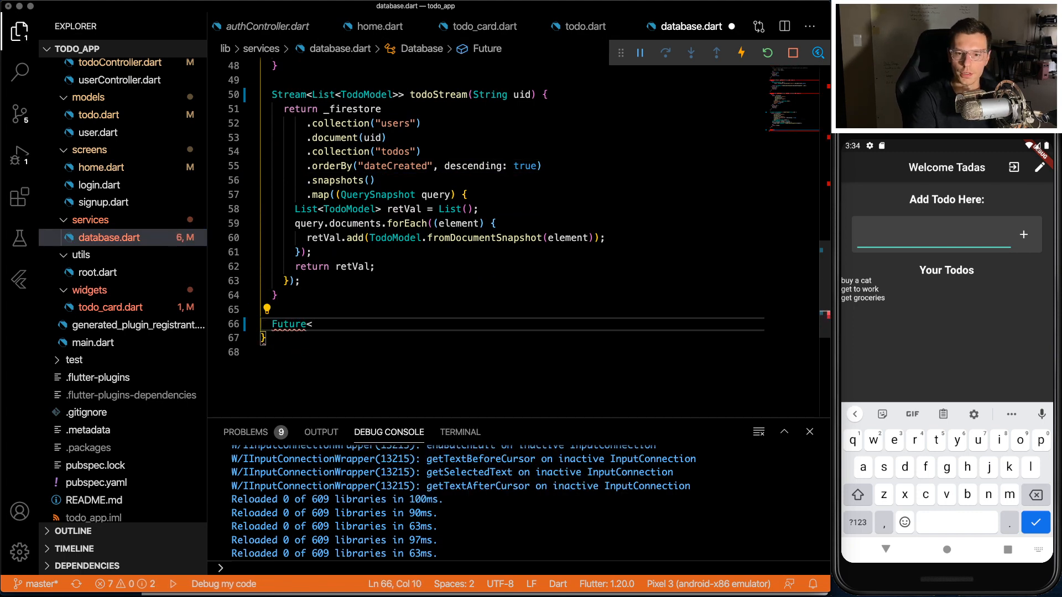
type("void>")
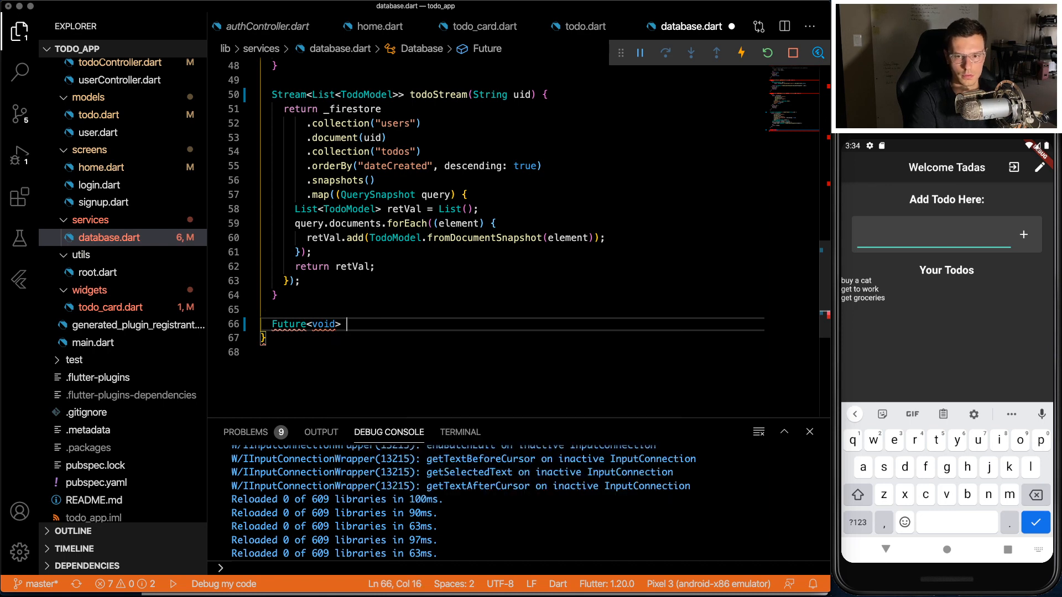
type("updateTodo(TodoModel todo, String uid, s) async {")
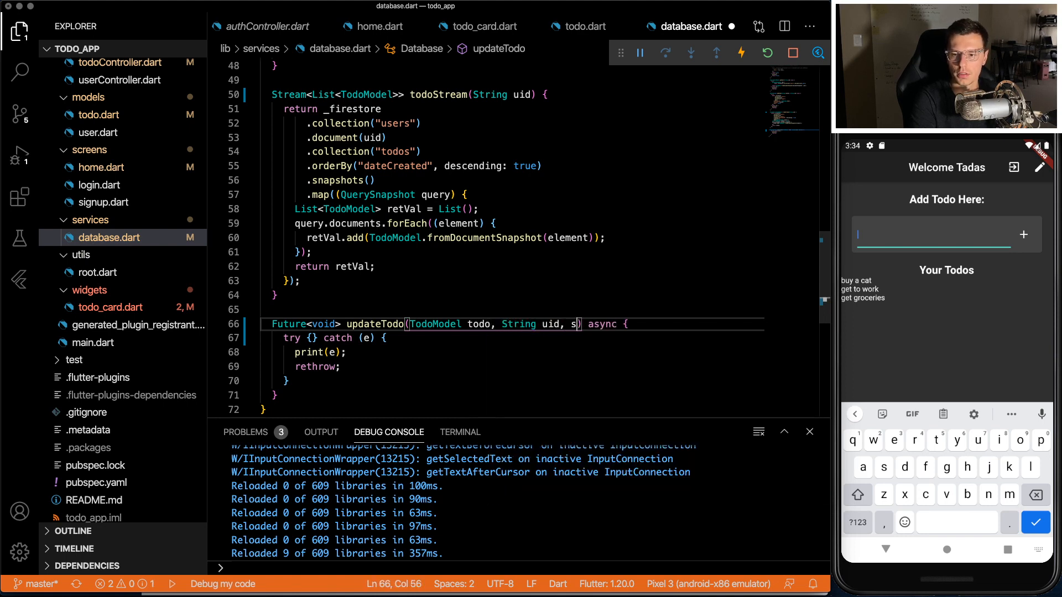
type("tring todoId")
type("_firestore.collection(")
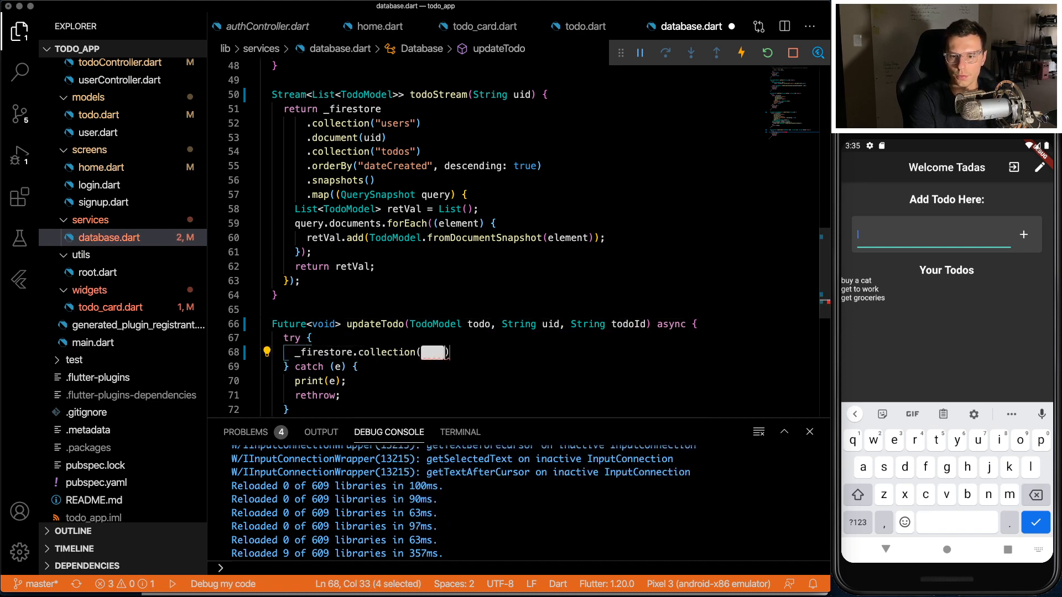
Step: Call updateData({"done": newValue}) on the users/uid/todos/todoId document
type("use\"")
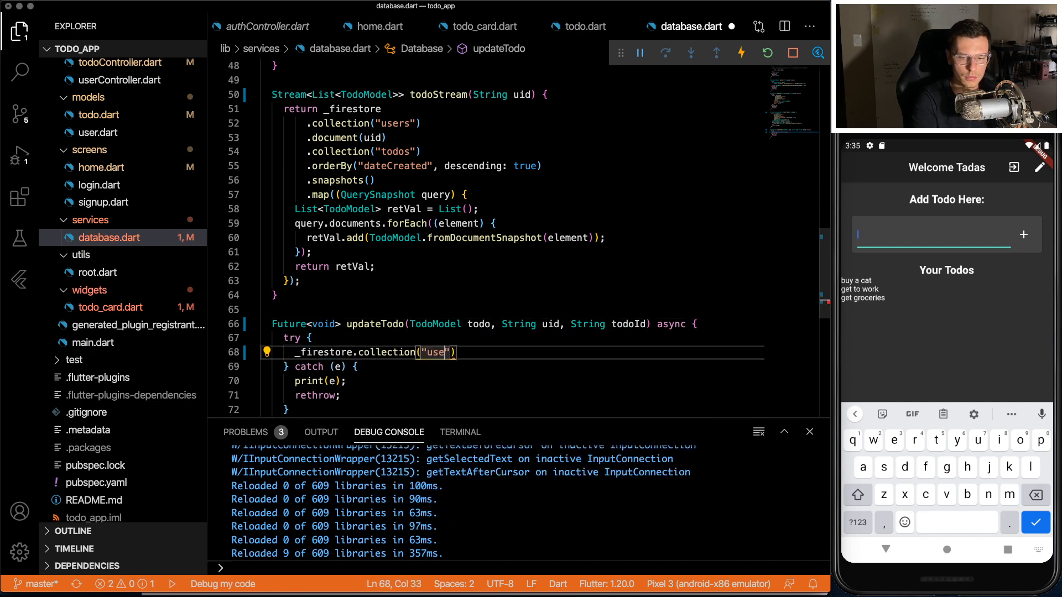
type("rs).")
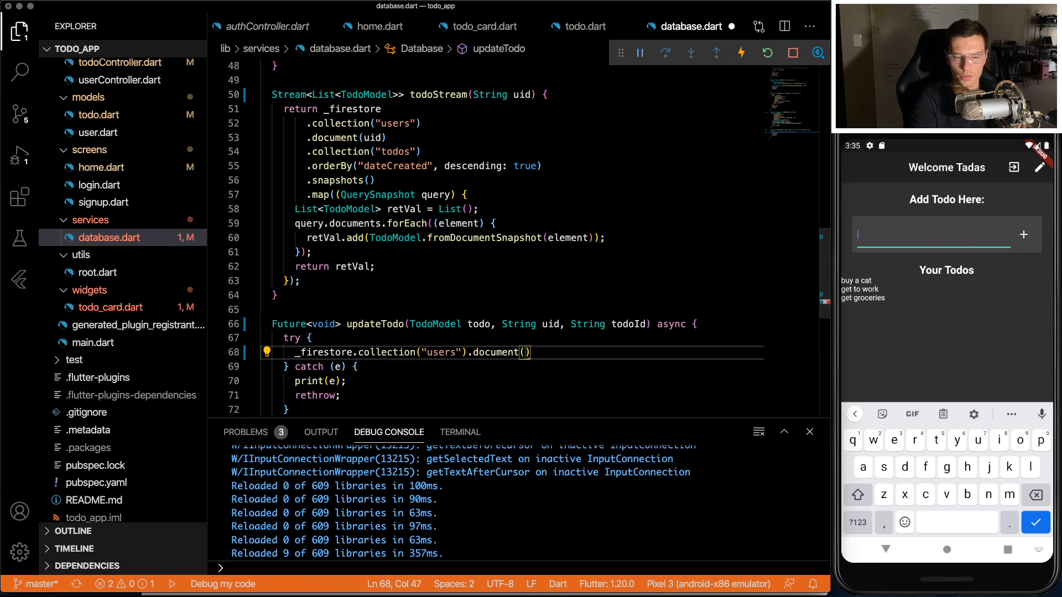
type("uid).")
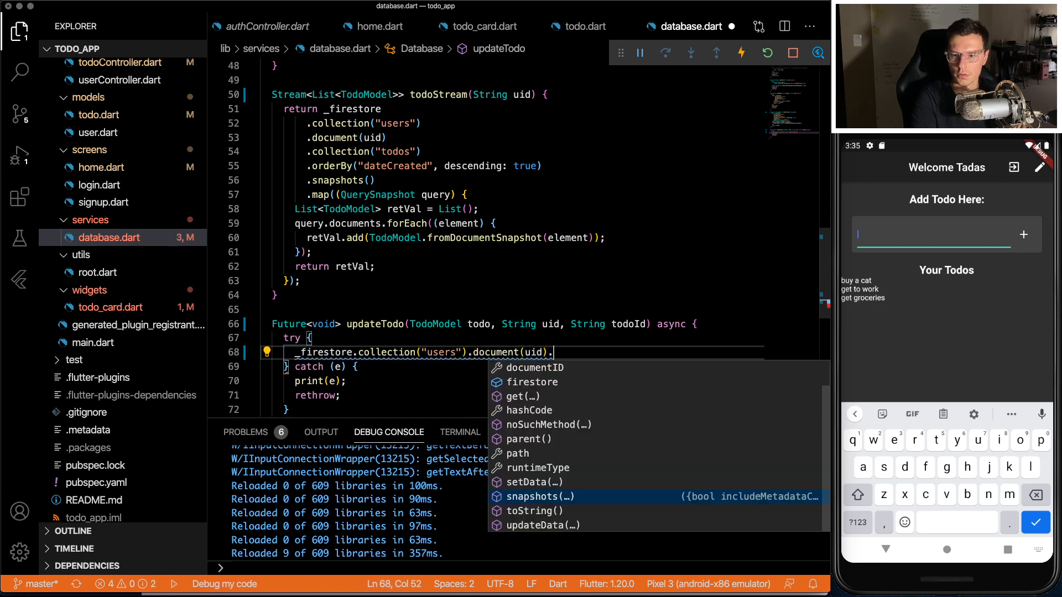
type("collection(\"todos\")")
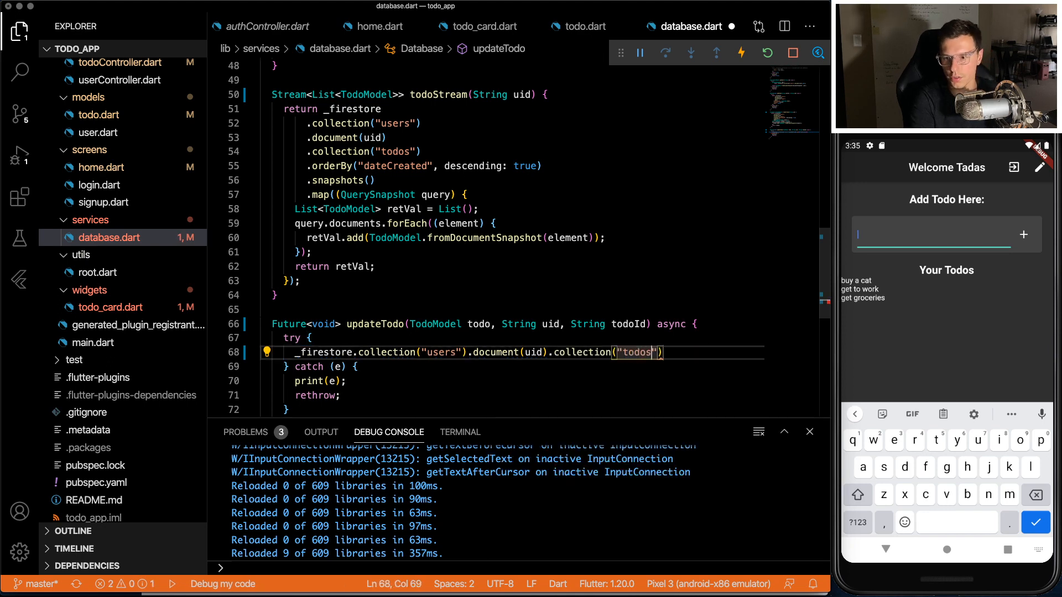
type(".document()")
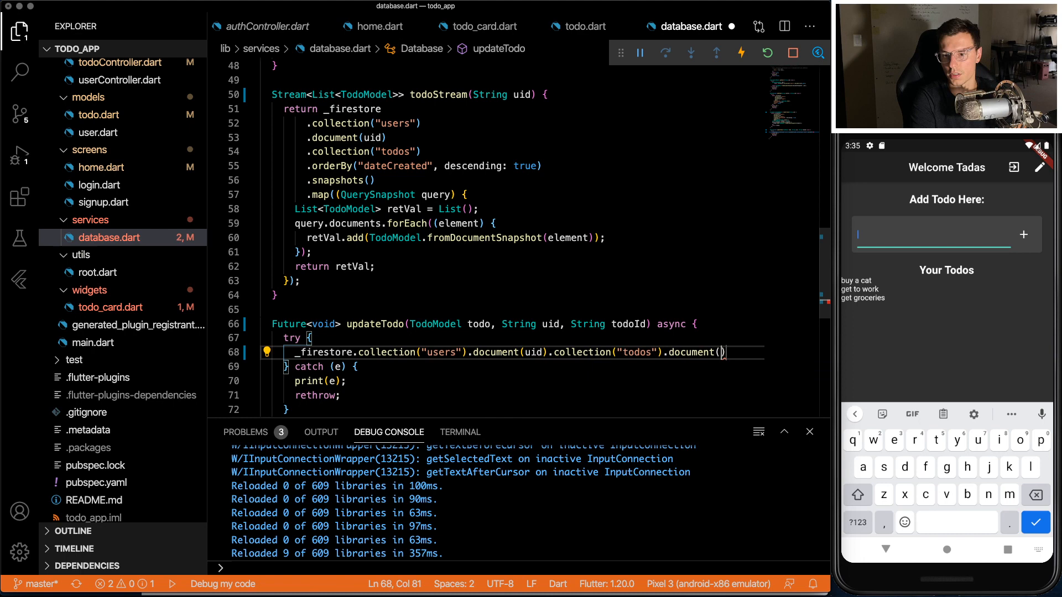
type("todoId")
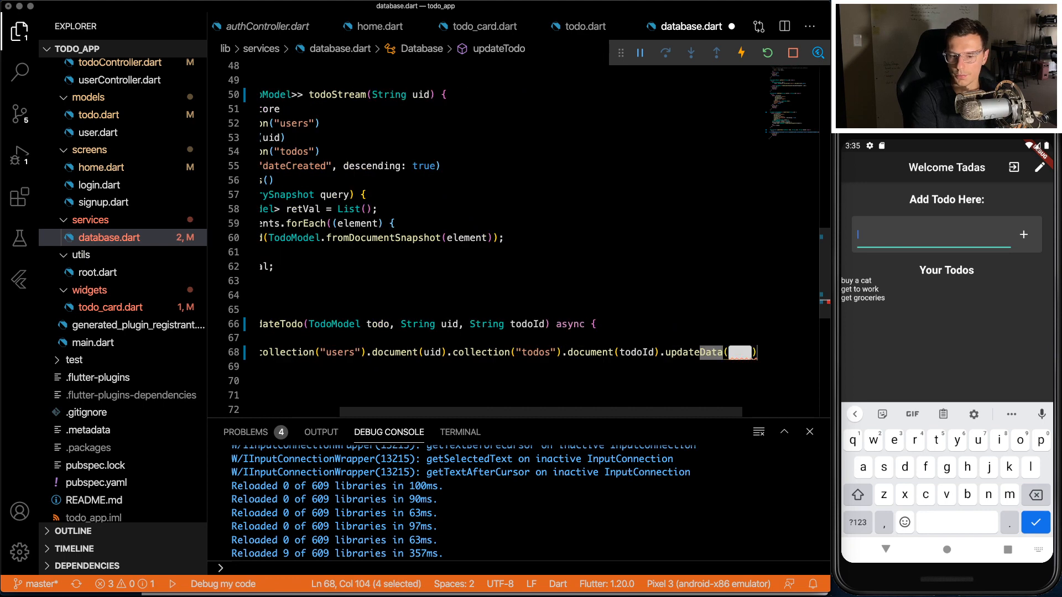
type("{\"data\"")
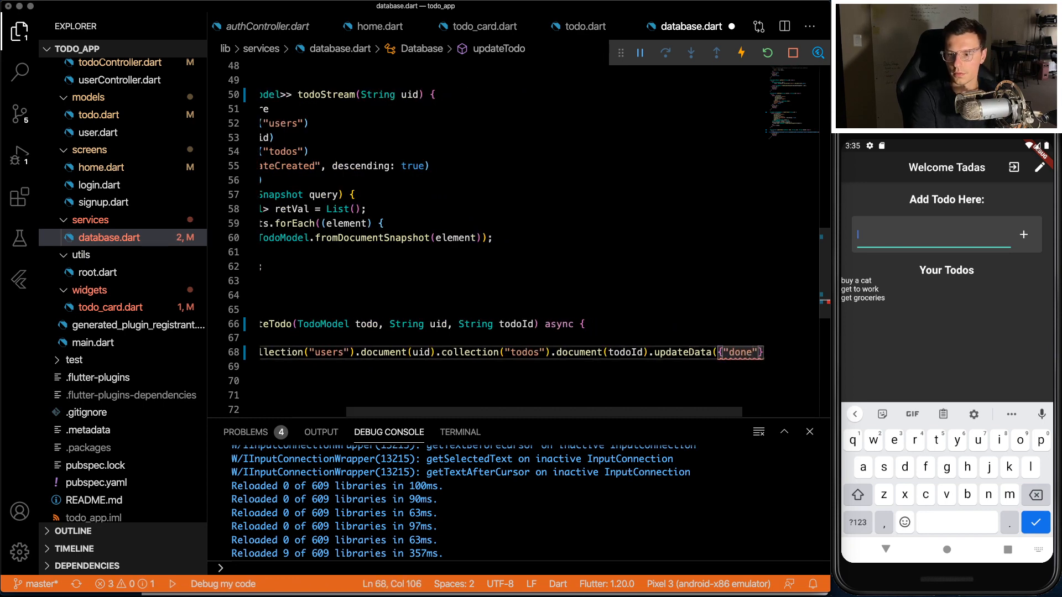
type(":new")
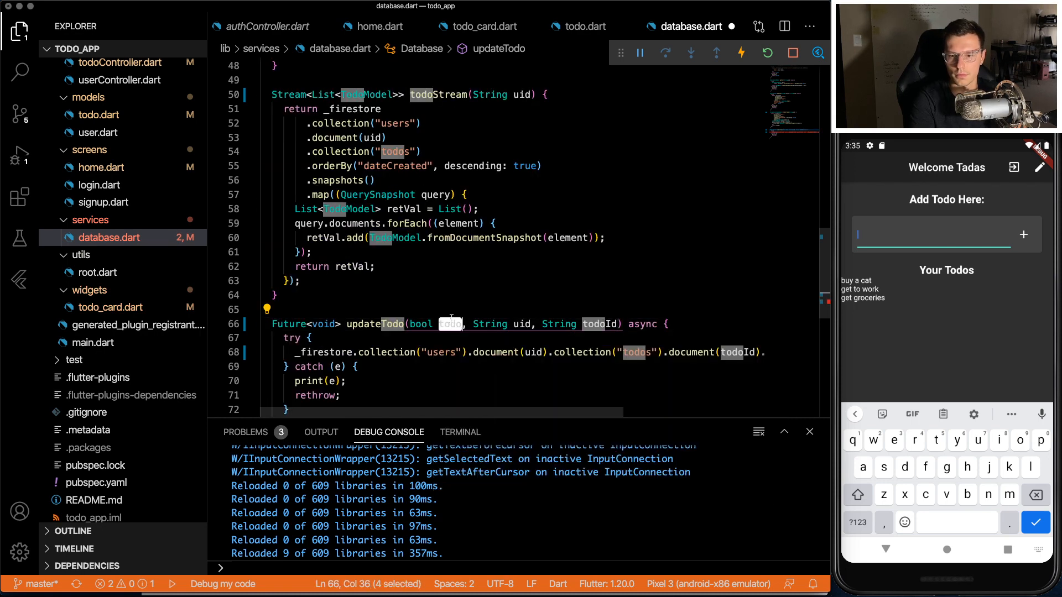
mouse_move(449, 324)
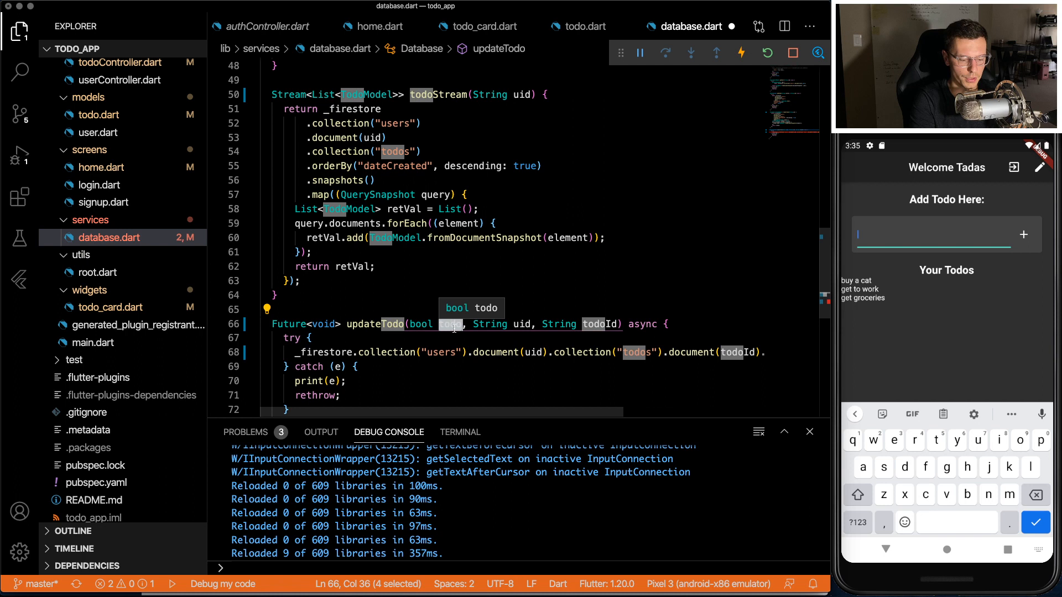
type("newValue")
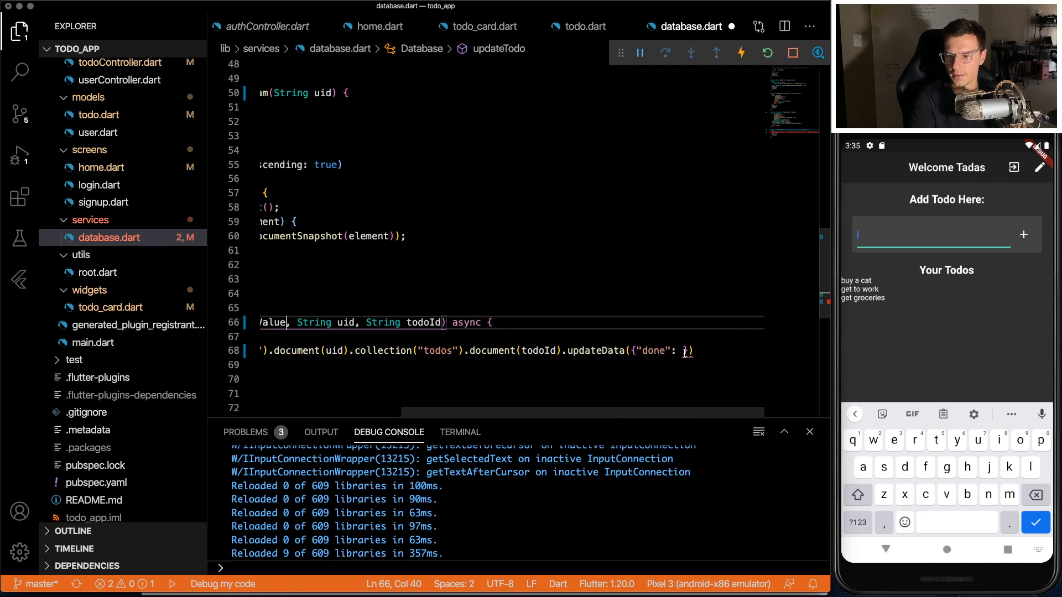
type("newV")
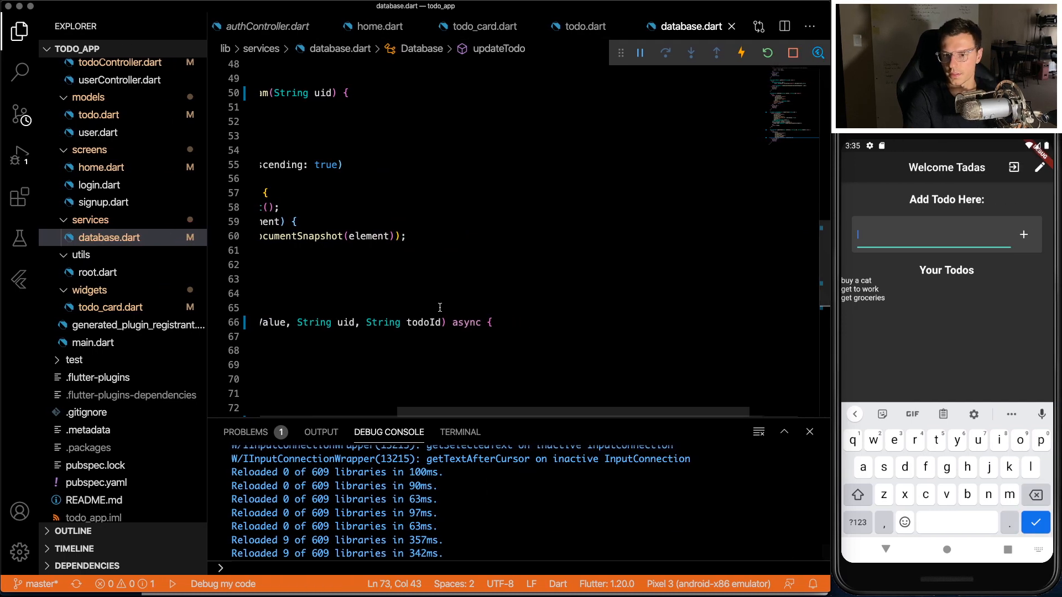
left_click(379, 27)
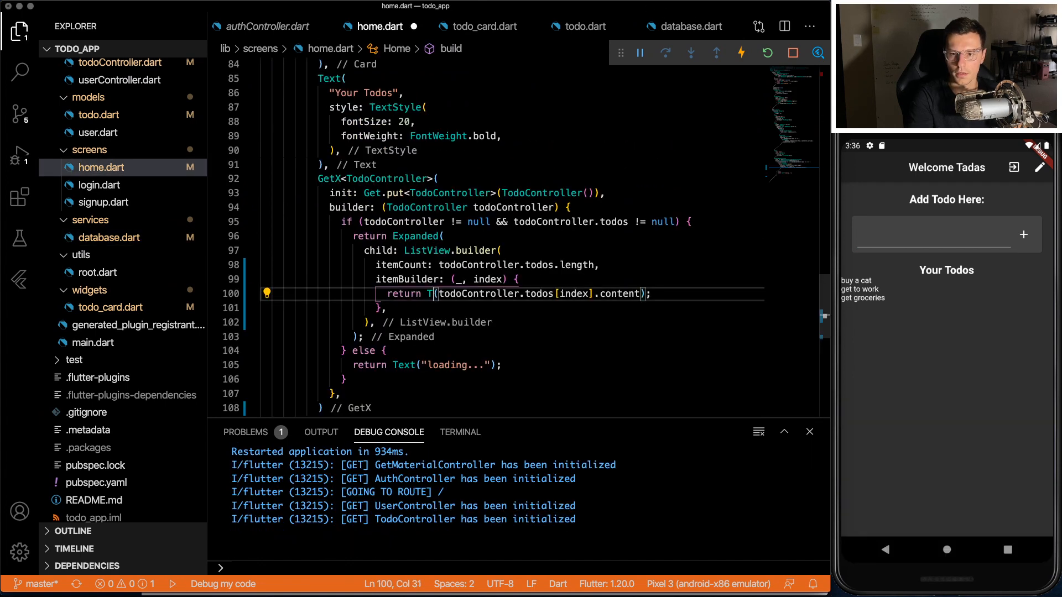
Step: Replace the item Text with TodoCard(todo: todoController.todos[index], uid: ...)
type("odoCard")
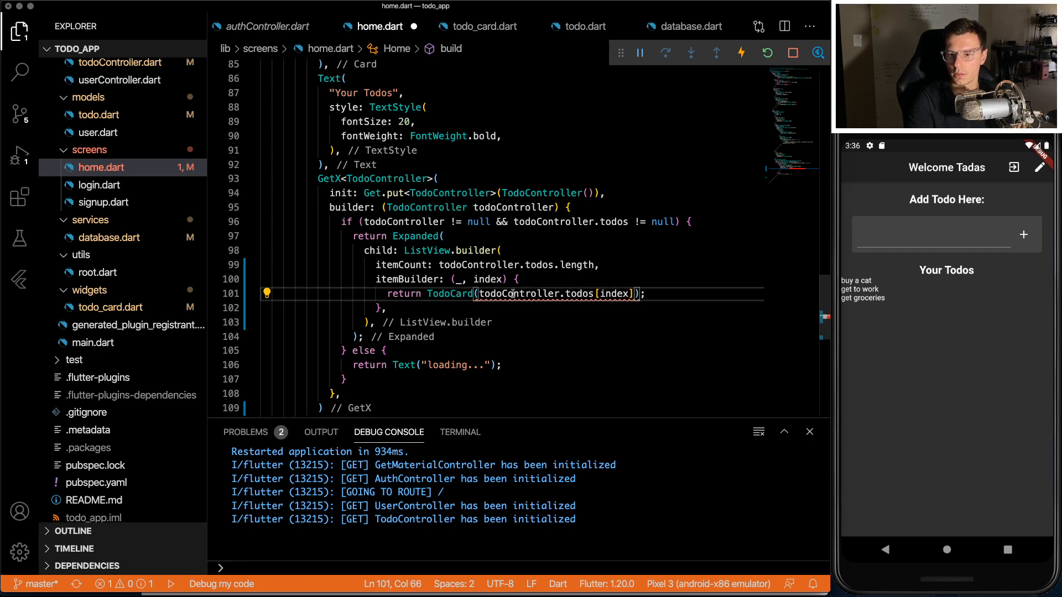
mouse_move(449, 293)
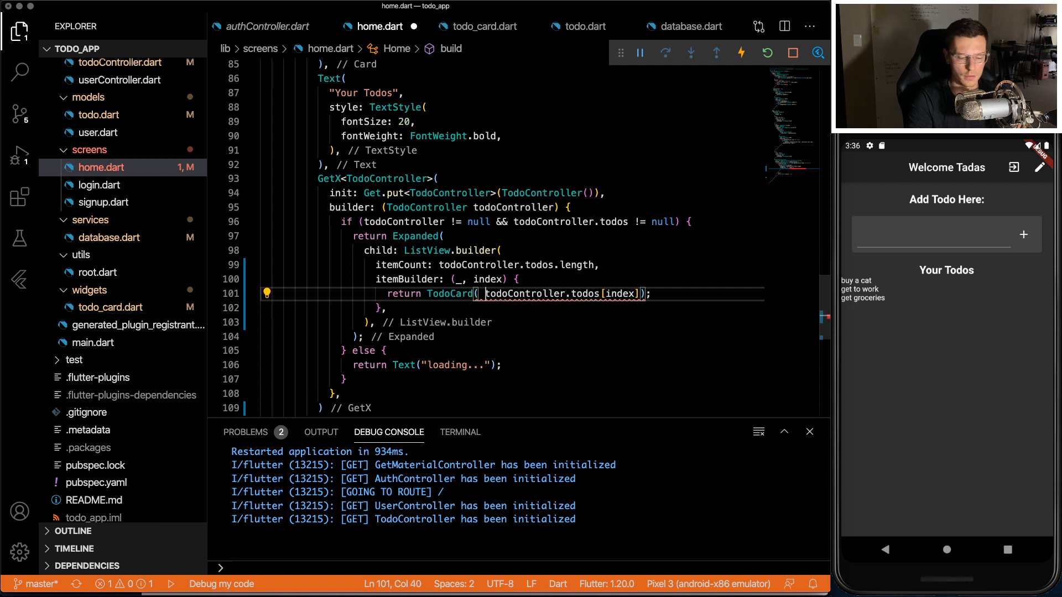
type("todo:")
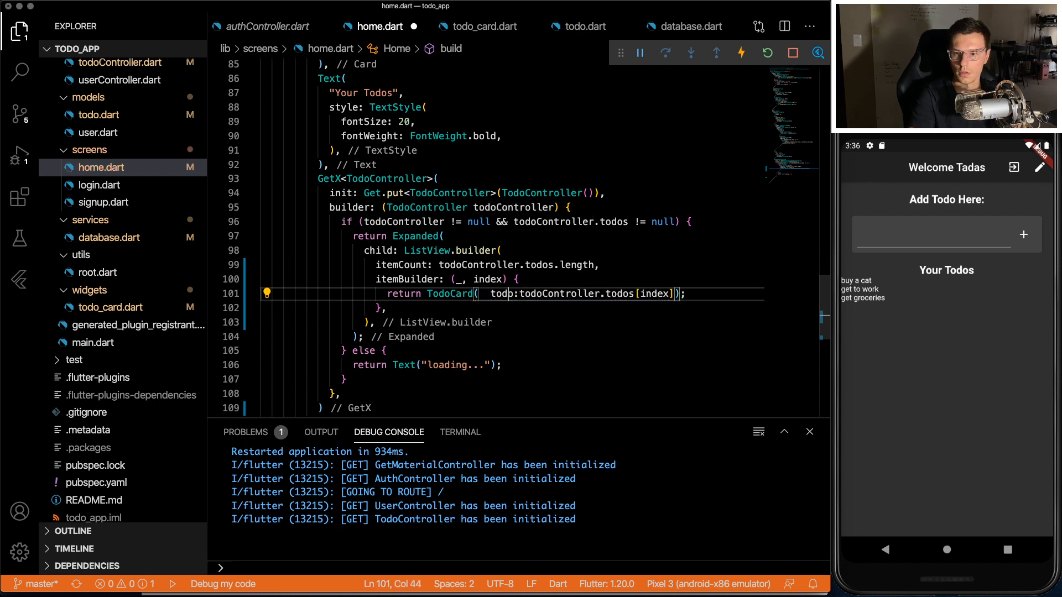
type("uid")
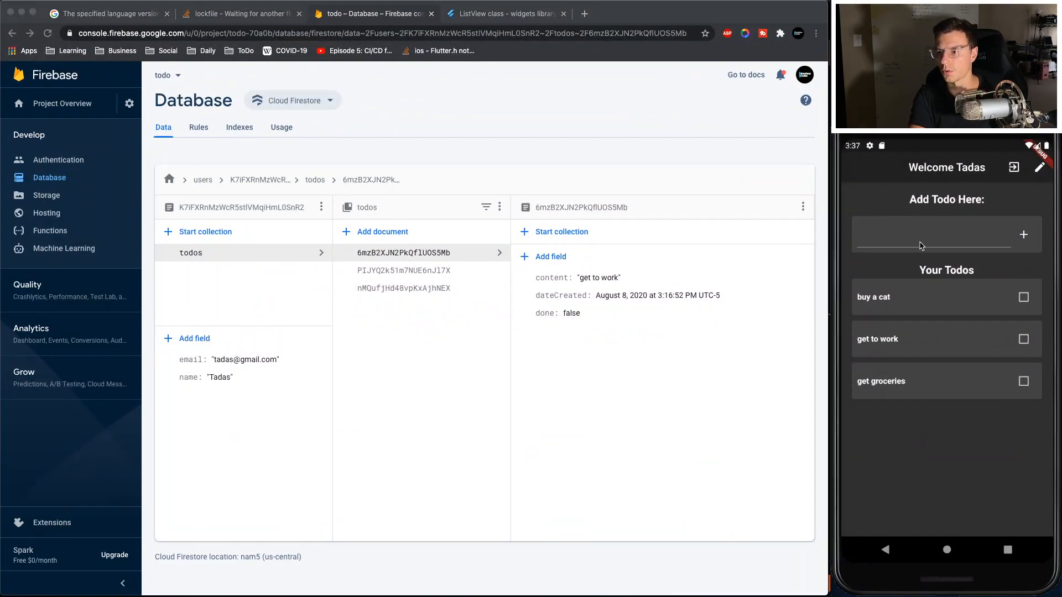
Step: Add a 'finish todo video' todo in the app and view its Firestore document with done false
type("fioni")
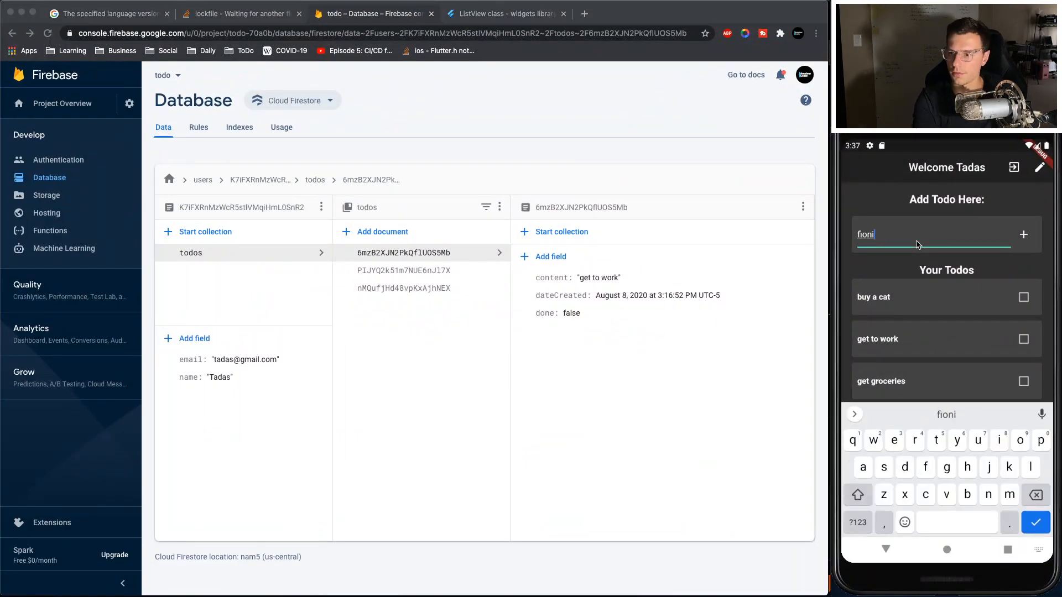
type("finish todo")
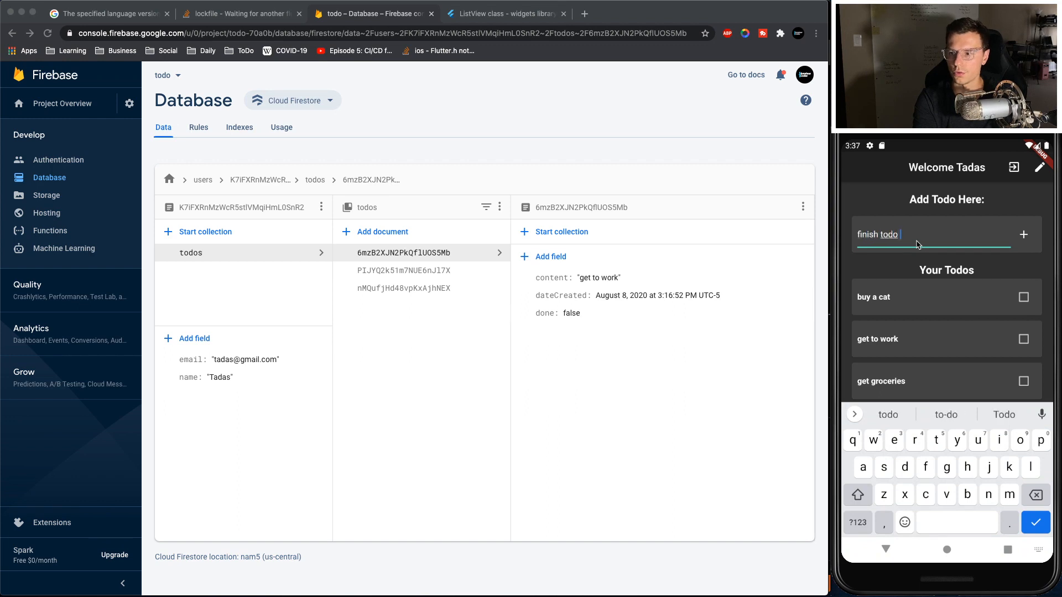
type("video")
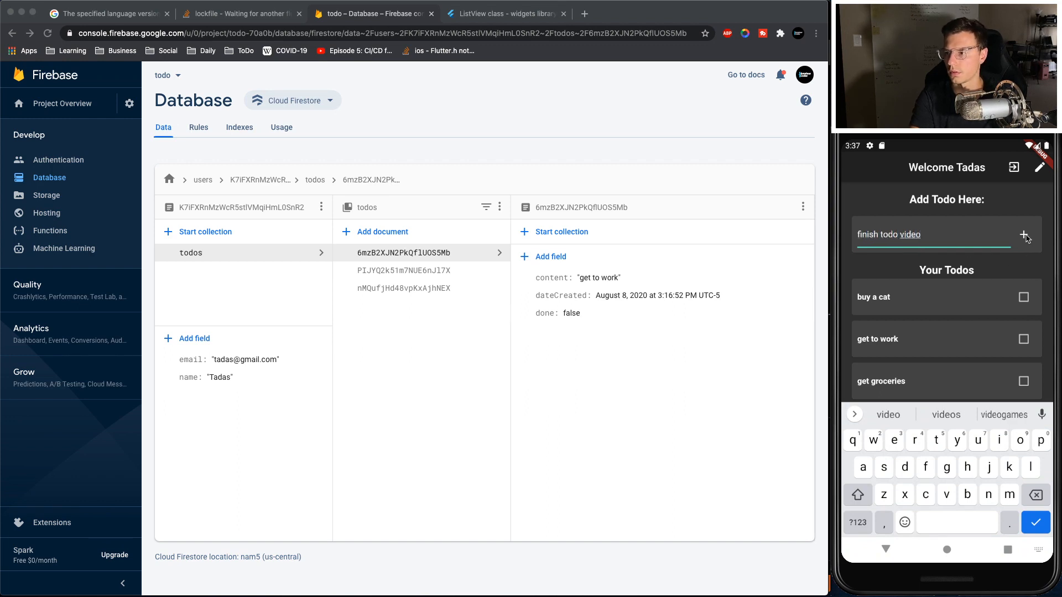
left_click(1024, 234)
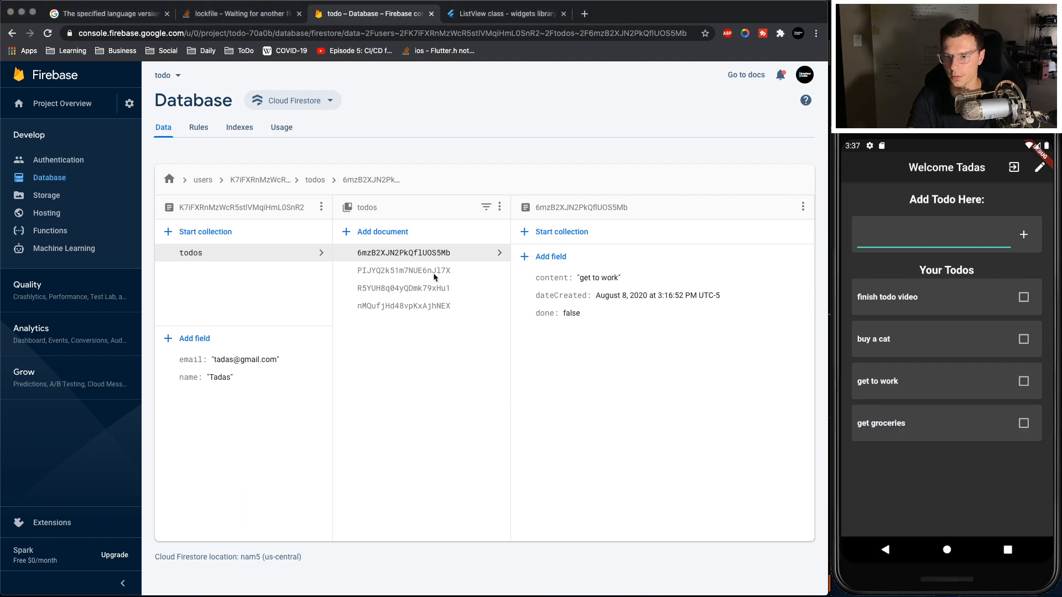
left_click(401, 287)
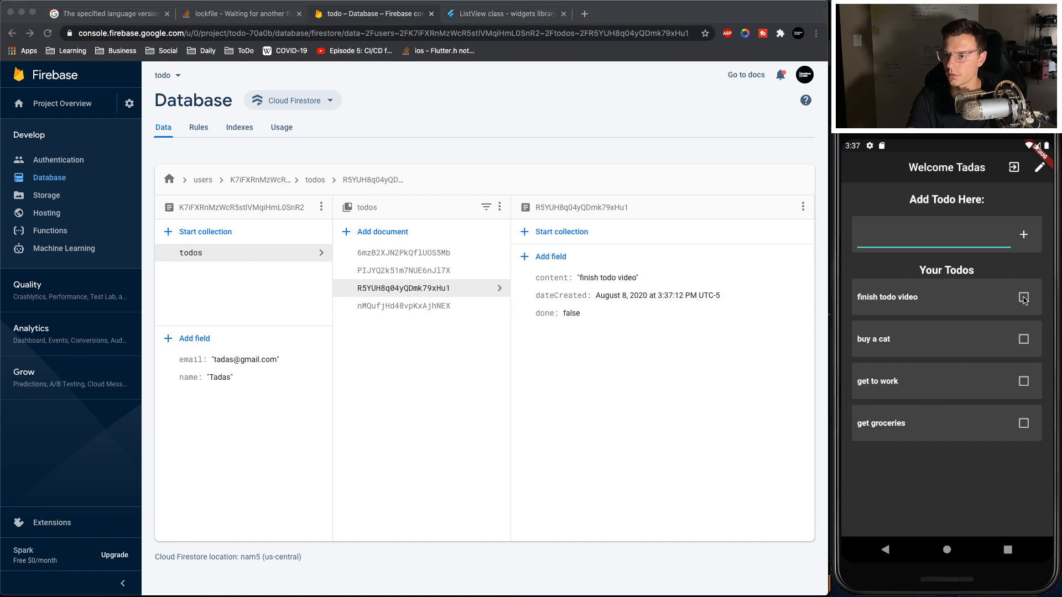
Step: Toggle the finish todo video and get groceries checkboxes to test the done updates
left_click(1022, 297)
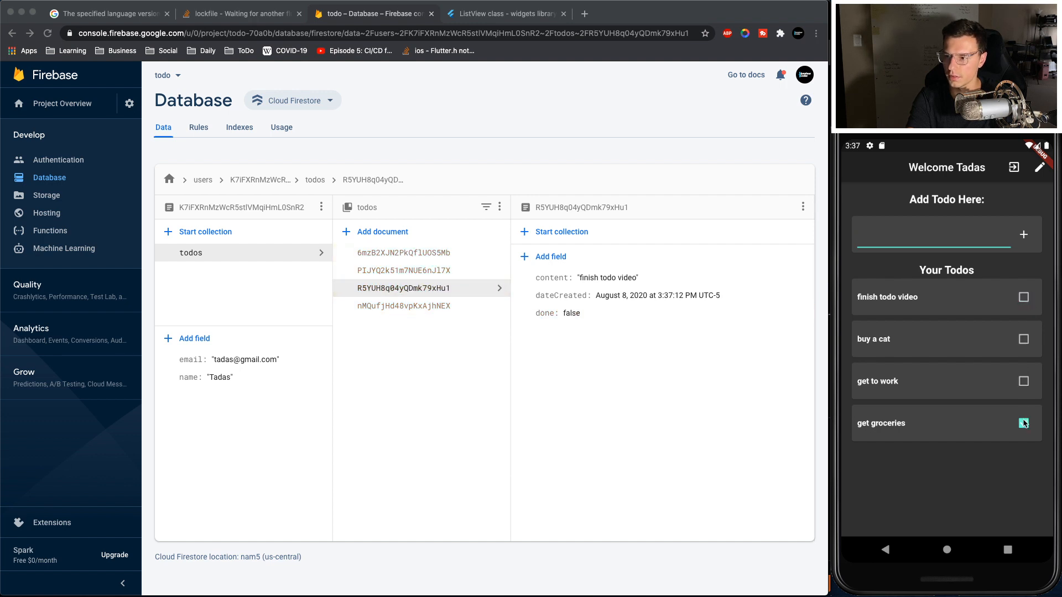
left_click(1023, 422)
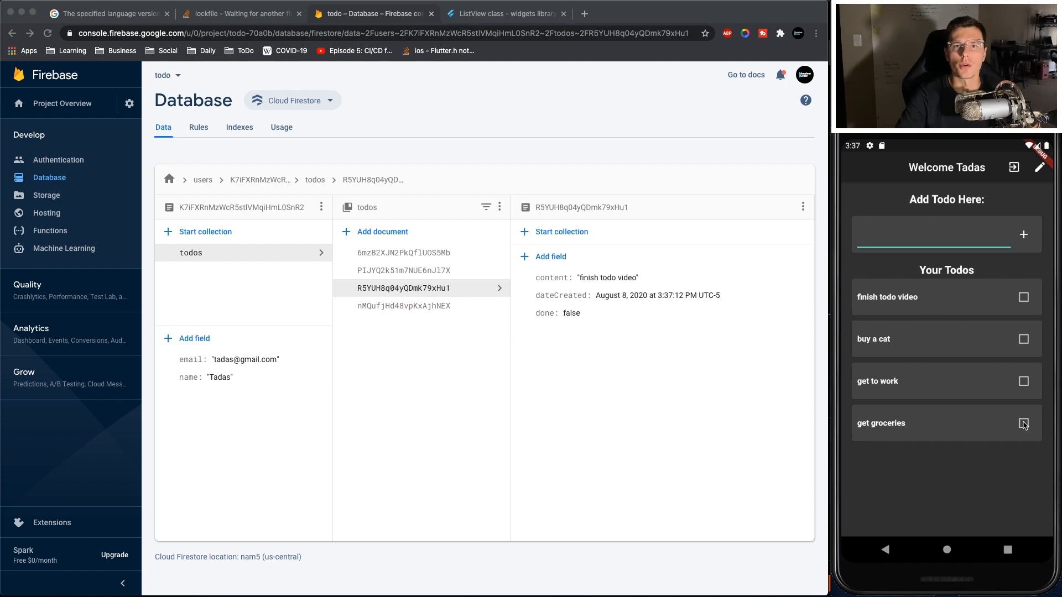
left_click(938, 235)
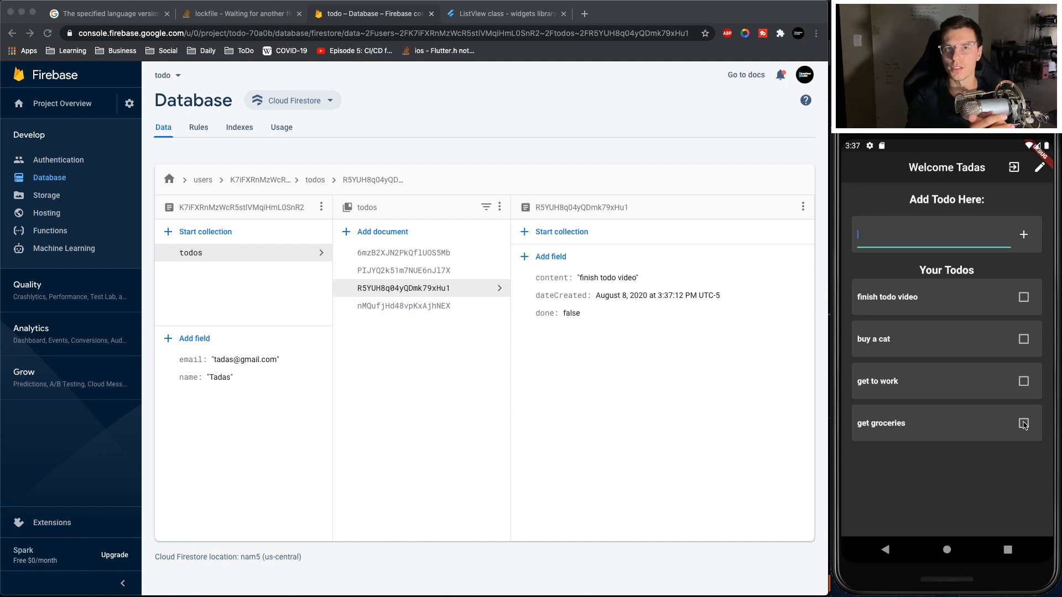